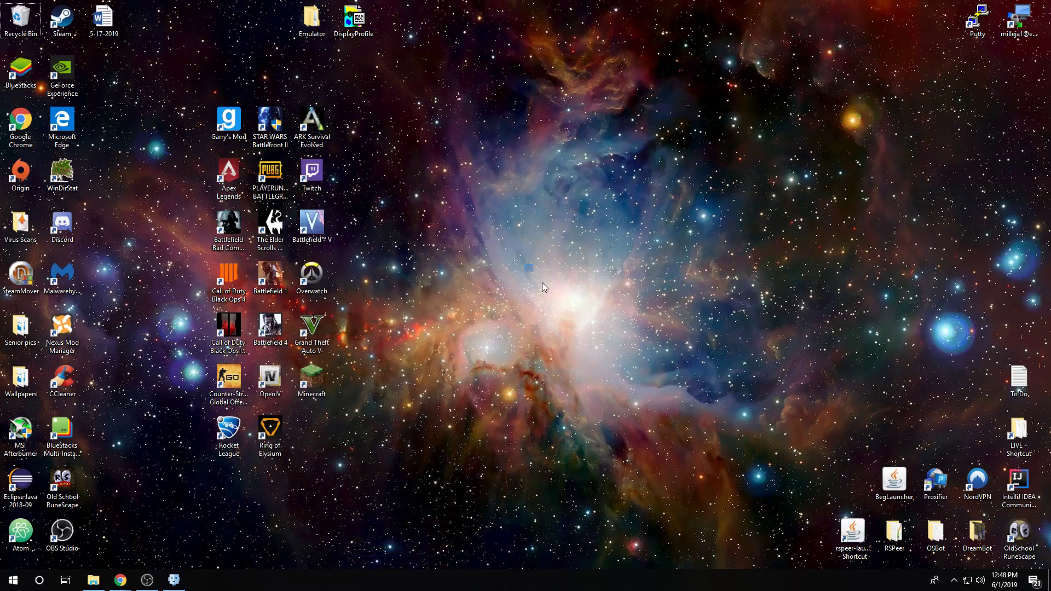
{"action": "mouse_move", "coordinate": [520, 328]}
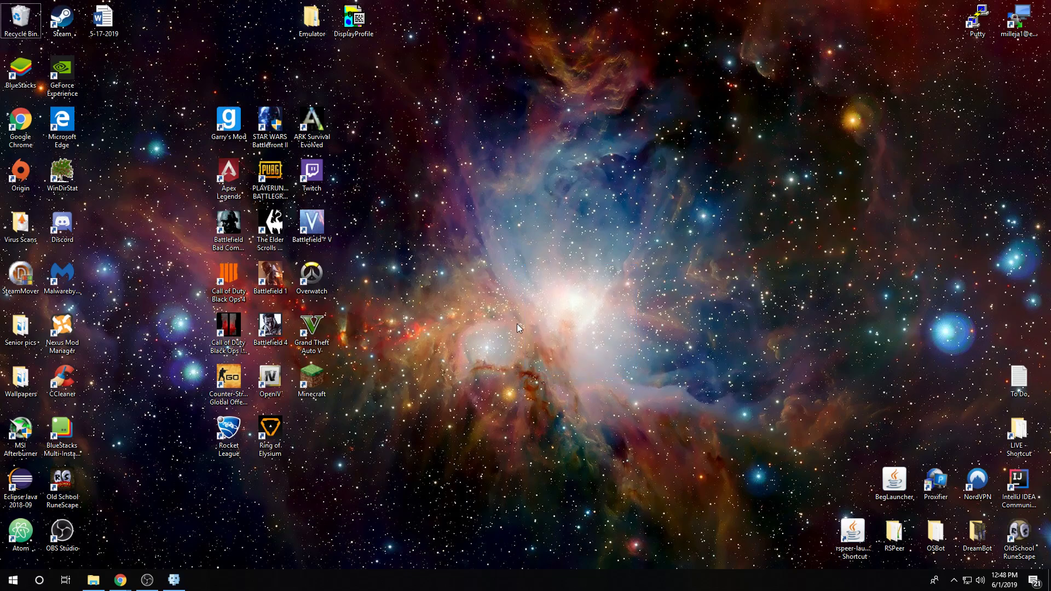
{"action": "mouse_move", "coordinate": [684, 389]}
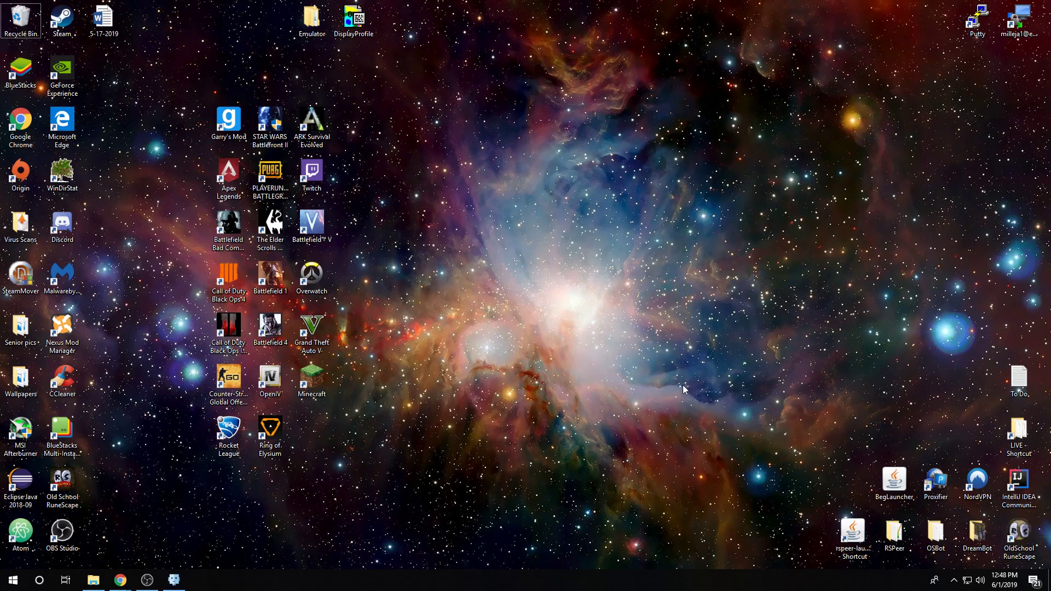
{"action": "mouse_move", "coordinate": [707, 367]}
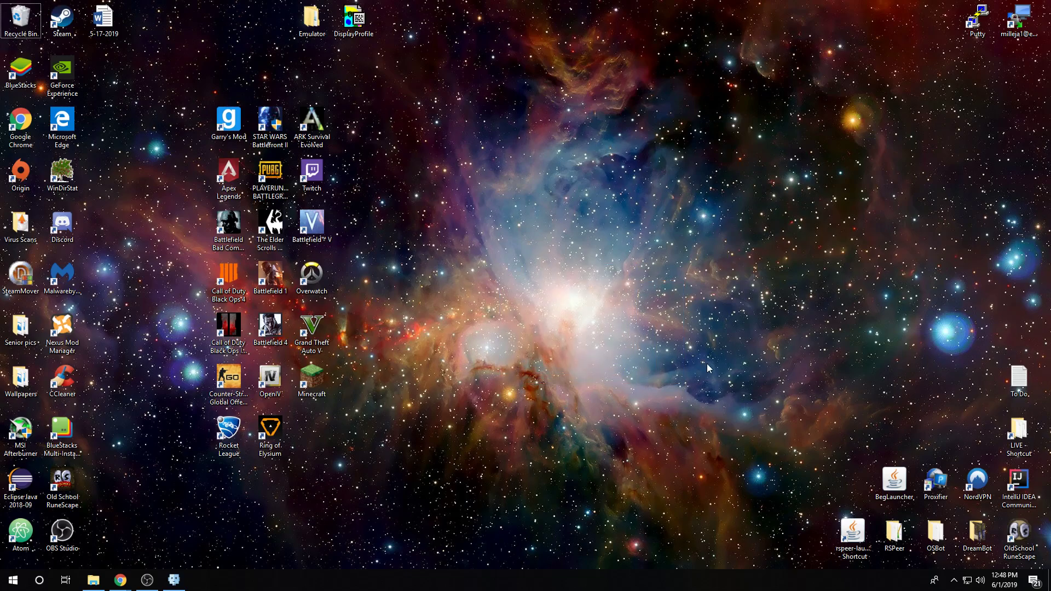
{"action": "mouse_move", "coordinate": [663, 182]}
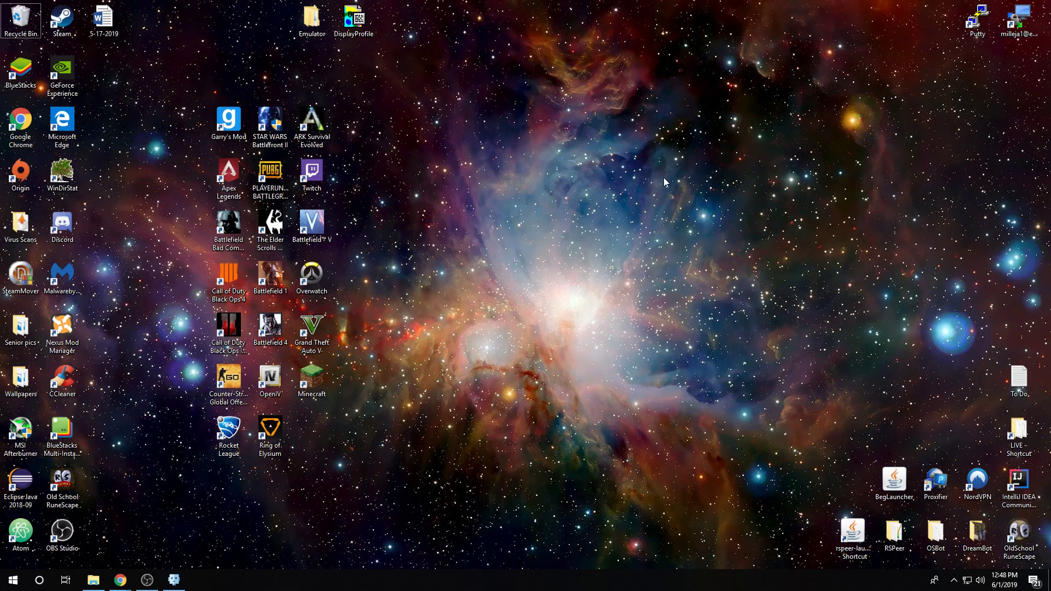
{"action": "mouse_move", "coordinate": [616, 255]}
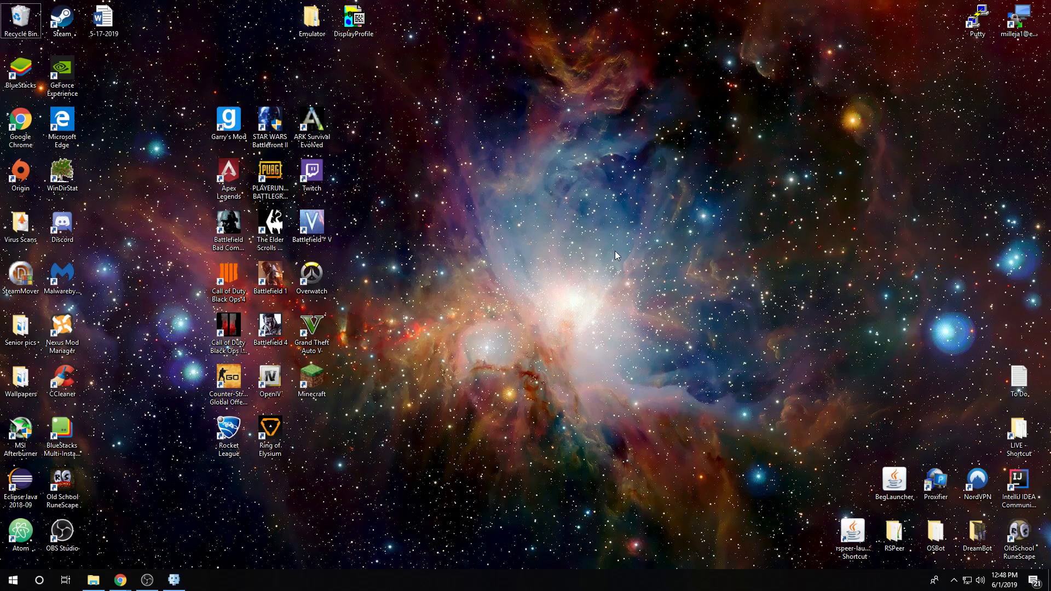
{"action": "mouse_move", "coordinate": [418, 397]}
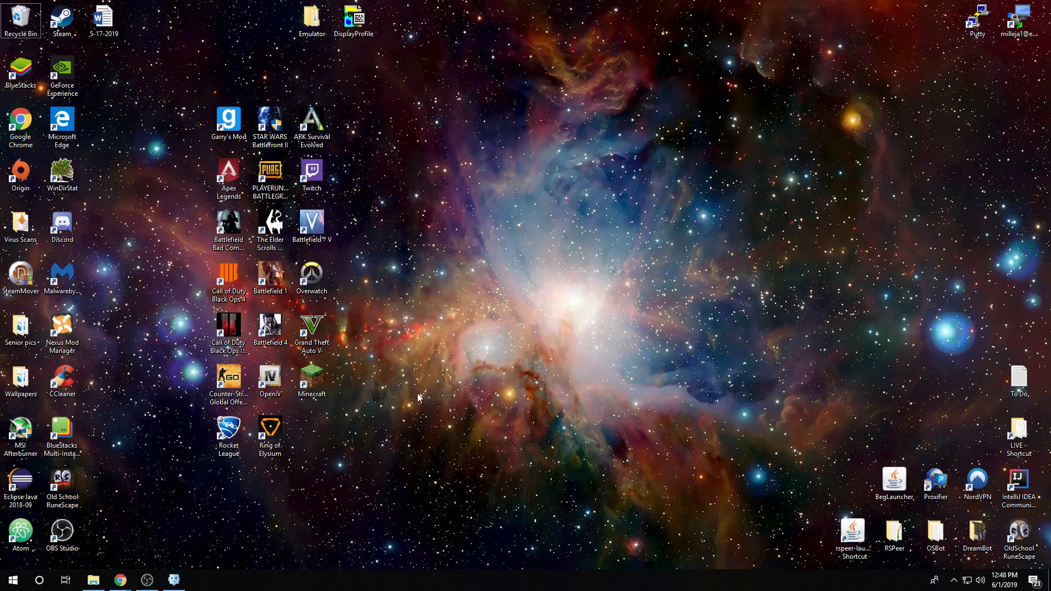
{"action": "mouse_move", "coordinate": [696, 206]}
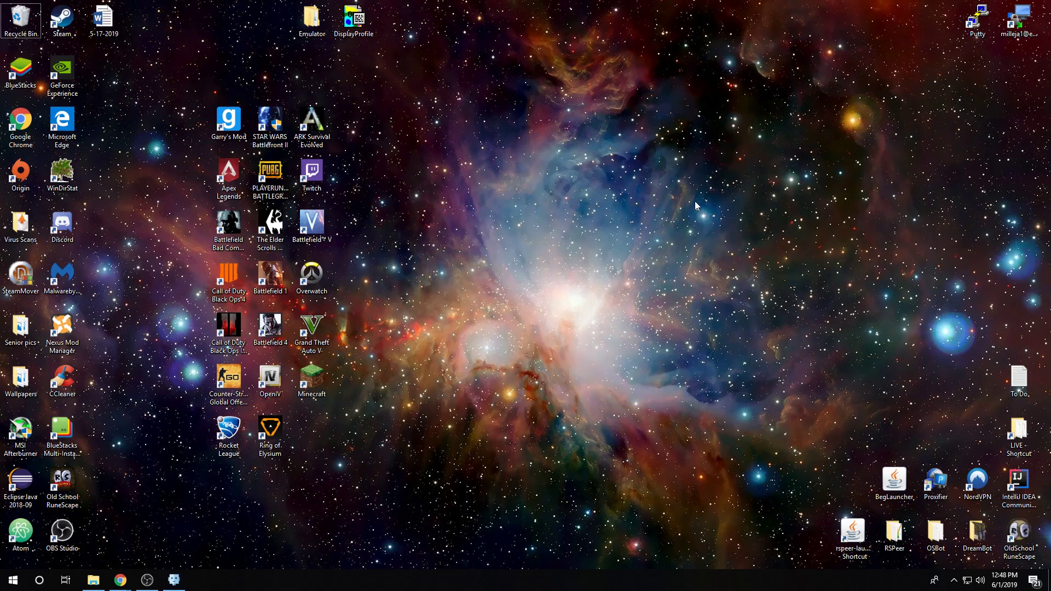
{"action": "mouse_move", "coordinate": [499, 203]}
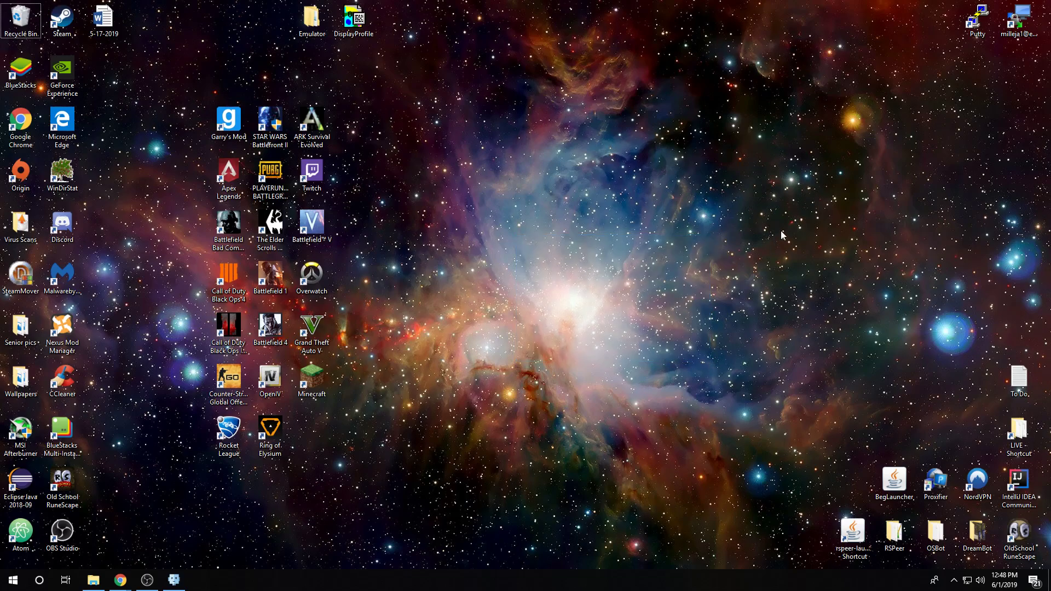
{"action": "mouse_move", "coordinate": [745, 214]}
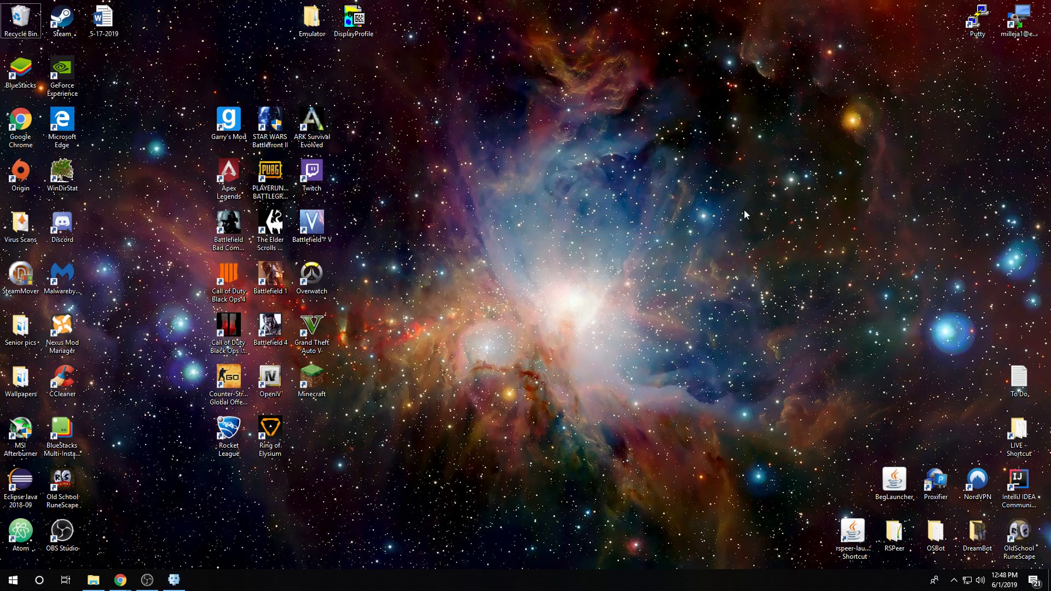
{"action": "mouse_move", "coordinate": [365, 391]}
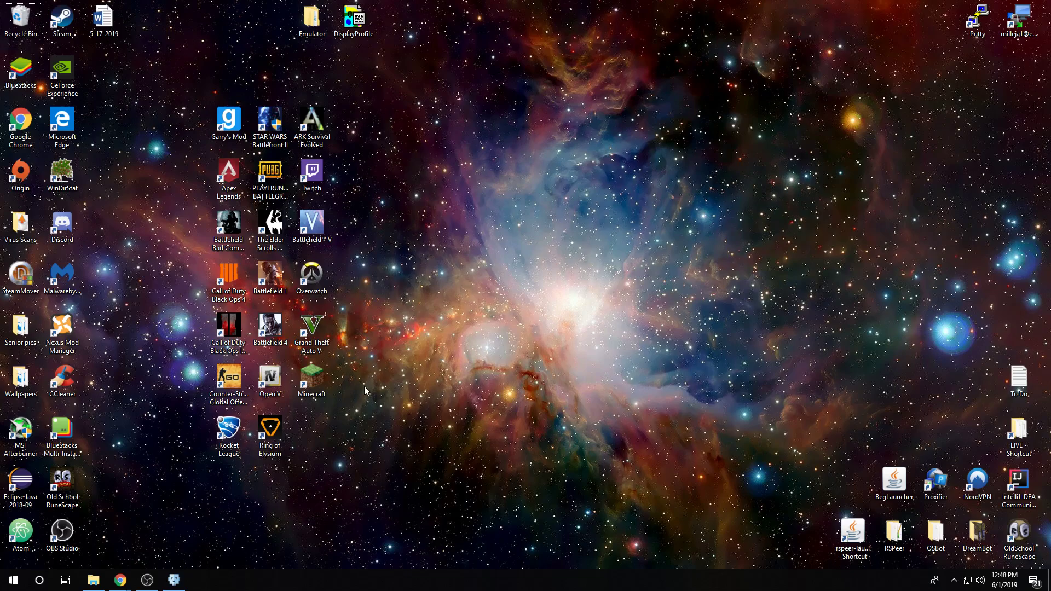
{"action": "mouse_move", "coordinate": [177, 491]}
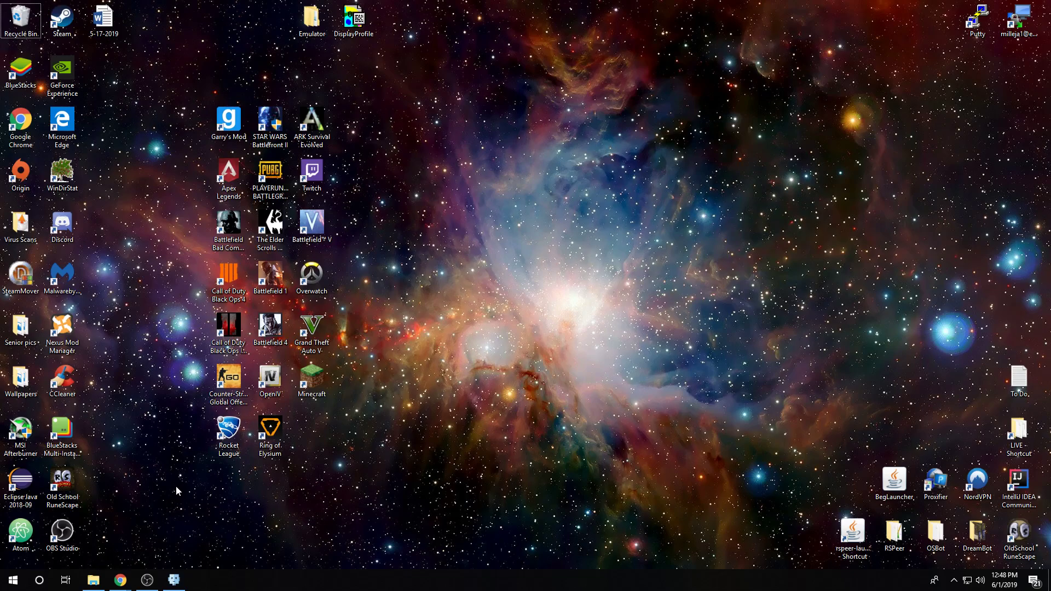
Step: Bring up Chrome on the Codecademy Learn Java course page and highlight its intro text
{"action": "left_click", "coordinate": [119, 579]}
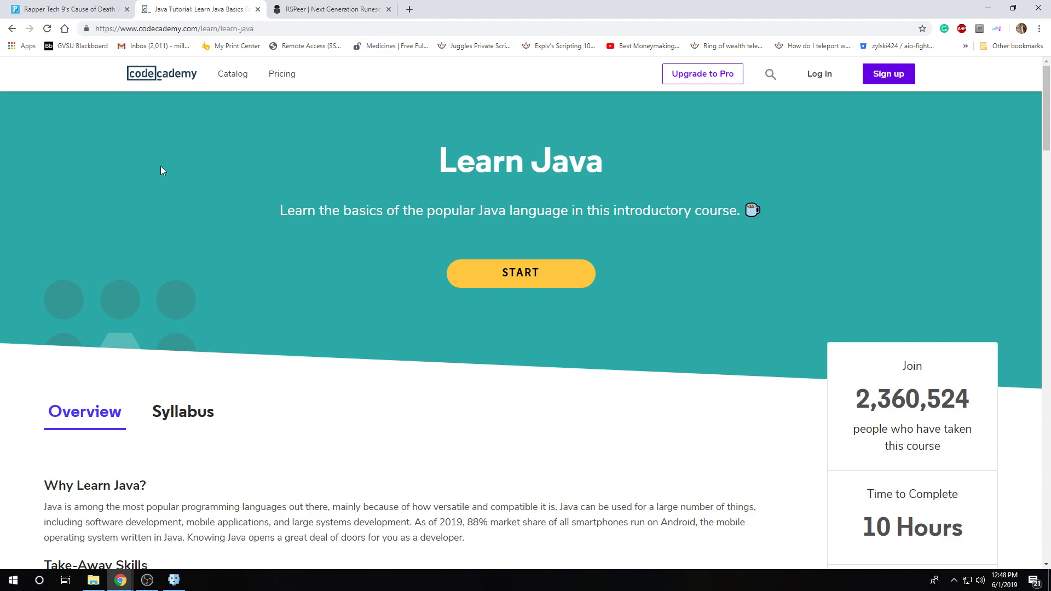
{"action": "mouse_move", "coordinate": [469, 213]}
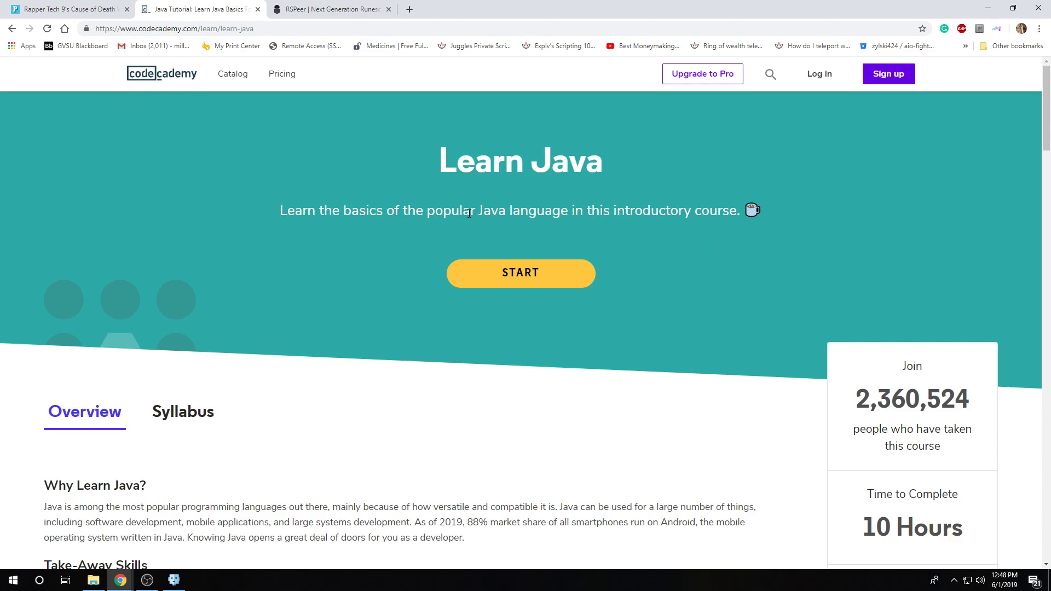
{"action": "mouse_move", "coordinate": [272, 204]}
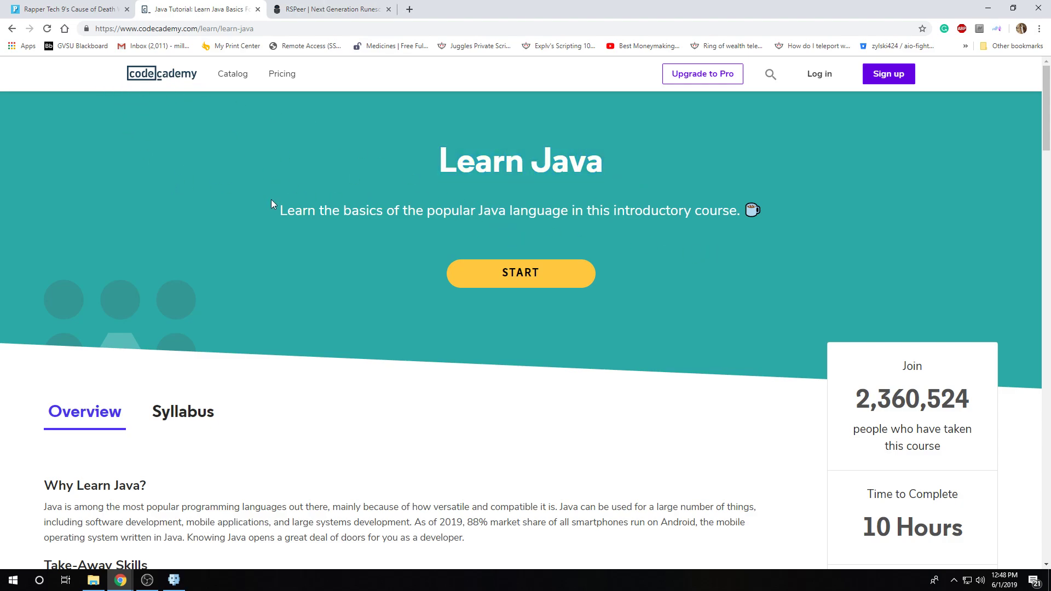
{"action": "left_click_drag", "start_coordinate": [279, 209], "coordinate": [761, 210]}
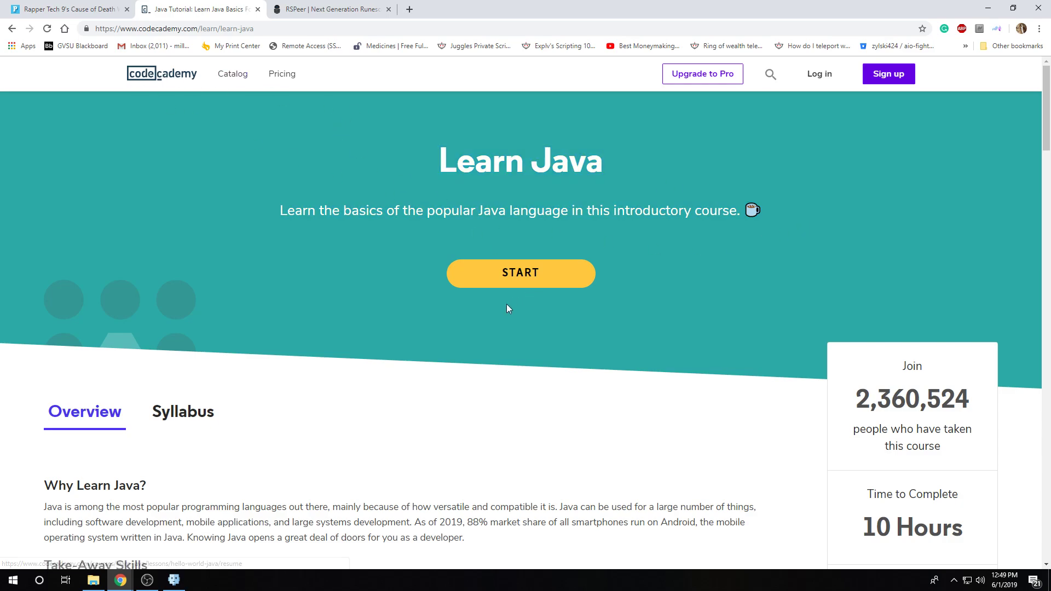
{"action": "mouse_move", "coordinate": [173, 207]}
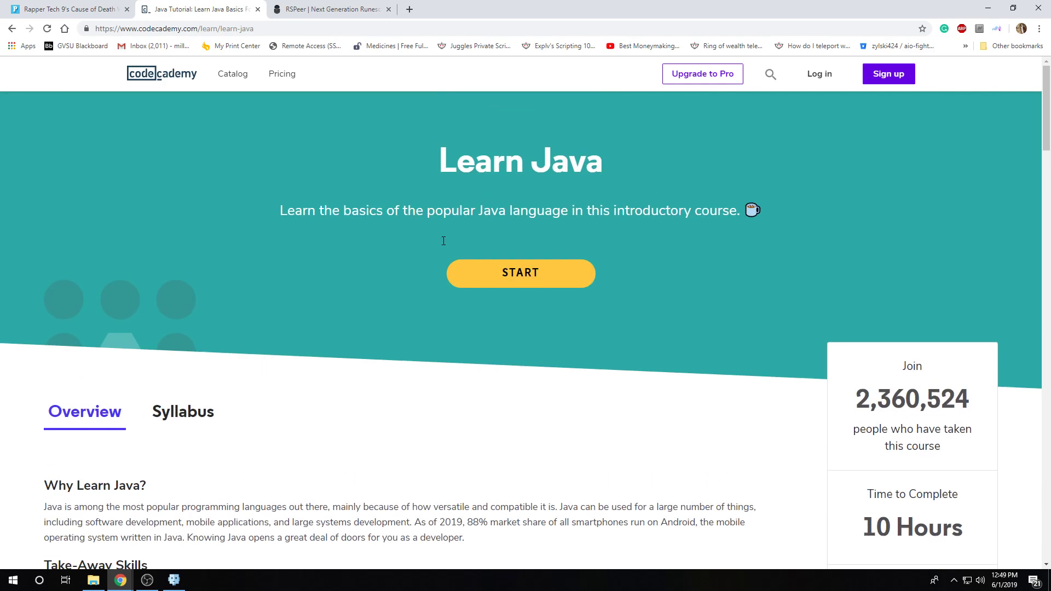
{"action": "mouse_move", "coordinate": [521, 274]}
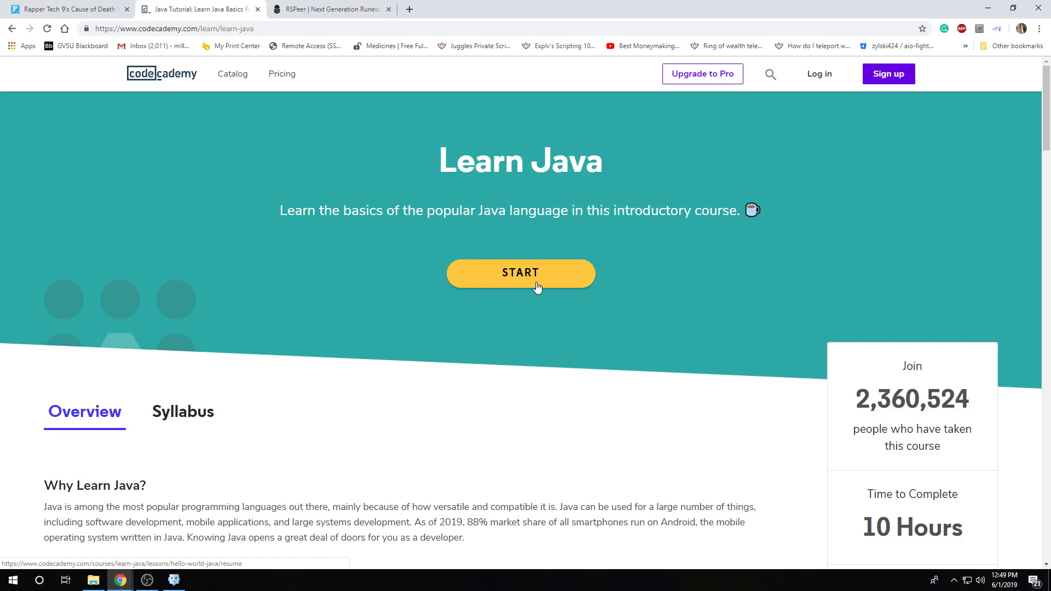
{"action": "mouse_move", "coordinate": [524, 286]}
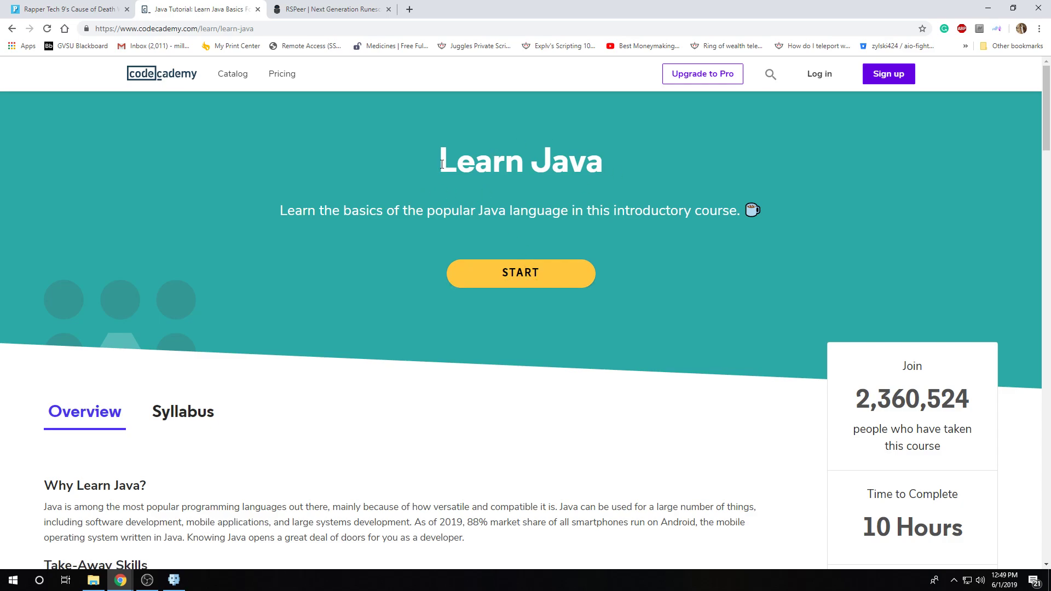
{"action": "mouse_move", "coordinate": [208, 50]}
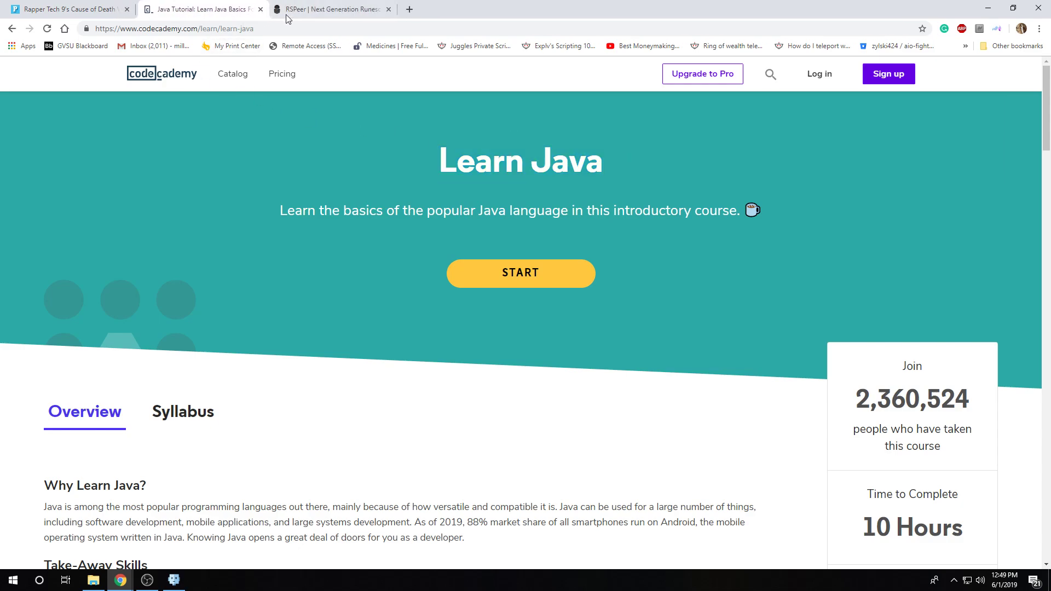
{"action": "mouse_move", "coordinate": [329, 9]}
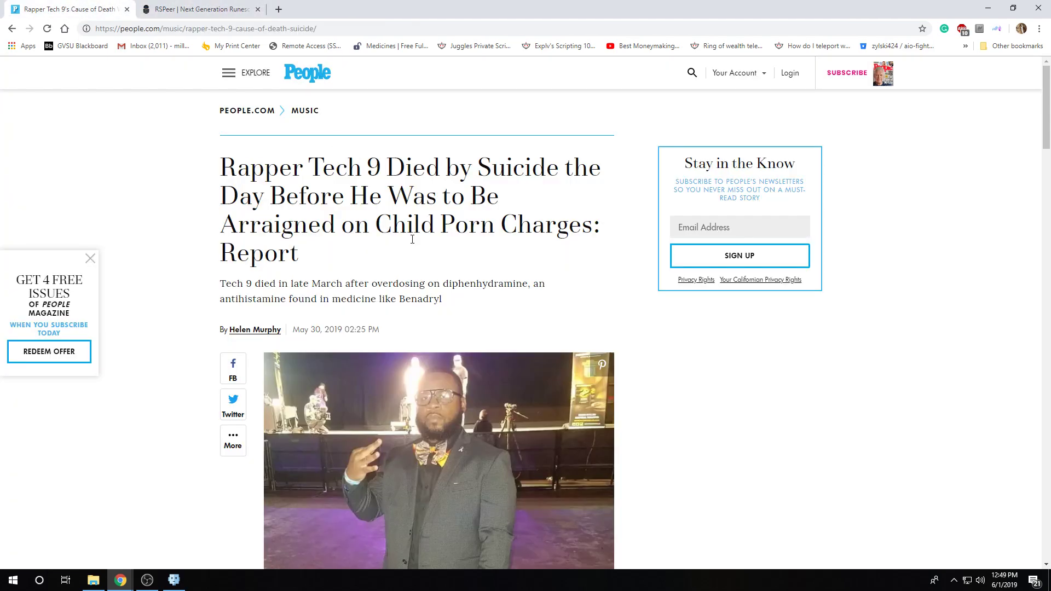
Step: Select passages of the People.com Tech 9 article text after the Codecademy tab is closed
{"action": "left_click_drag", "start_coordinate": [220, 168], "coordinate": [500, 196]}
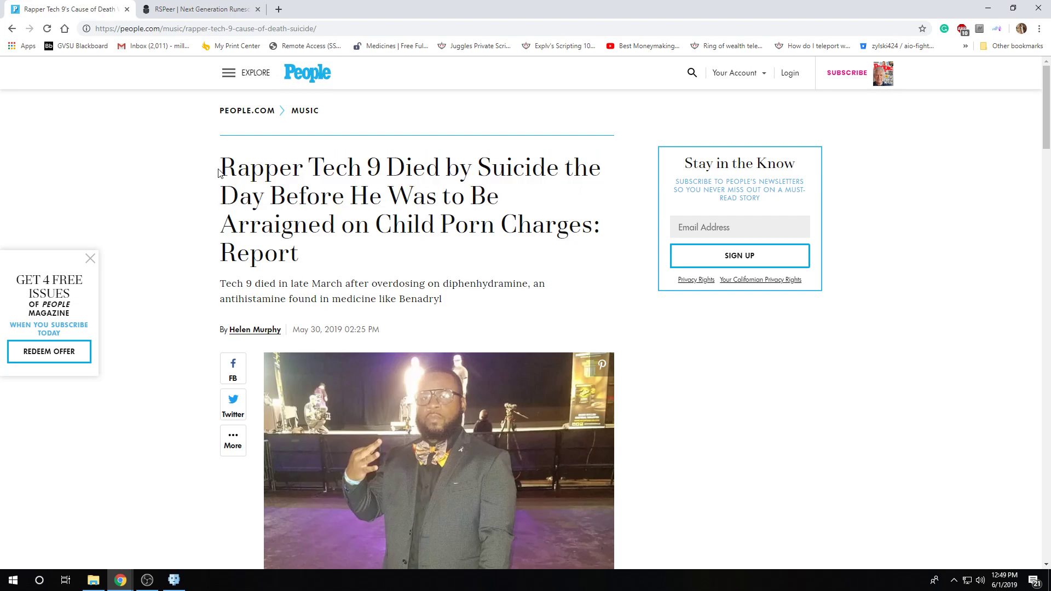
{"action": "double_click", "coordinate": [226, 167]}
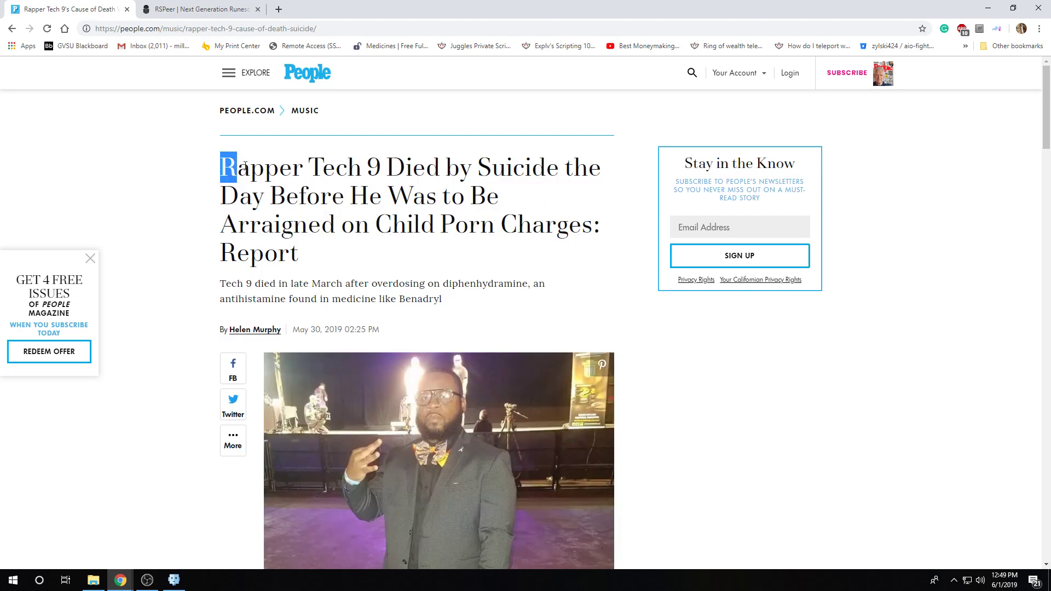
{"action": "left_click_drag", "start_coordinate": [228, 167], "coordinate": [436, 225]}
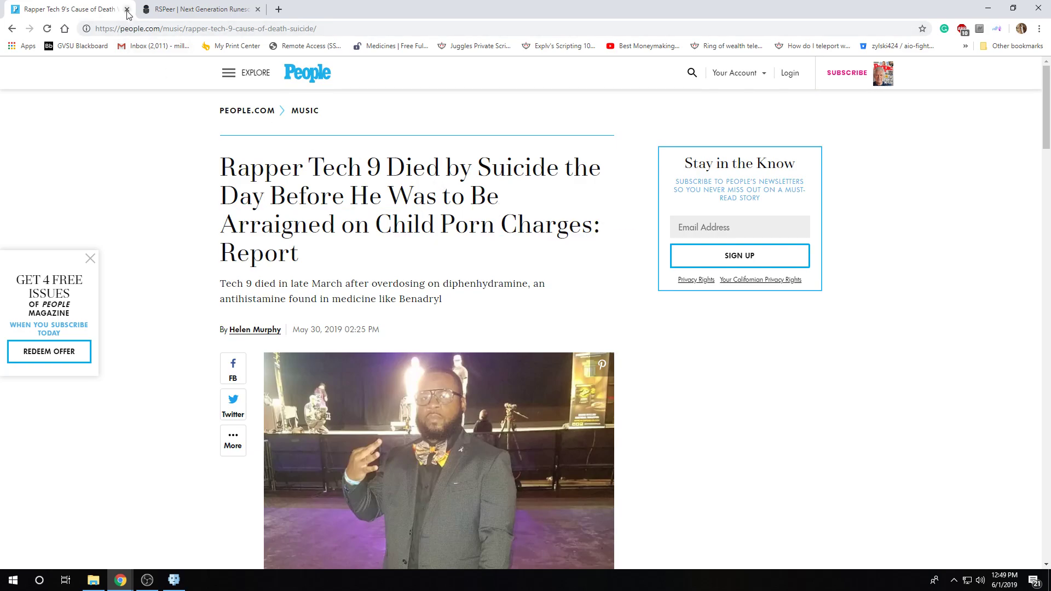
Step: Close the People.com article tab, leaving rspeer.org as the only open tab
{"action": "left_click", "coordinate": [127, 10]}
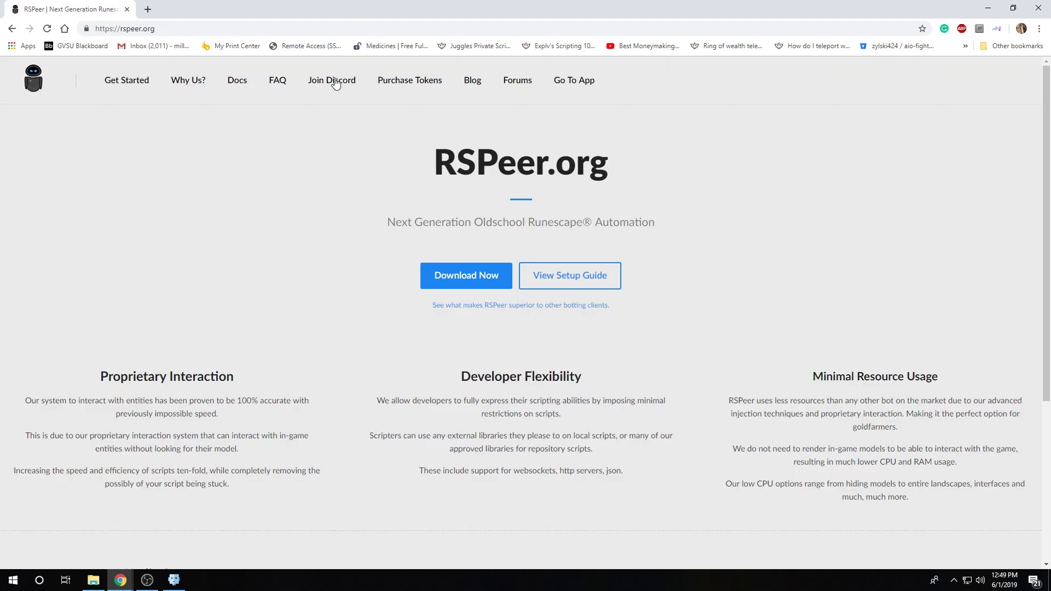
{"action": "mouse_move", "coordinate": [611, 149]}
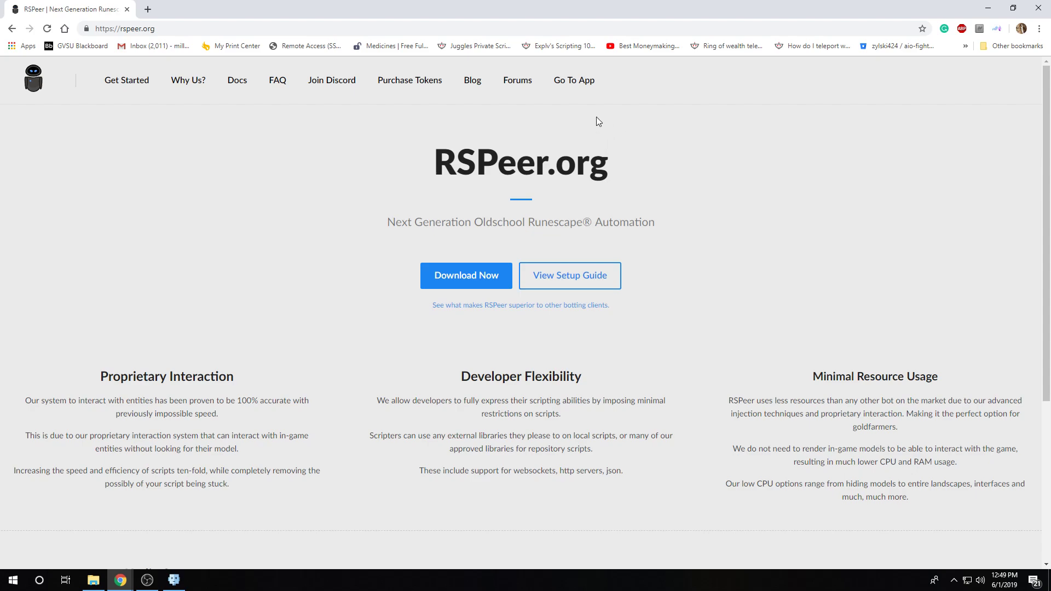
{"action": "mouse_move", "coordinate": [923, 11]}
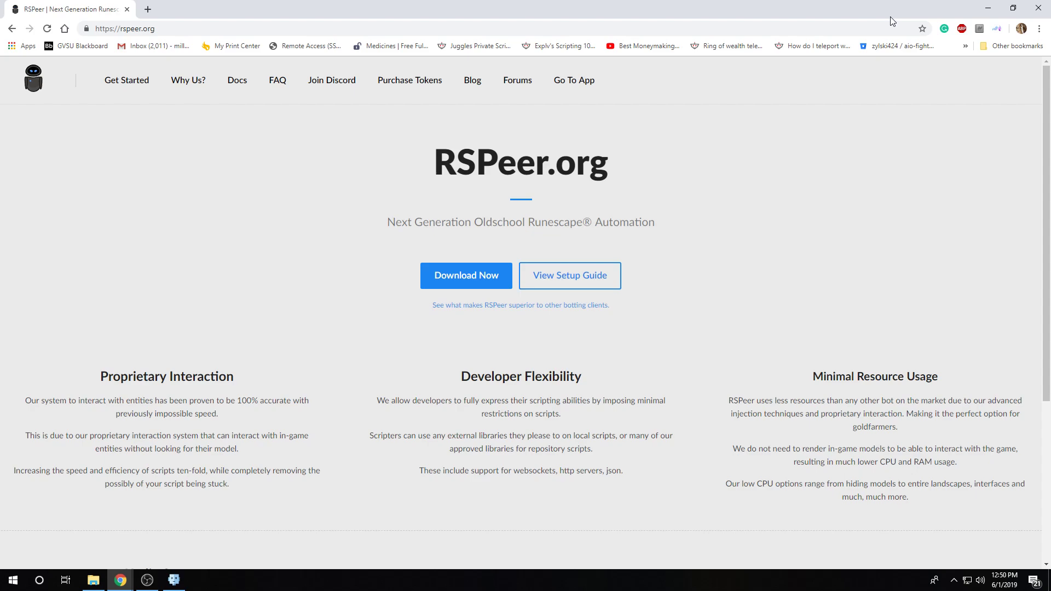
{"action": "mouse_move", "coordinate": [570, 213]}
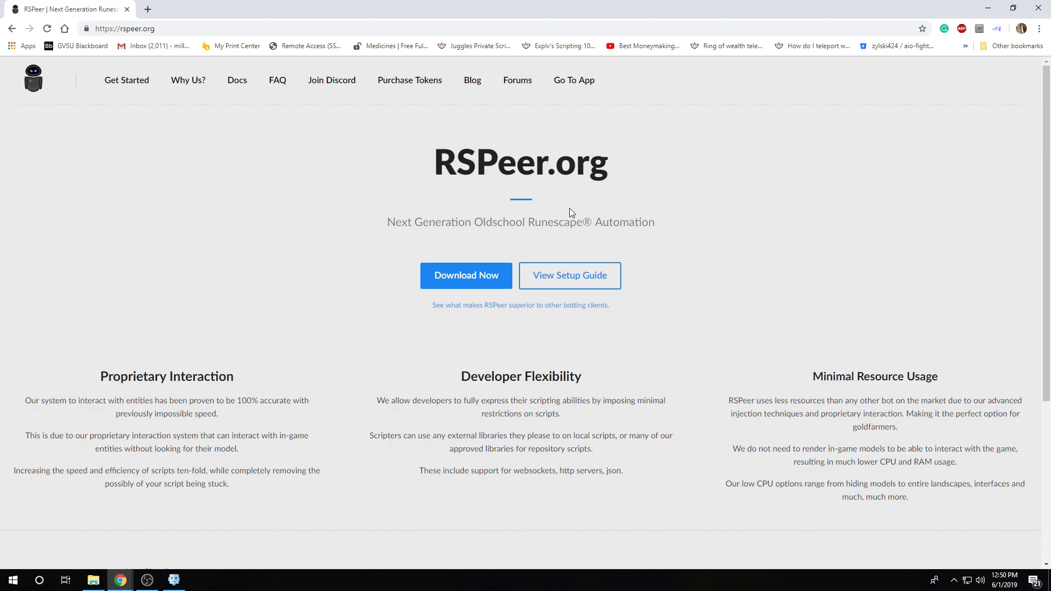
{"action": "left_click", "coordinate": [574, 80]}
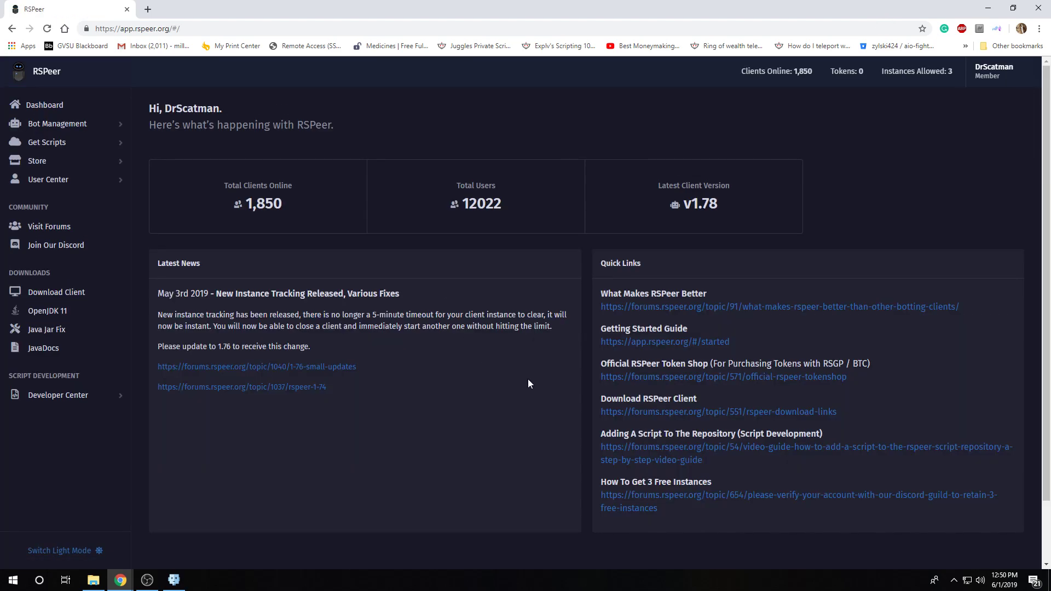
{"action": "scroll", "scroll_direction": "down", "scroll_amount": 3}
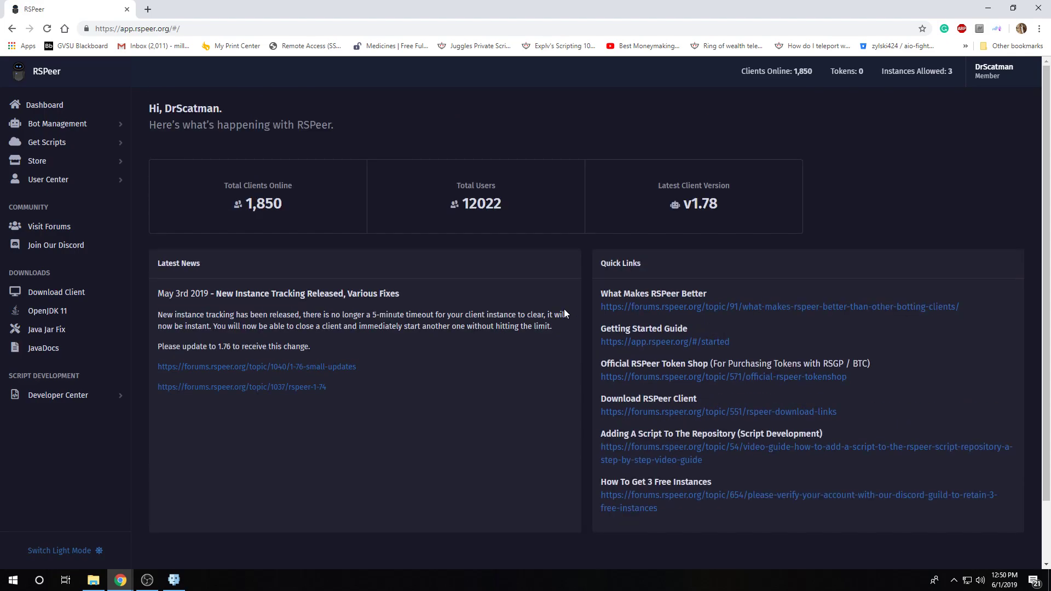
{"action": "mouse_move", "coordinate": [564, 313]}
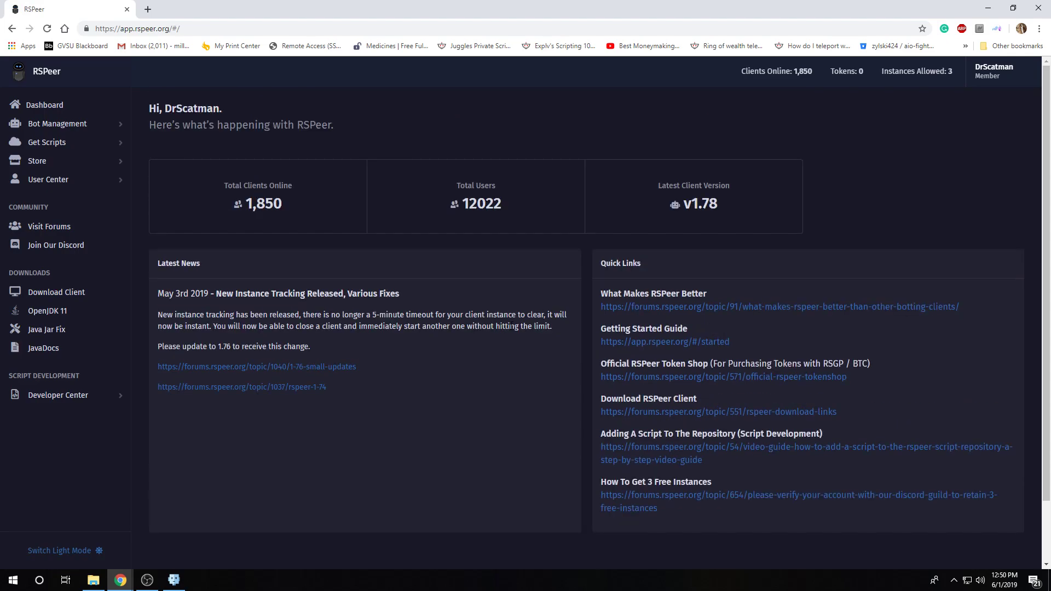
{"action": "mouse_move", "coordinate": [141, 175]}
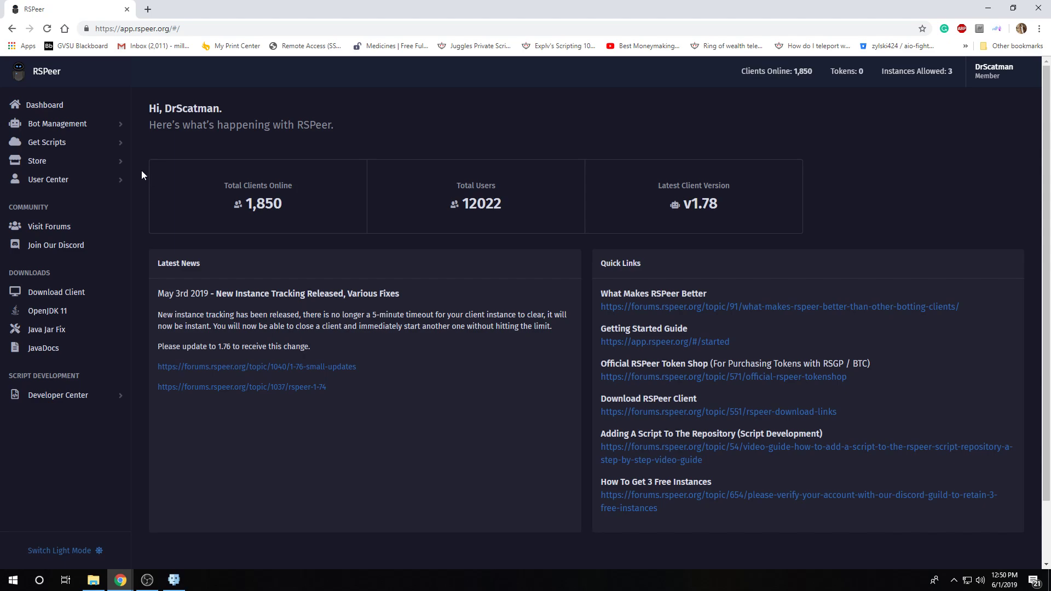
{"action": "mouse_move", "coordinate": [396, 262]}
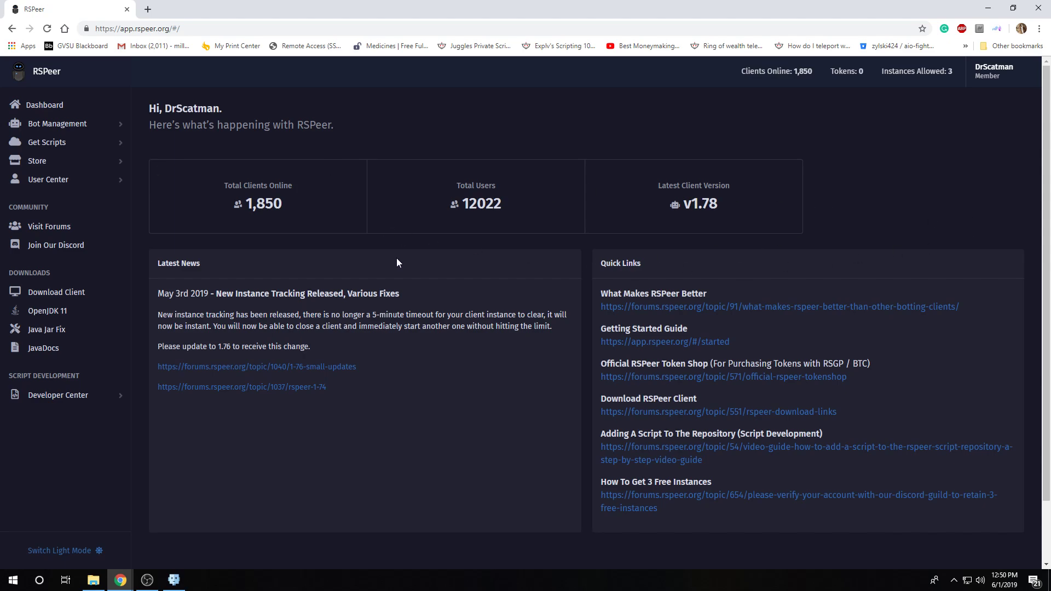
{"action": "mouse_move", "coordinate": [711, 269]}
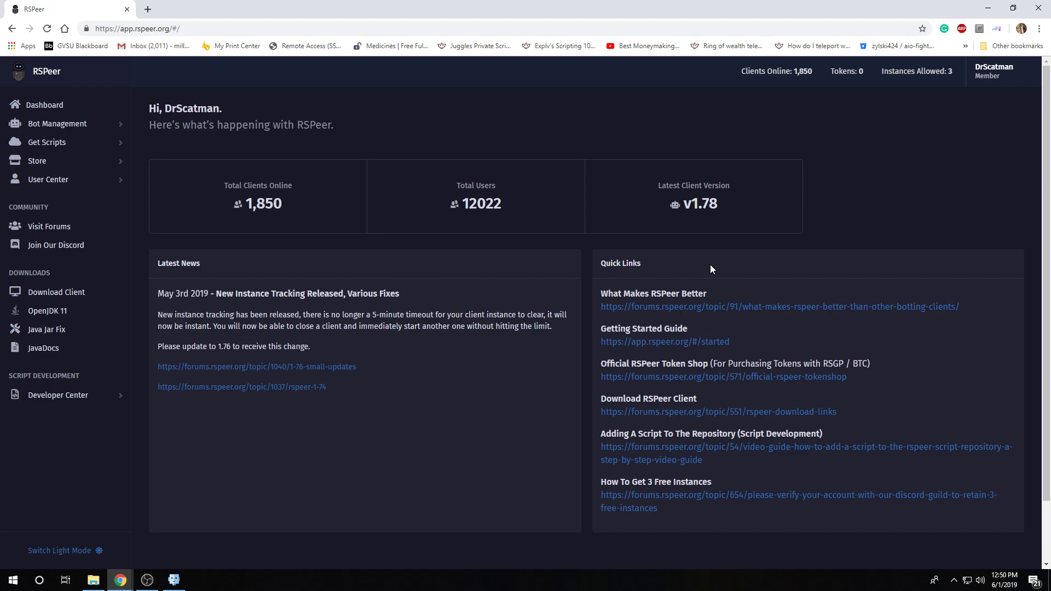
{"action": "mouse_move", "coordinate": [704, 273]}
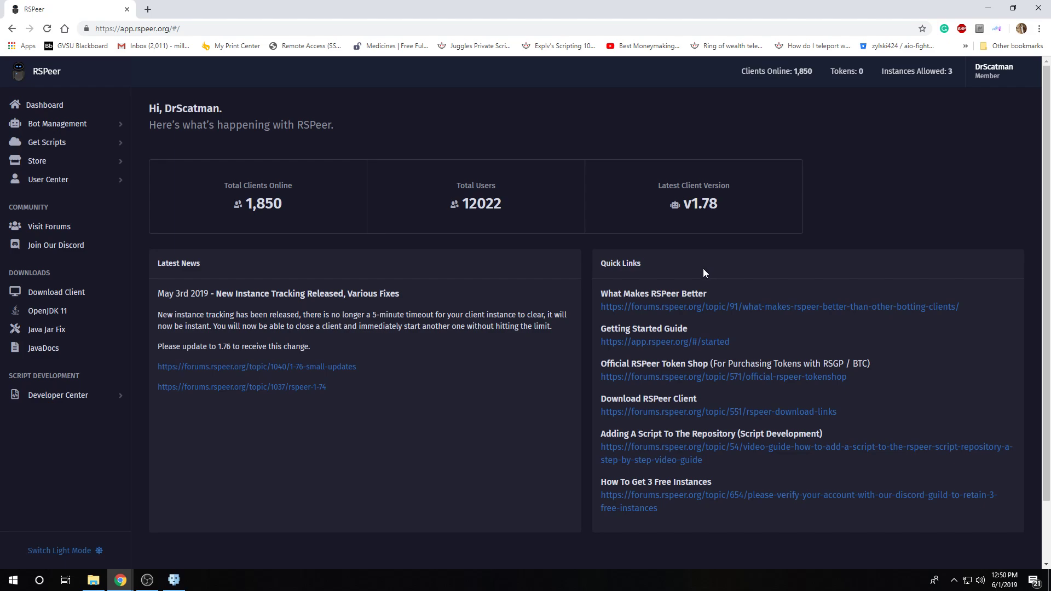
{"action": "mouse_move", "coordinate": [312, 257]}
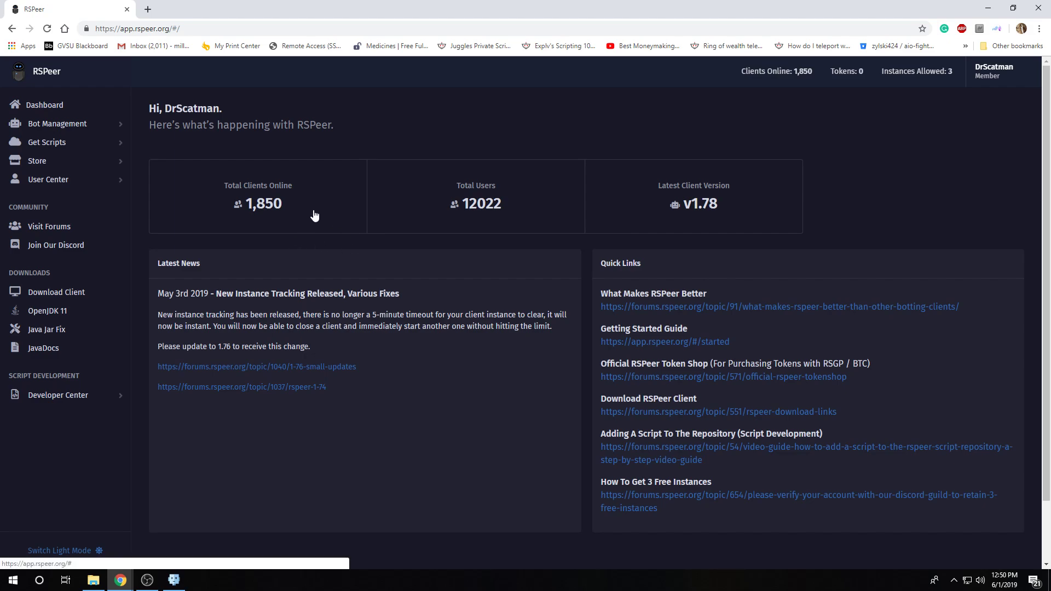
{"action": "mouse_move", "coordinate": [264, 150]}
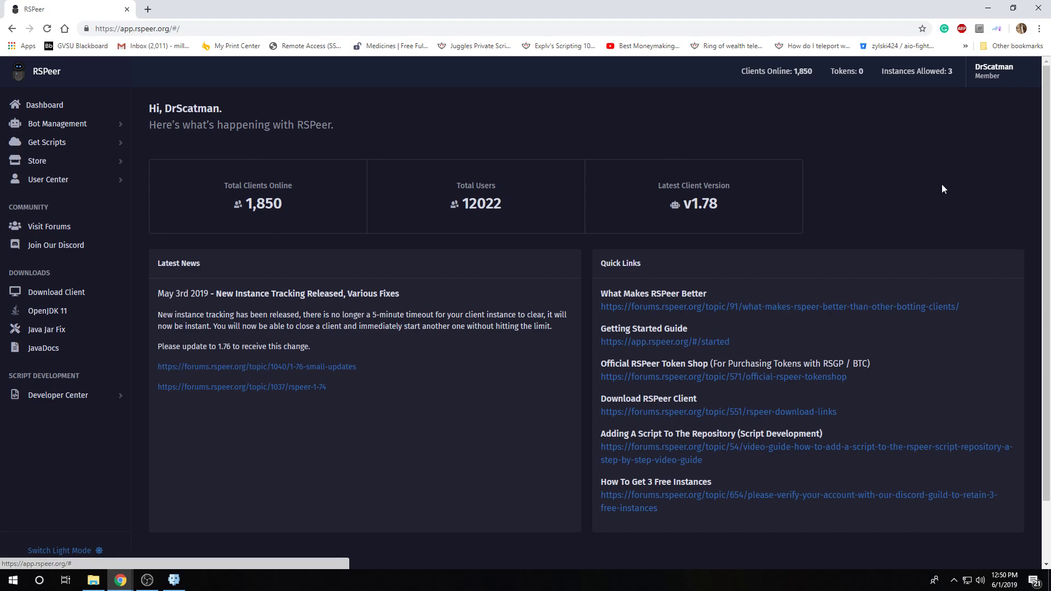
{"action": "left_click", "coordinate": [157, 29]}
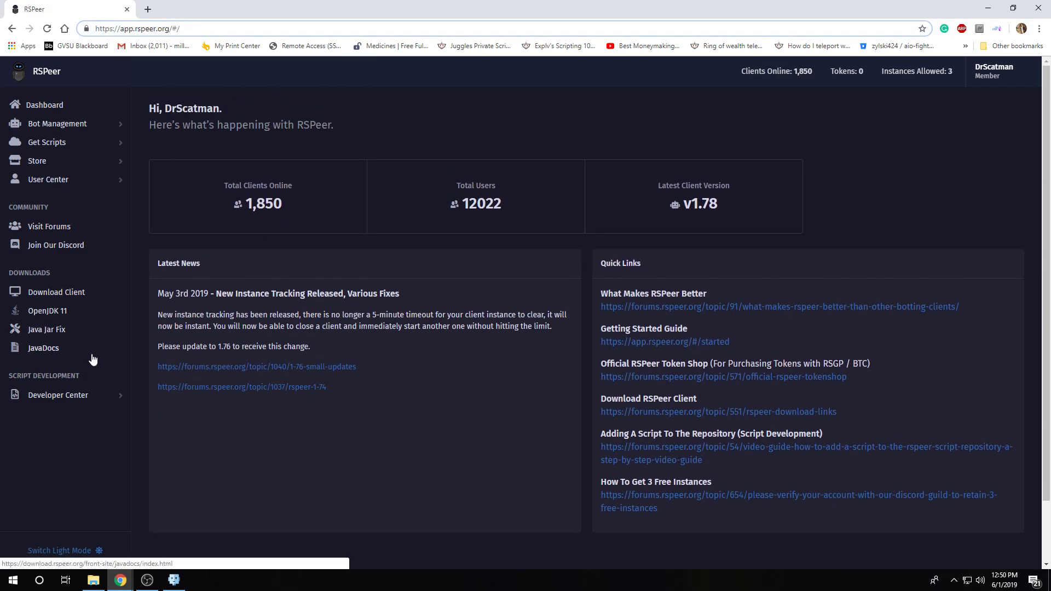
{"action": "mouse_move", "coordinate": [57, 395]}
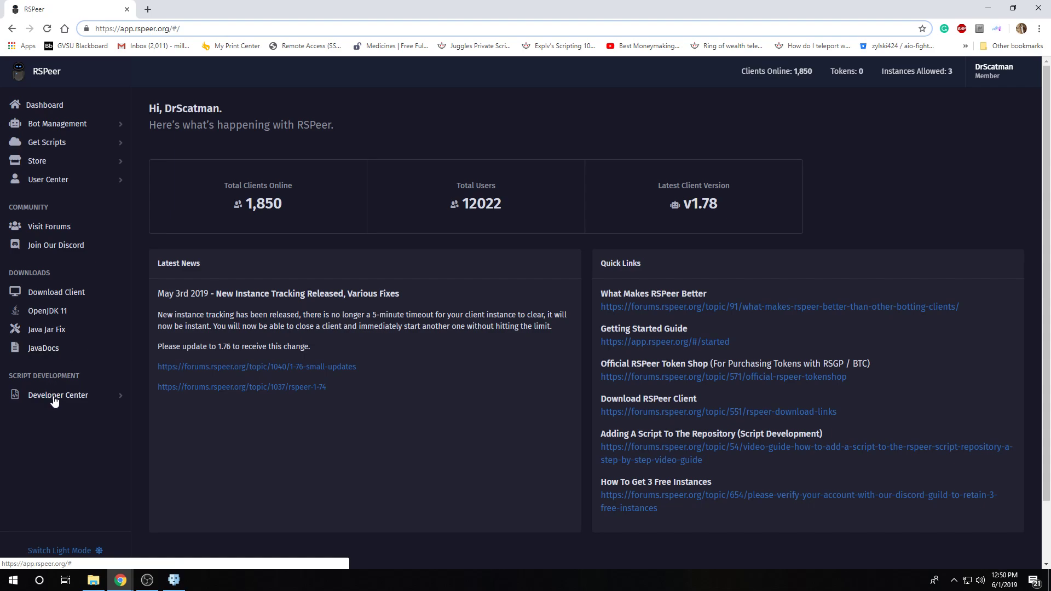
{"action": "mouse_move", "coordinate": [64, 306]}
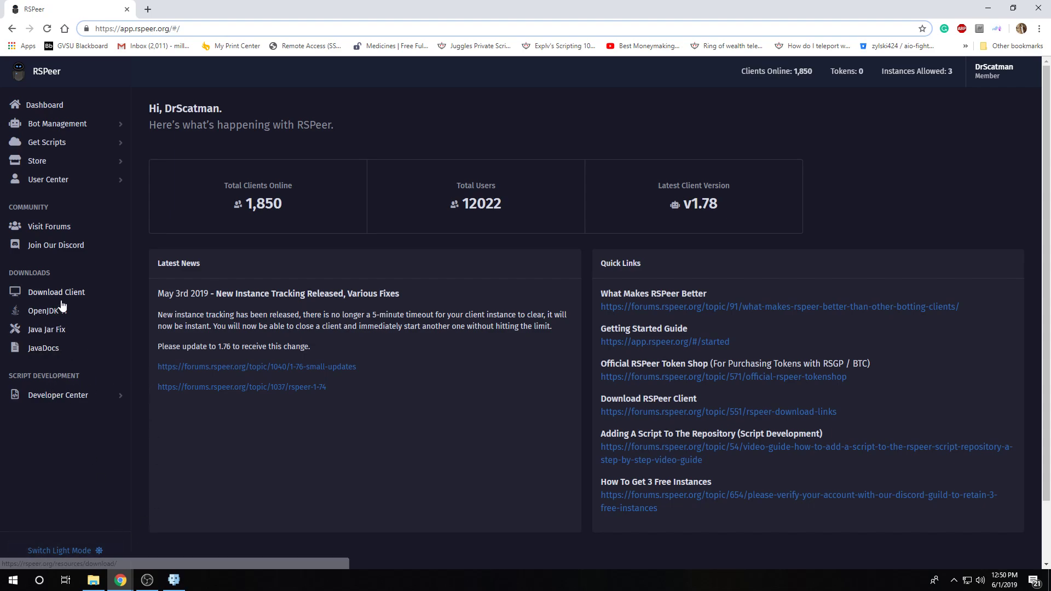
{"action": "mouse_move", "coordinate": [57, 301]}
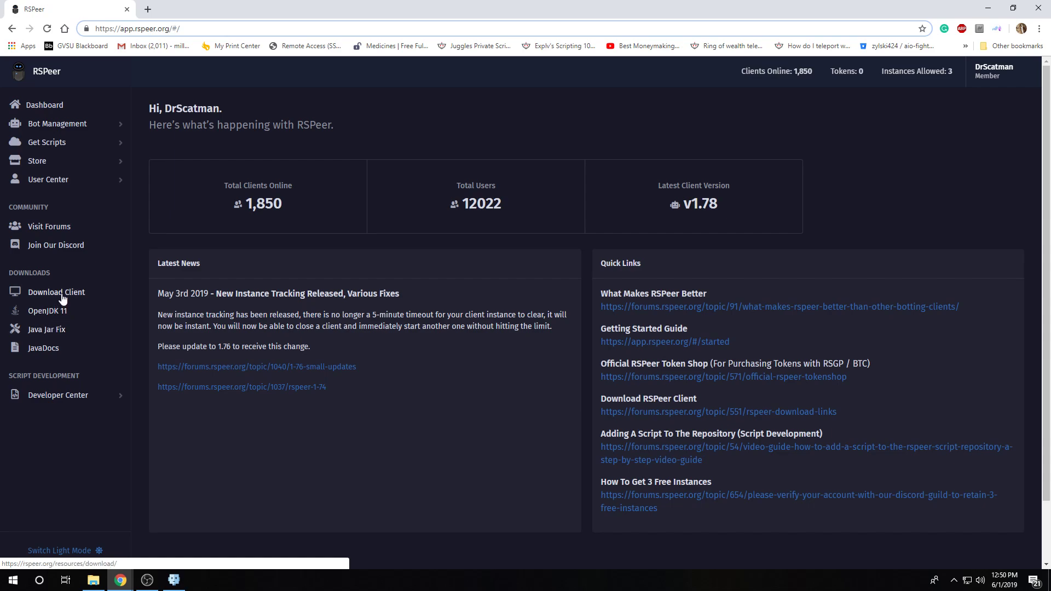
{"action": "mouse_move", "coordinate": [56, 299]}
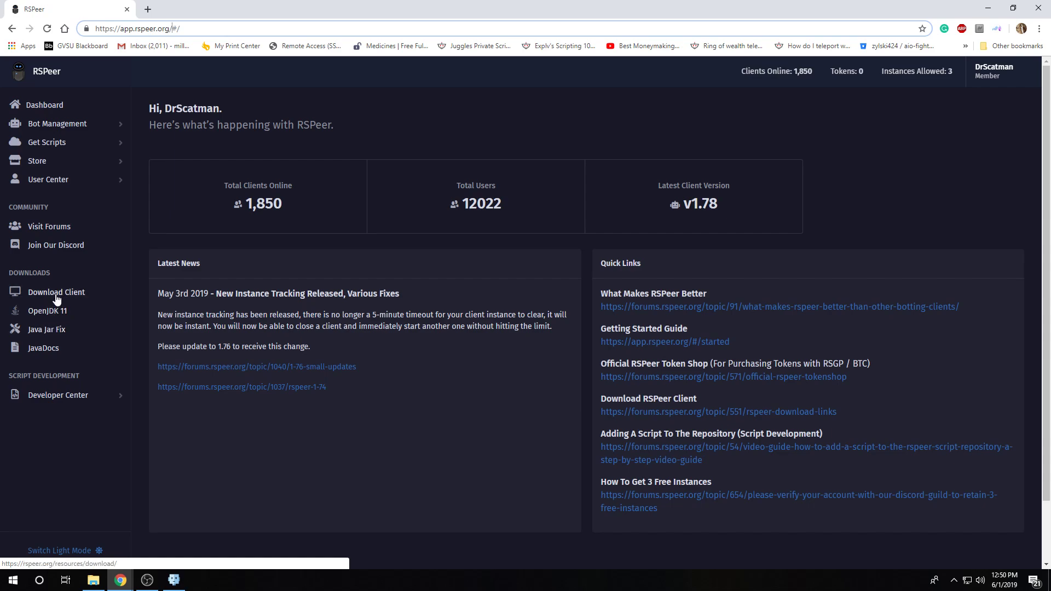
{"action": "mouse_move", "coordinate": [44, 349]}
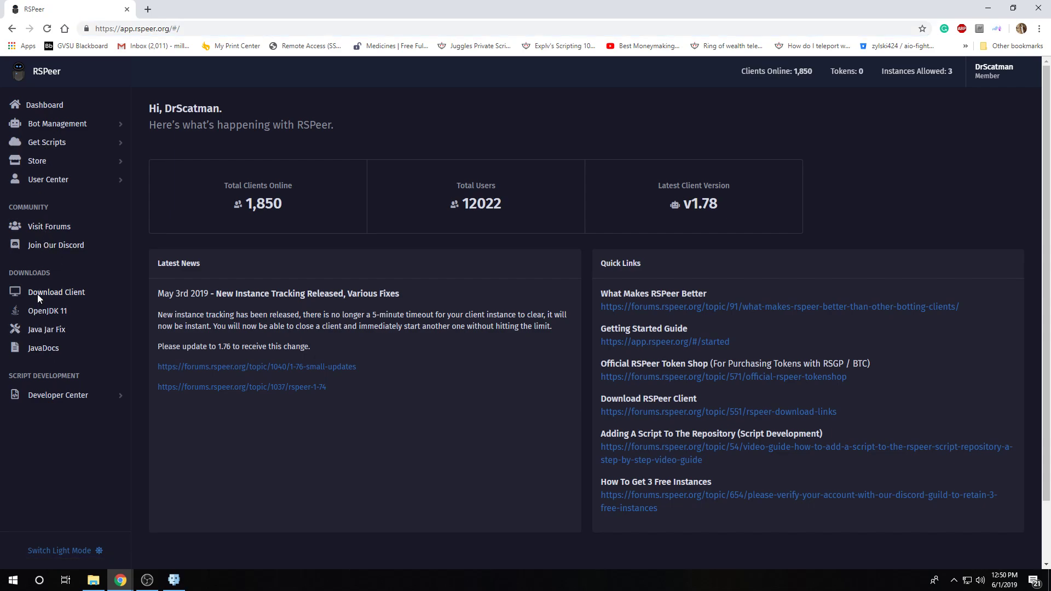
{"action": "left_click", "coordinate": [56, 291]}
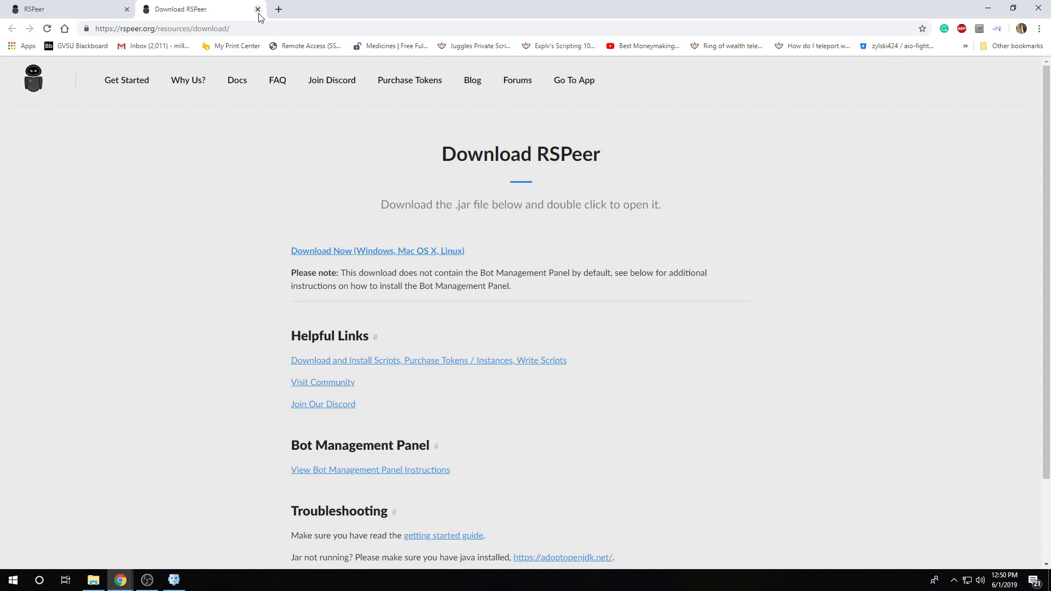
{"action": "scroll", "scroll_direction": "down", "scroll_amount": 3}
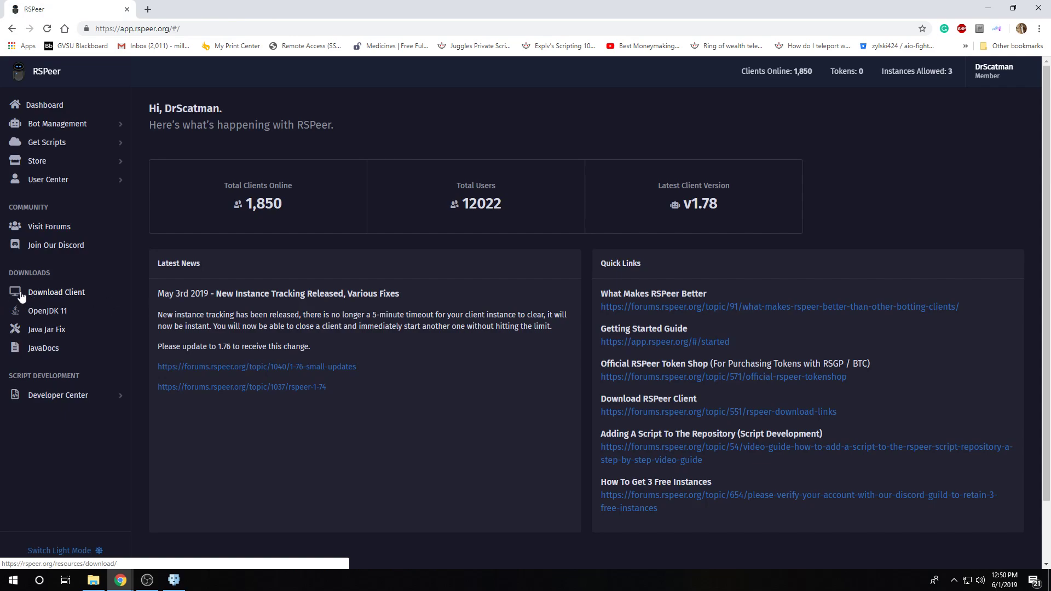
{"action": "mouse_move", "coordinate": [45, 311]}
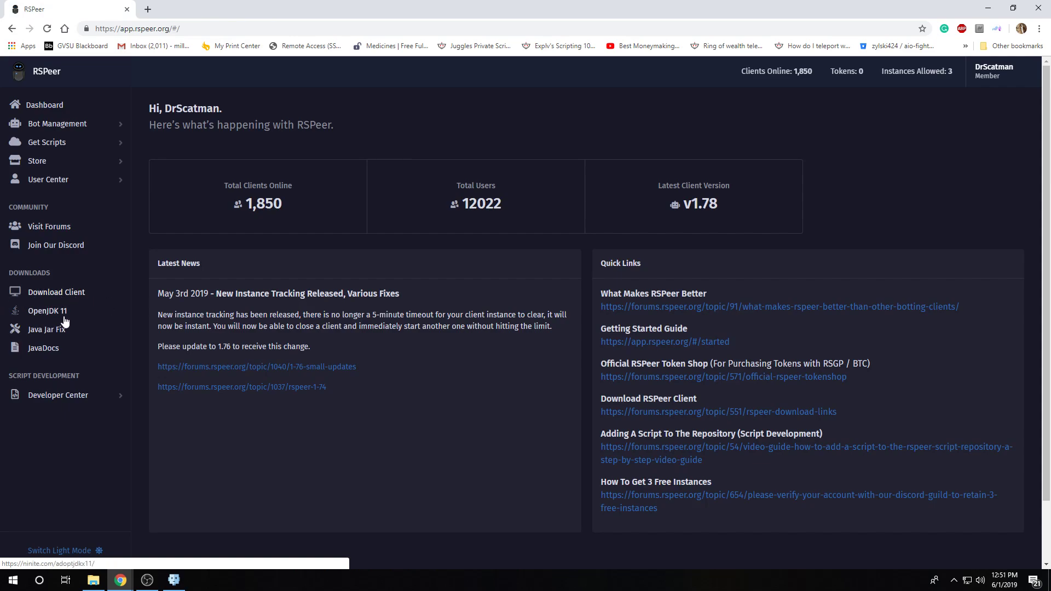
{"action": "mouse_move", "coordinate": [51, 322]}
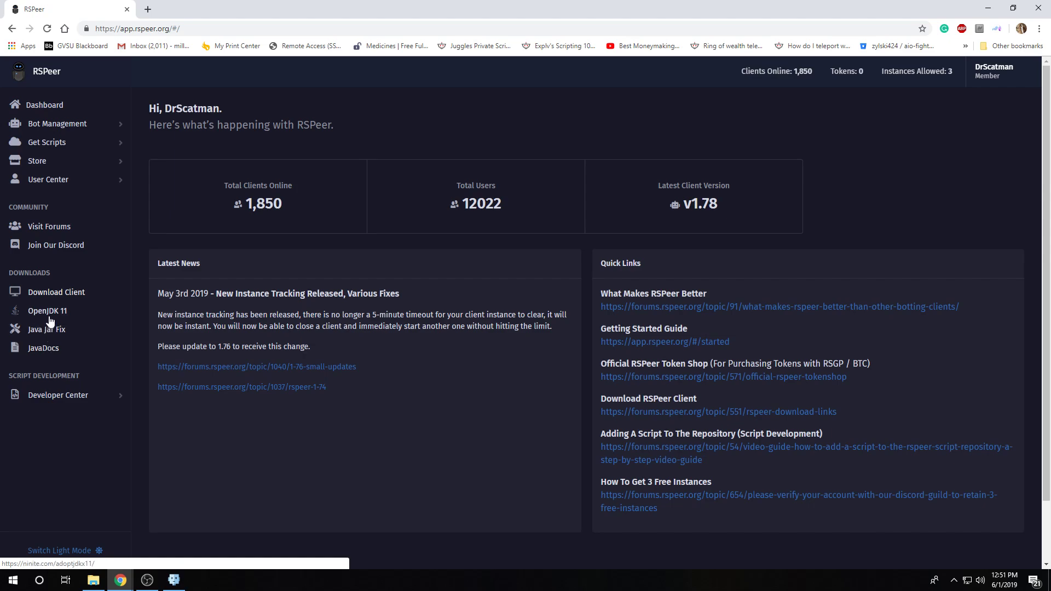
{"action": "left_click", "coordinate": [48, 310]}
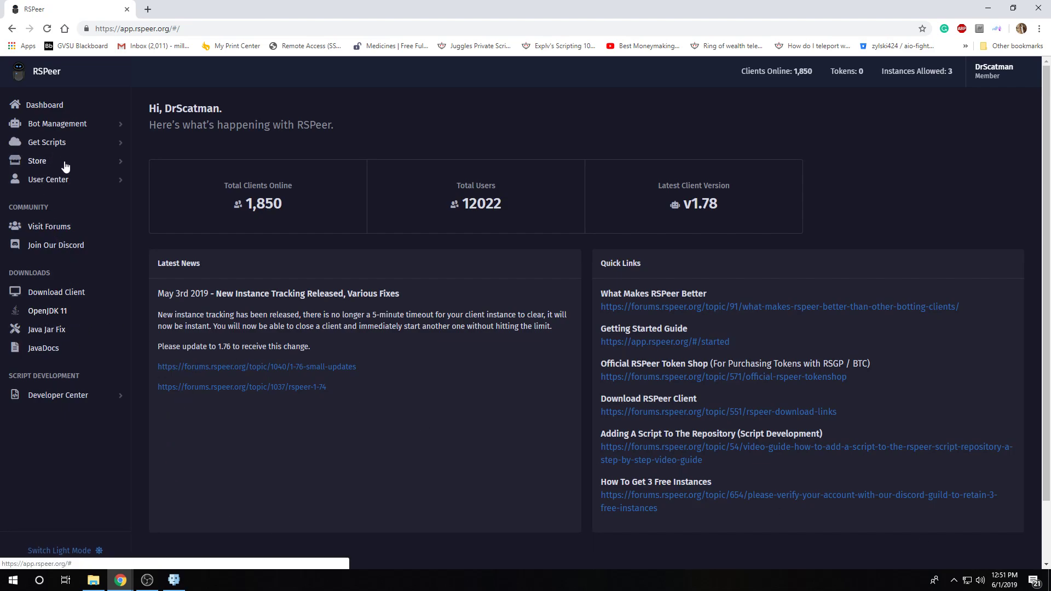
Step: Expand the Developer Center sidebar links and download the RSPeer SDK file rspeer.jar
{"action": "left_click", "coordinate": [48, 179]}
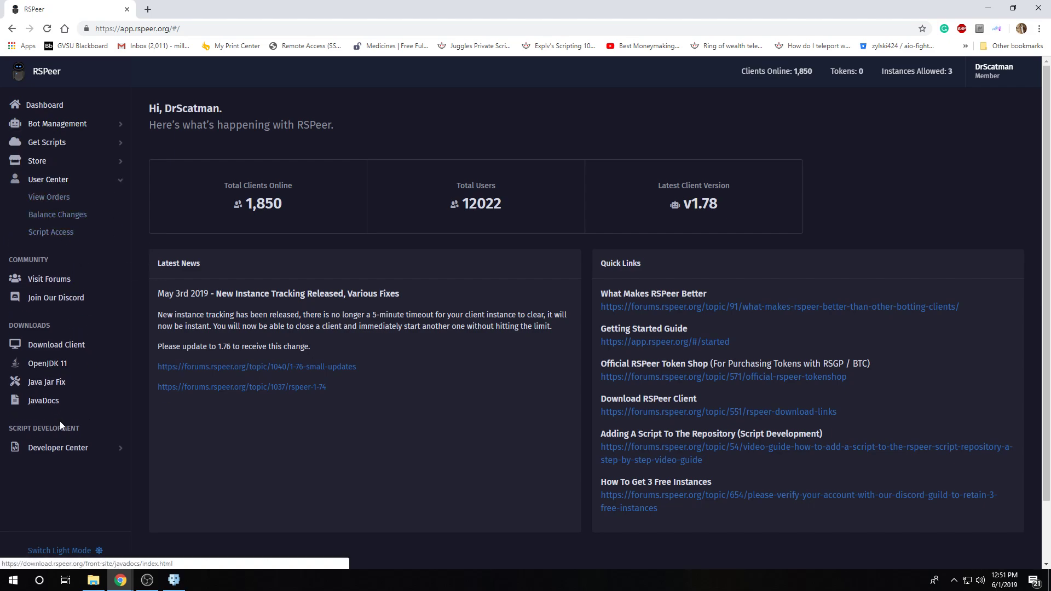
{"action": "left_click", "coordinate": [58, 447]}
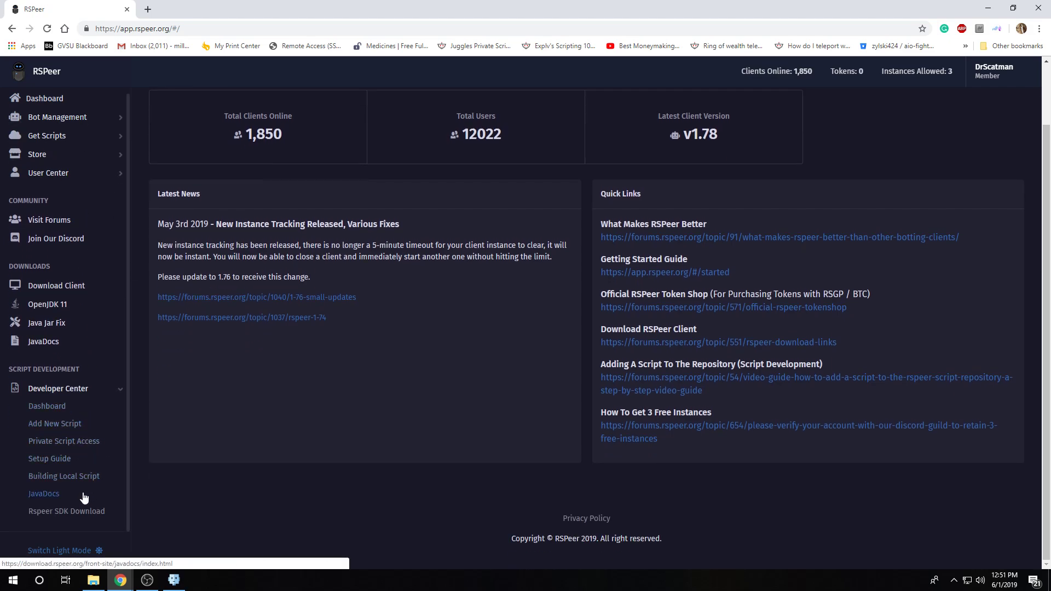
{"action": "mouse_move", "coordinate": [49, 462]}
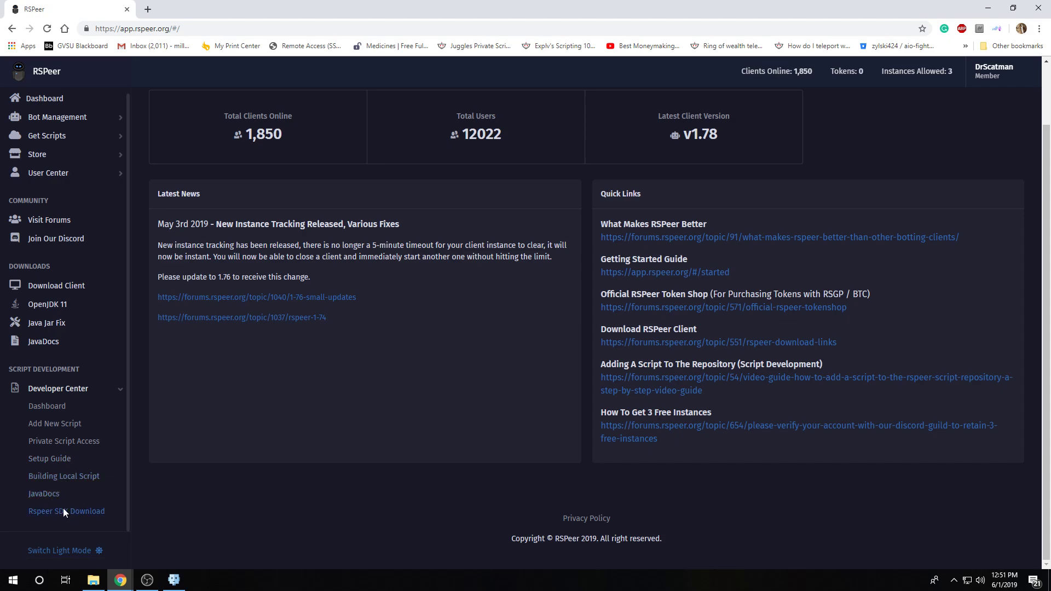
{"action": "left_click", "coordinate": [66, 510]}
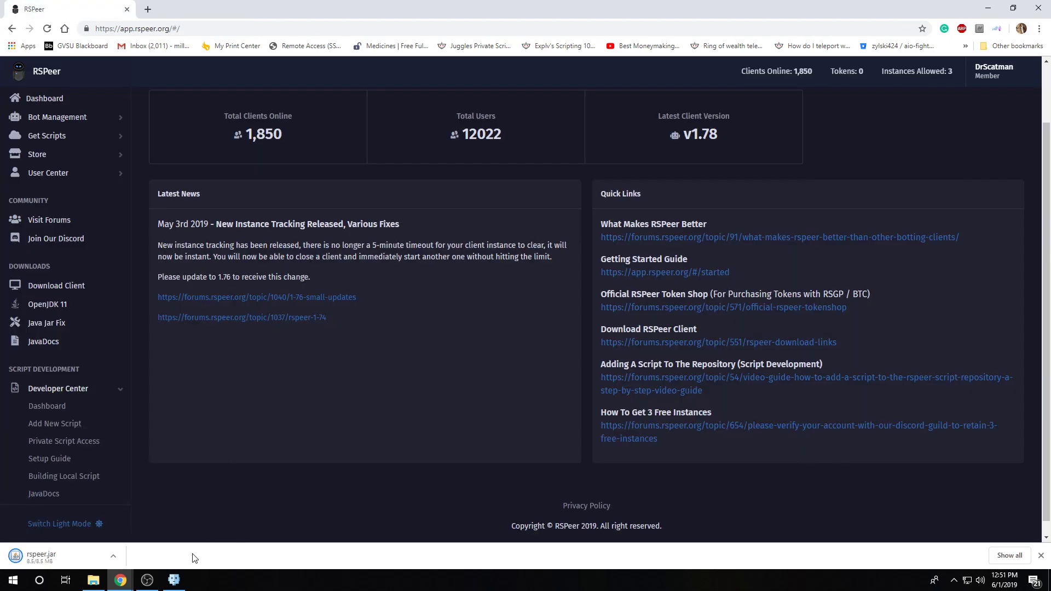
{"action": "mouse_move", "coordinate": [103, 554]}
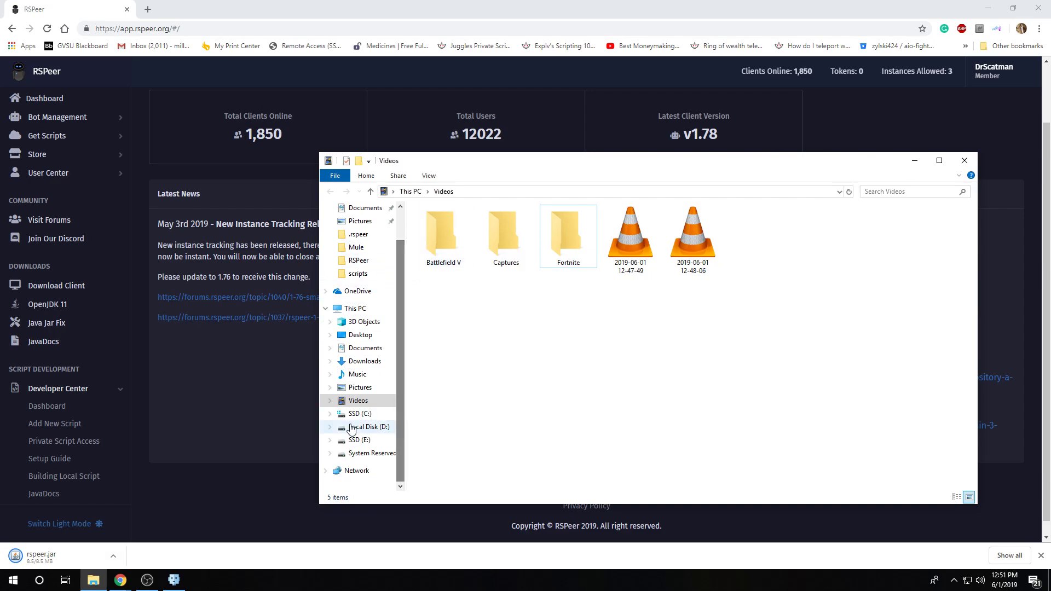
Step: Browse from the C drive into Users and into the user's home folder
{"action": "left_click", "coordinate": [361, 414]}
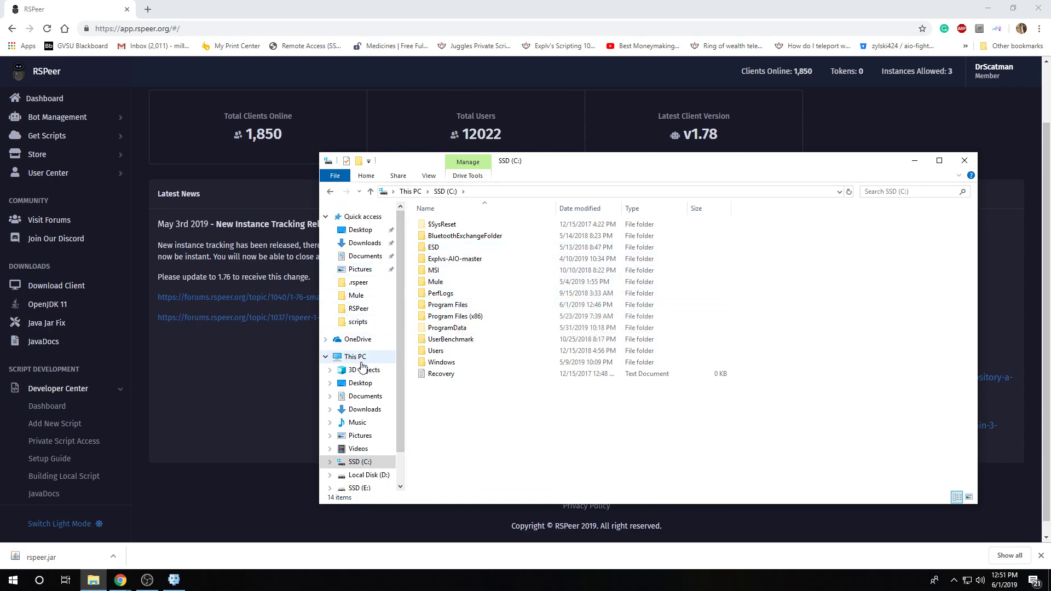
{"action": "left_click", "coordinate": [447, 304]}
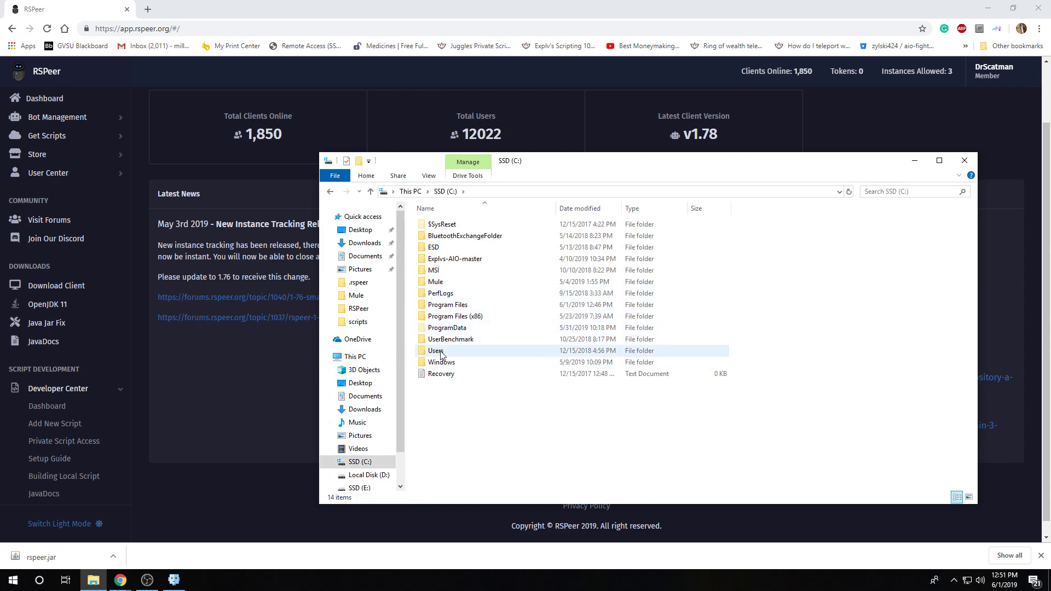
{"action": "mouse_move", "coordinate": [441, 355]}
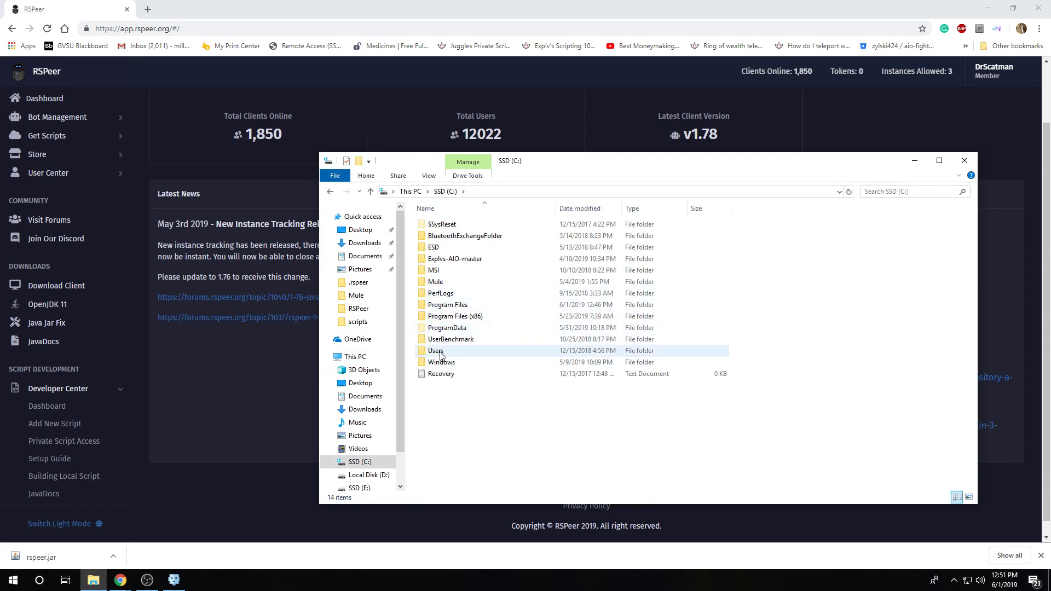
{"action": "left_click", "coordinate": [436, 350]}
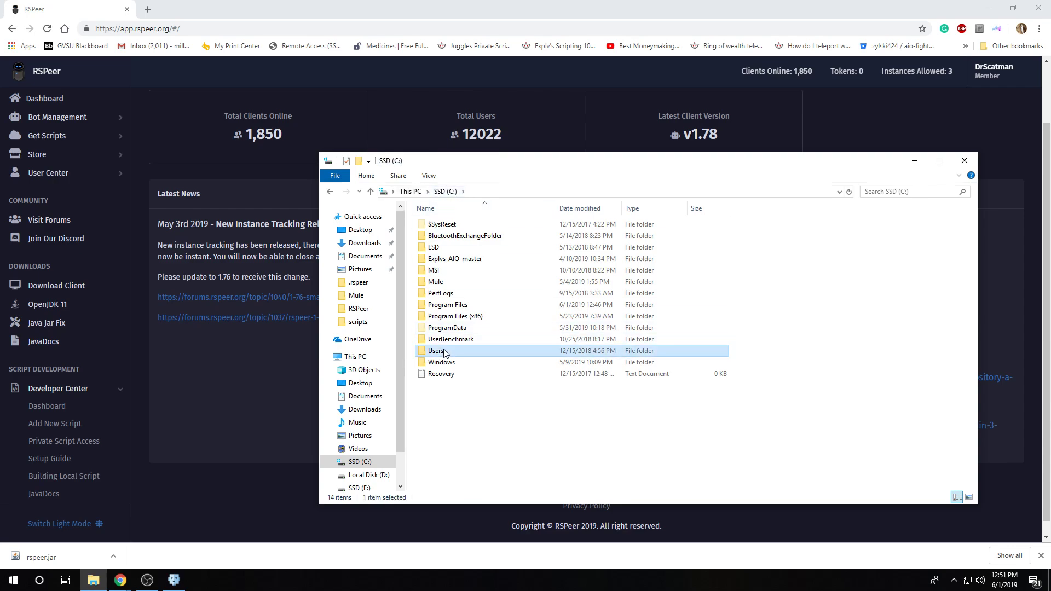
{"action": "double_click", "coordinate": [436, 350]}
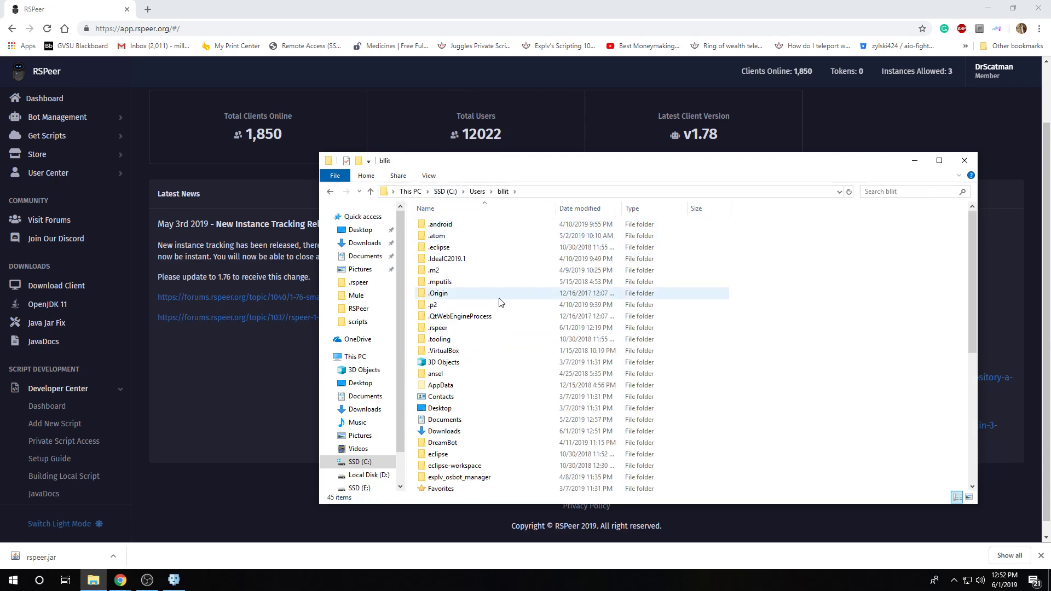
Step: View the RSPeer scripts folder holding BotSimpleTanner, then return to the home folder
{"action": "left_click", "coordinate": [435, 373]}
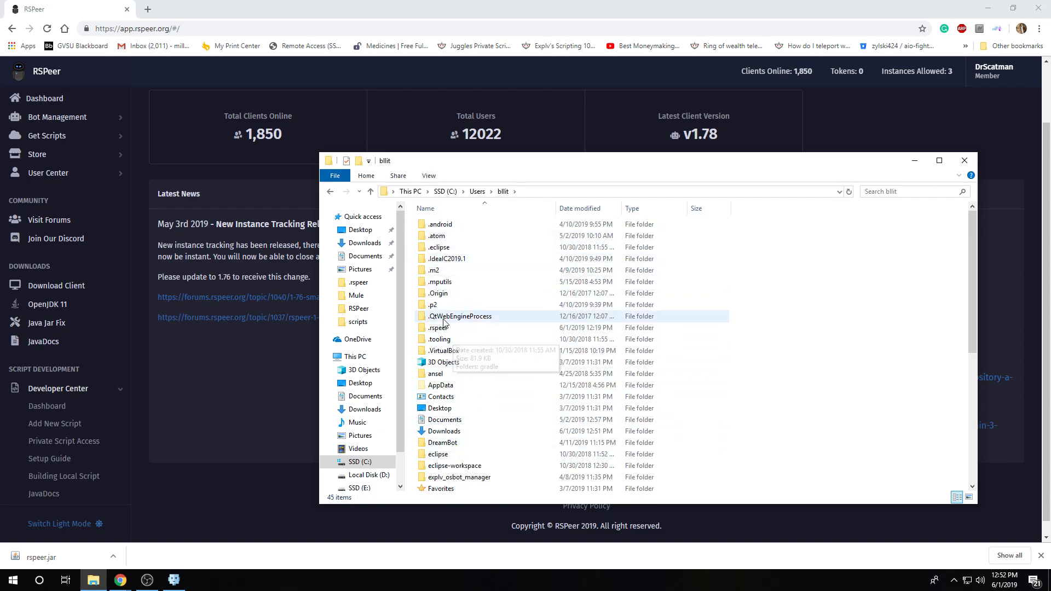
{"action": "scroll", "scroll_direction": "down", "scroll_amount": 3}
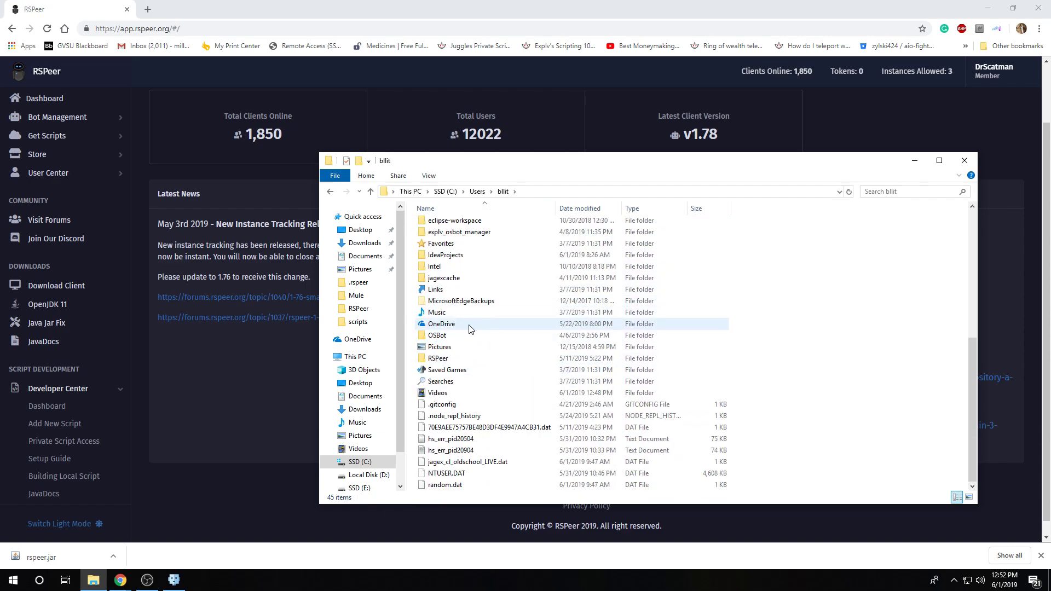
{"action": "double_click", "coordinate": [359, 321]}
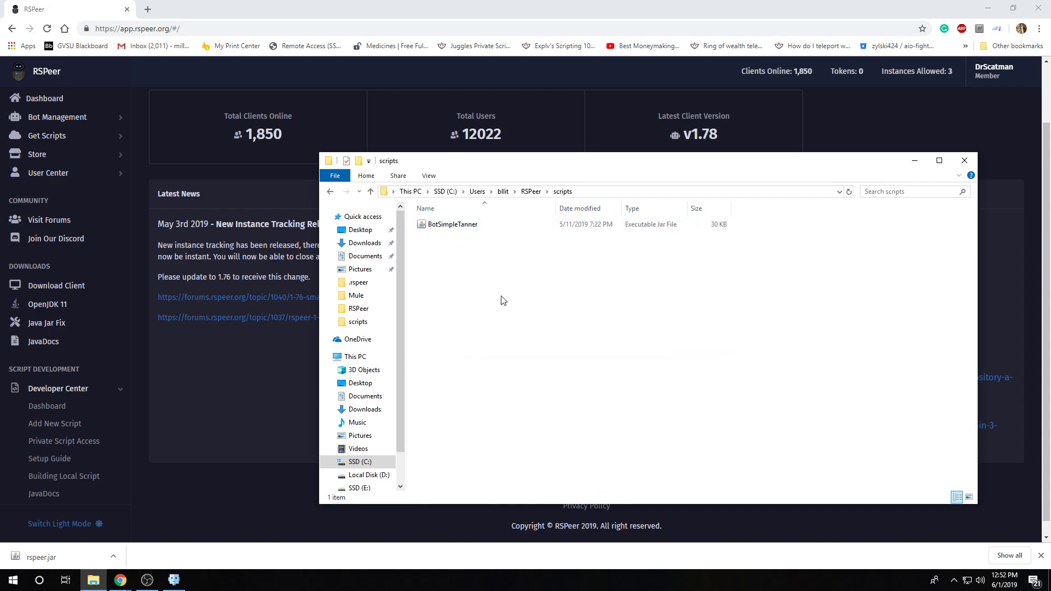
{"action": "left_click", "coordinate": [329, 191]}
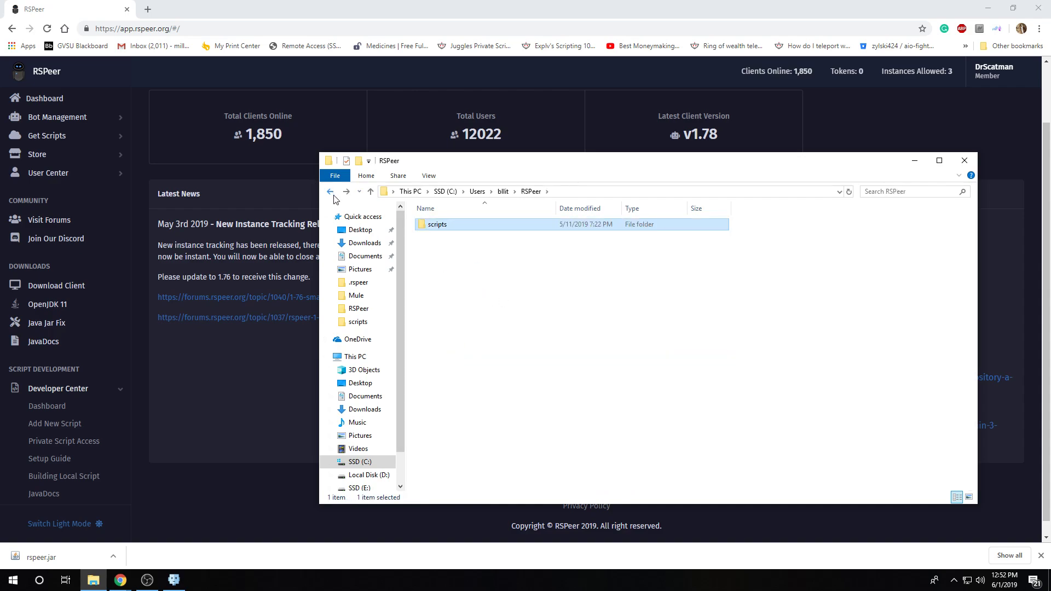
{"action": "left_click", "coordinate": [330, 192]}
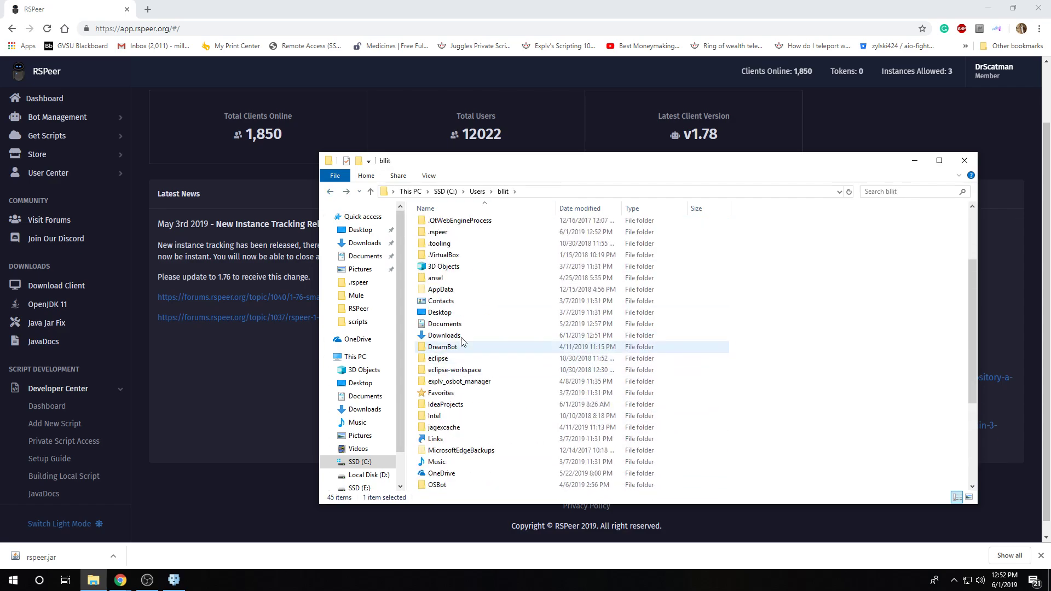
Step: Navigate into Documents > RSPeer > cache where rspeer.jar lives
{"action": "left_click", "coordinate": [477, 191]}
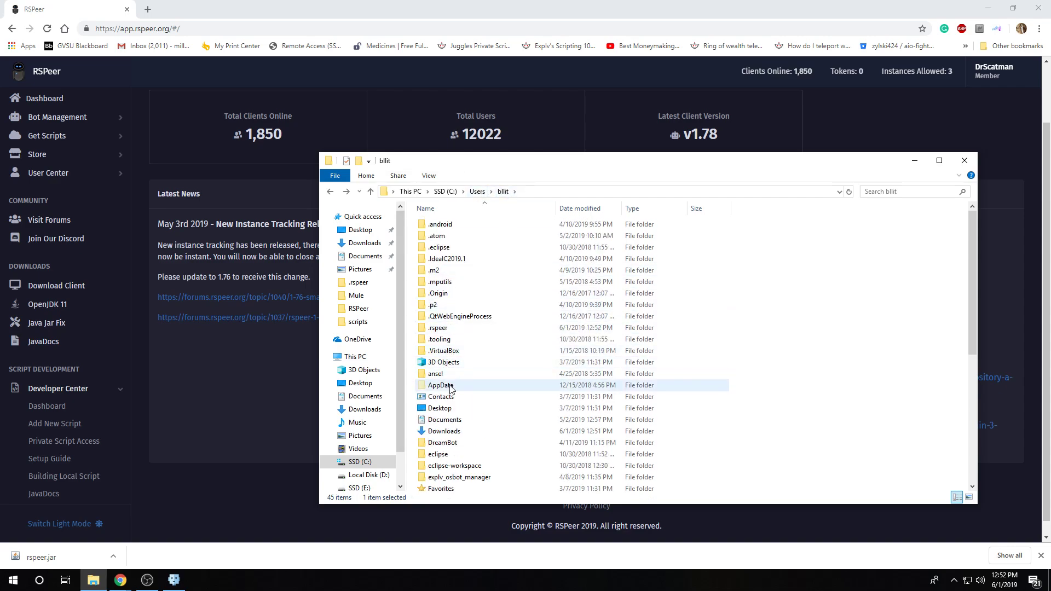
{"action": "double_click", "coordinate": [444, 419]}
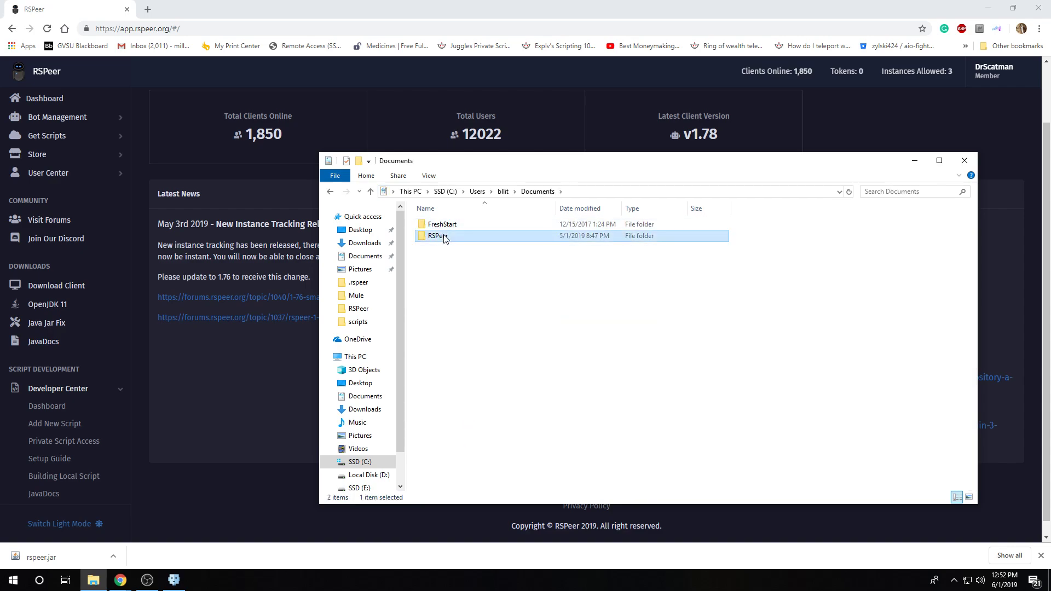
{"action": "double_click", "coordinate": [436, 236]}
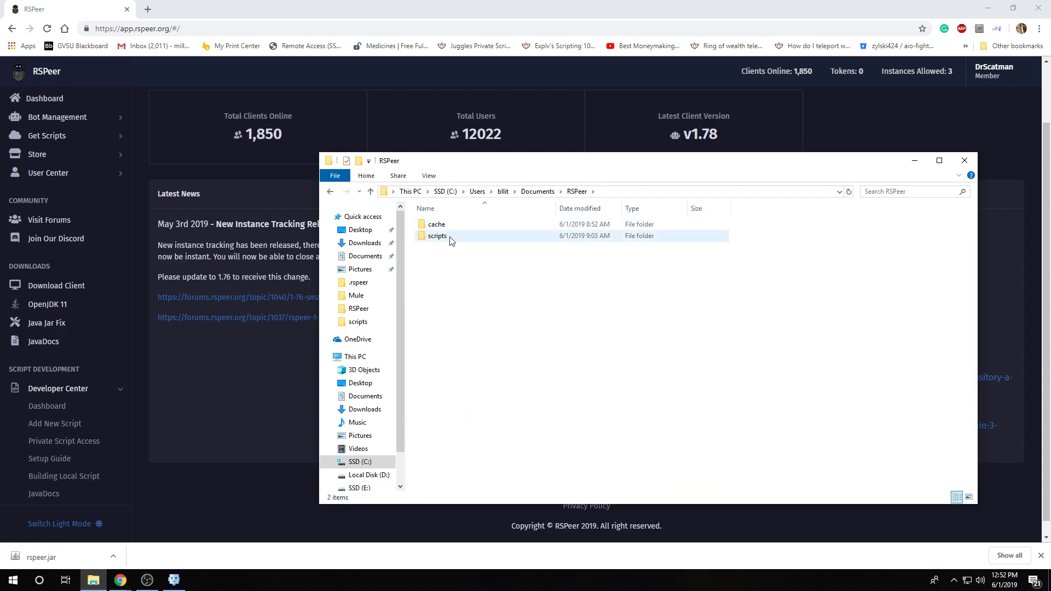
{"action": "mouse_move", "coordinate": [463, 239]}
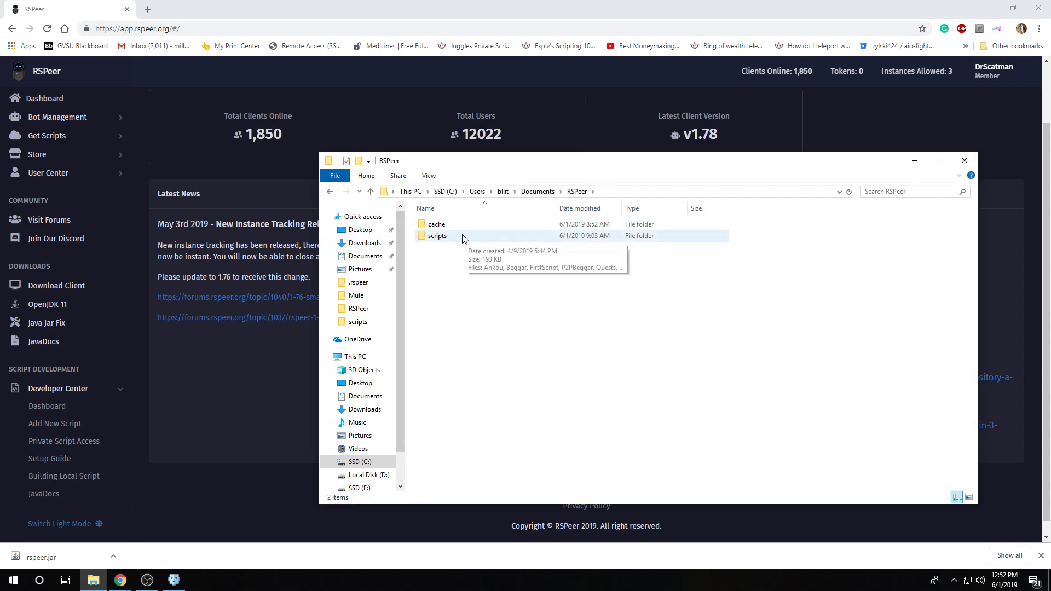
{"action": "mouse_move", "coordinate": [448, 237]}
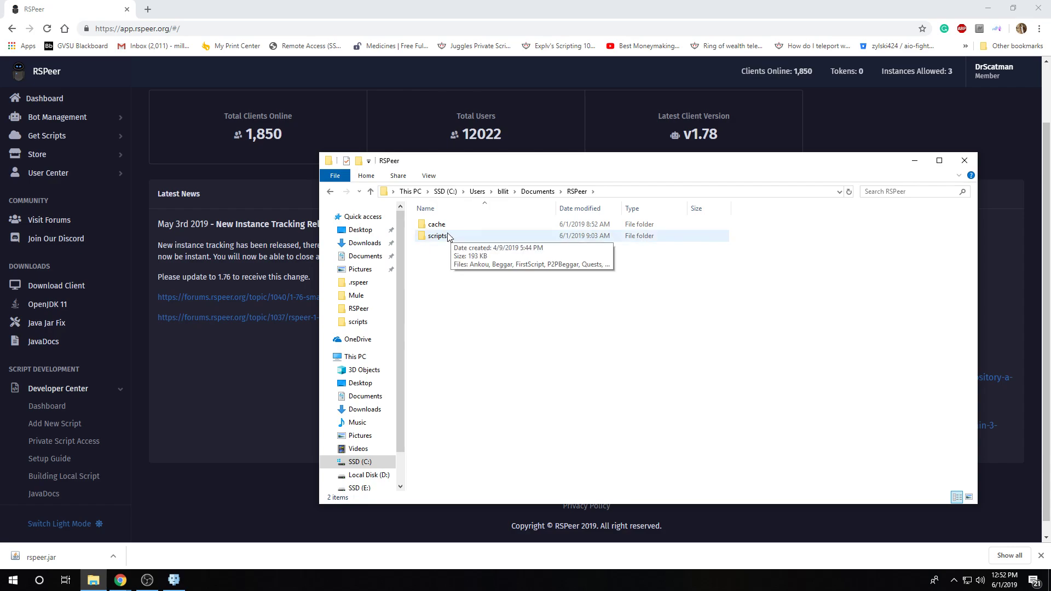
{"action": "double_click", "coordinate": [436, 223]}
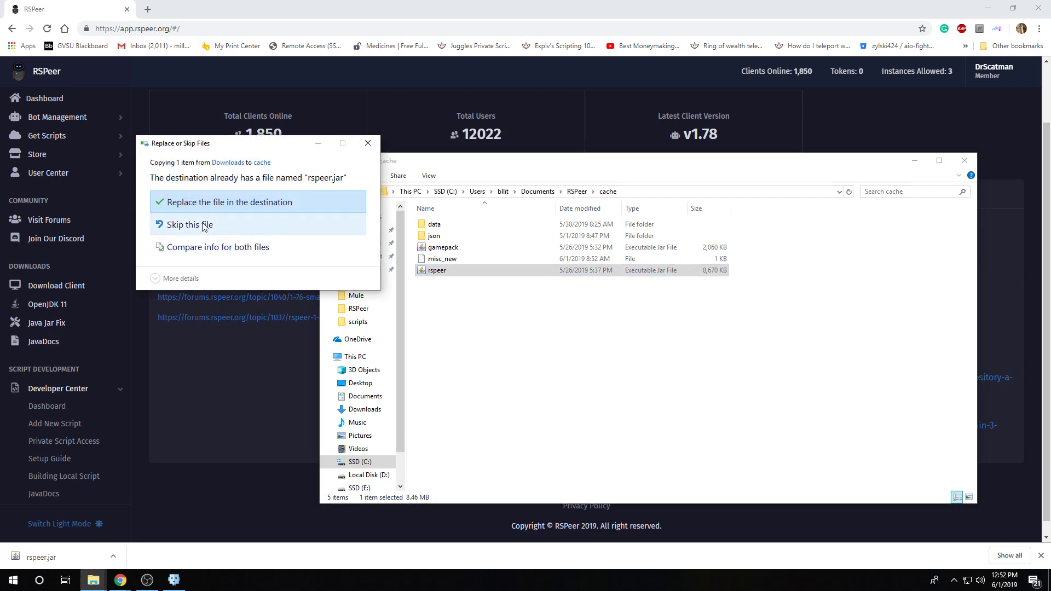
Step: Skip replacing the existing rspeer.jar and close File Explorer
{"action": "left_click", "coordinate": [191, 224]}
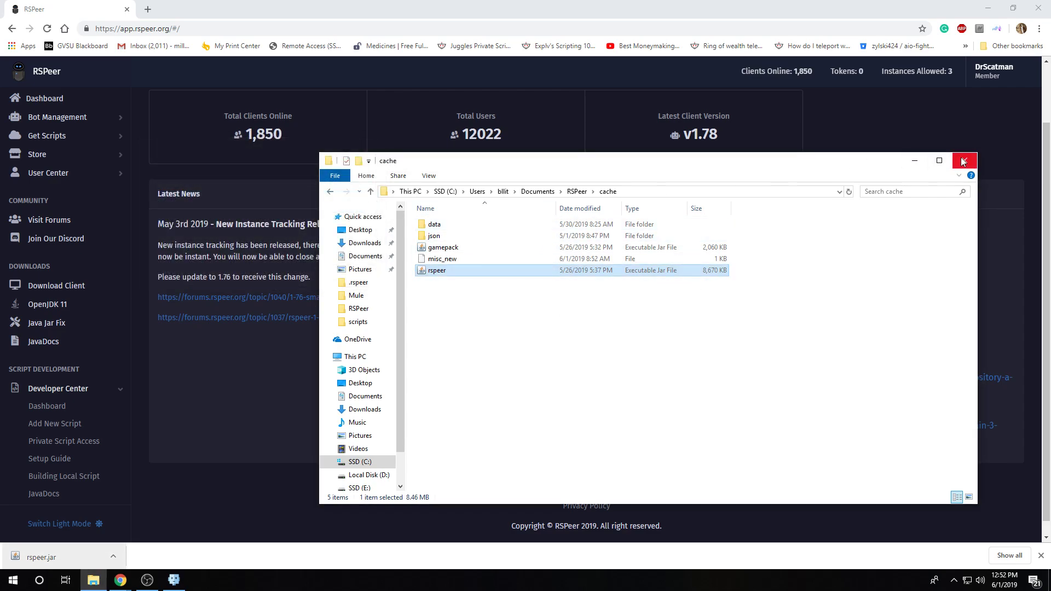
{"action": "left_click", "coordinate": [964, 161]}
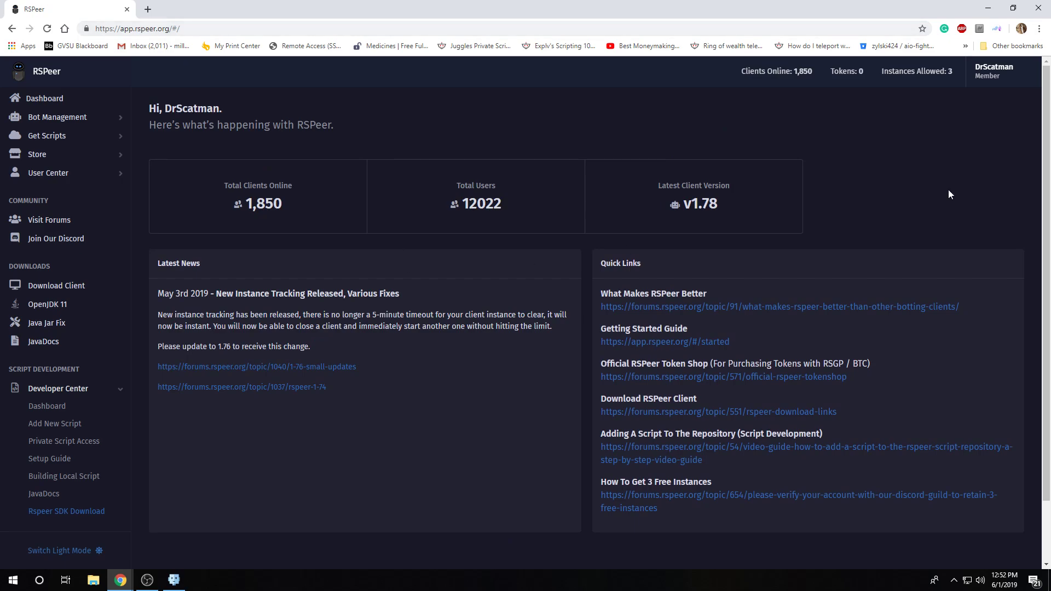
{"action": "scroll", "scroll_direction": "down", "scroll_amount": 3}
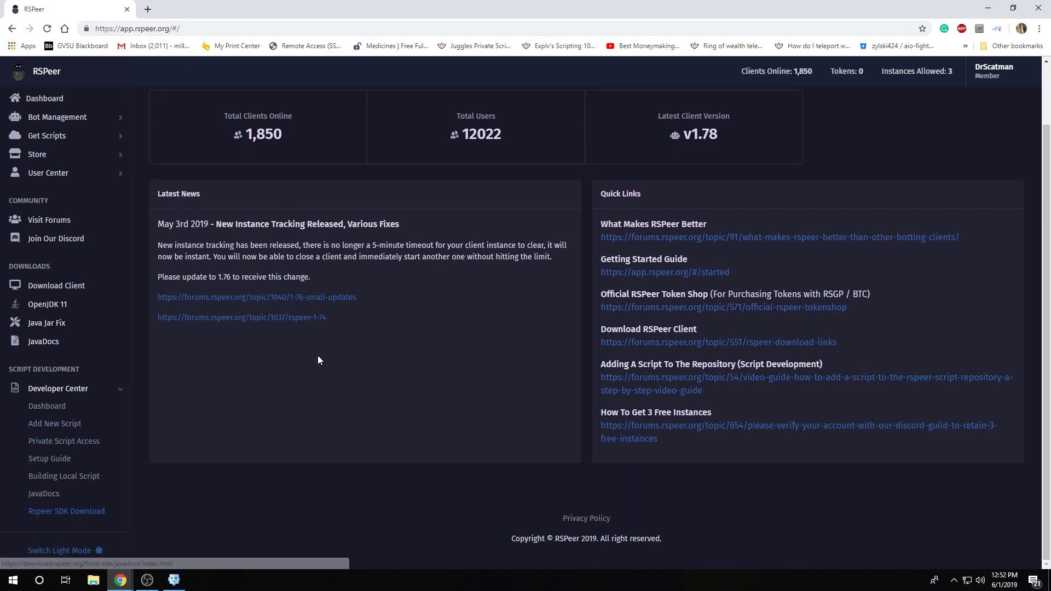
{"action": "mouse_move", "coordinate": [727, 429]}
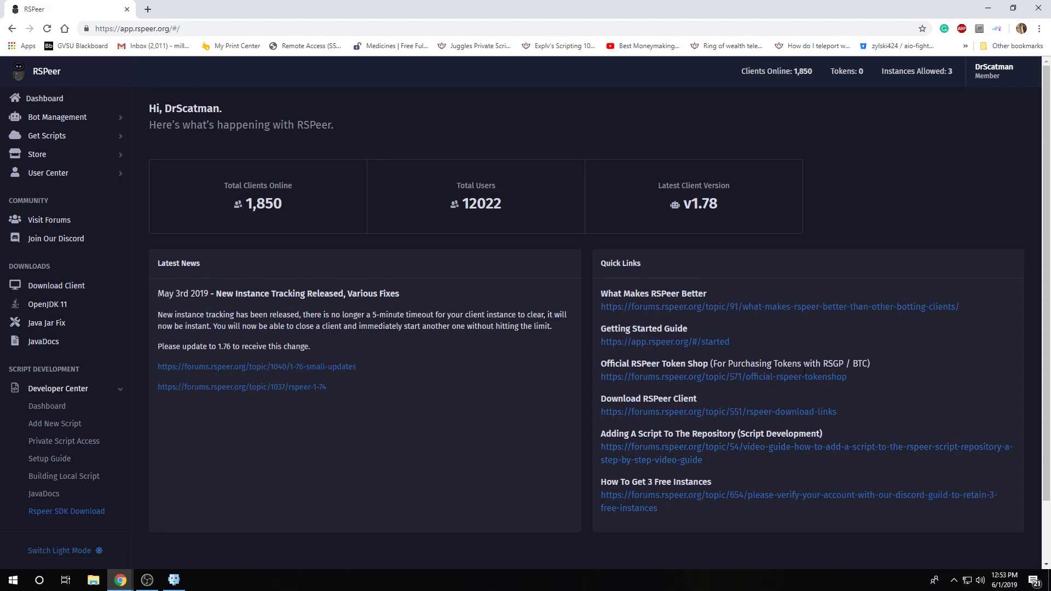
{"action": "mouse_move", "coordinate": [190, 375]}
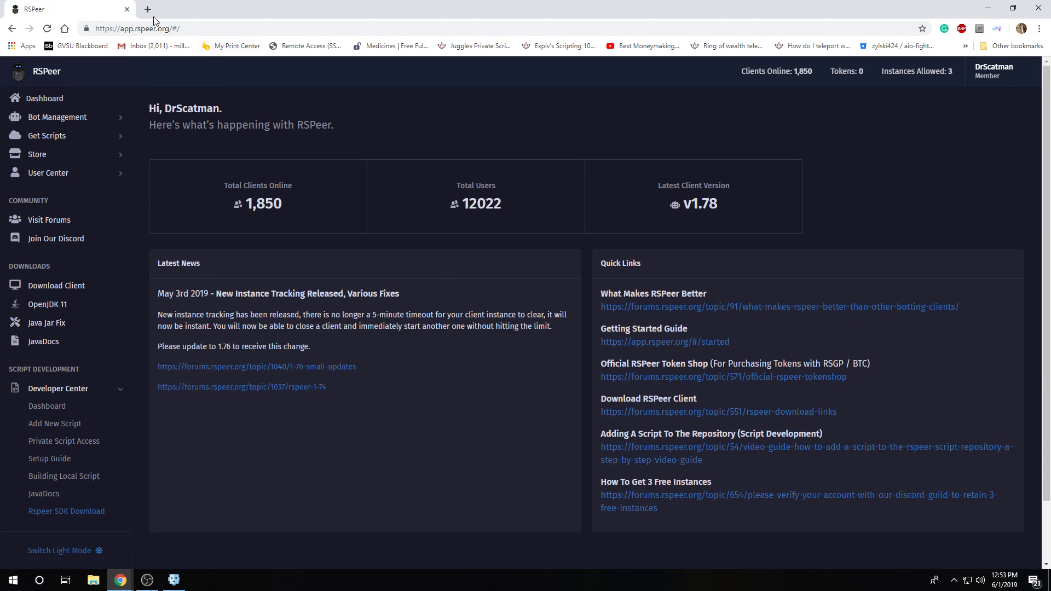
{"action": "mouse_move", "coordinate": [148, 9]}
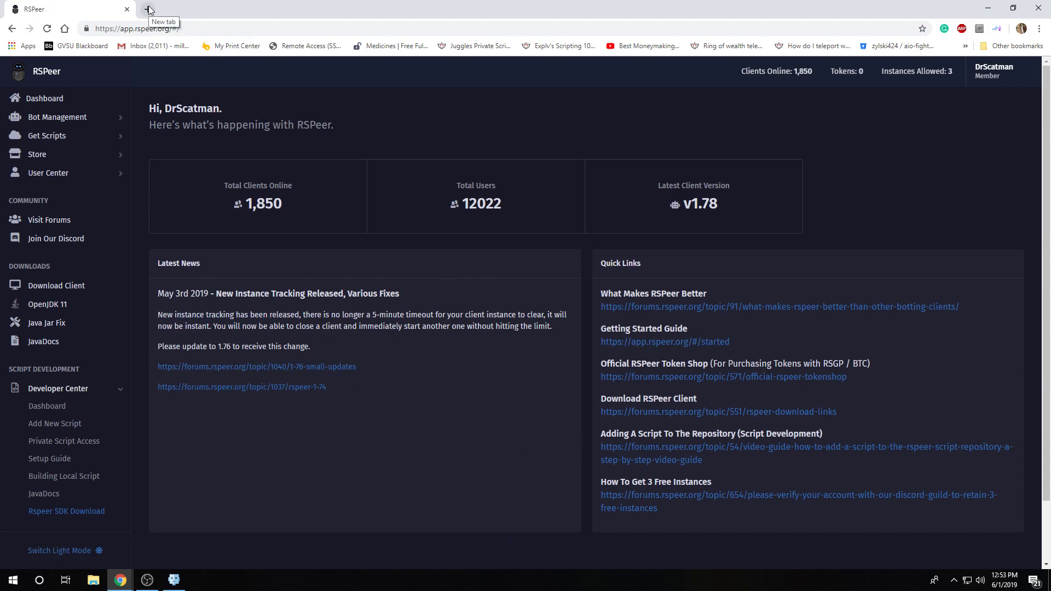
Step: In a new tab, search Google for the latest Java JDK and open Oracle's JDK 8 downloads page
{"action": "left_click", "coordinate": [149, 9]}
{"action": "type", "text": "java"}
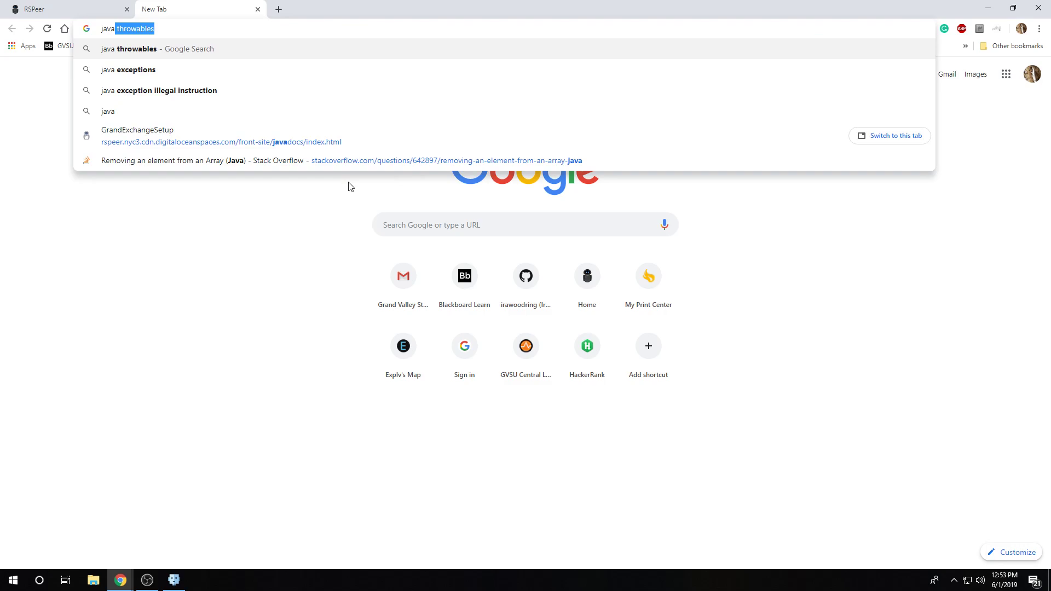
{"action": "key", "text": "Delete"}
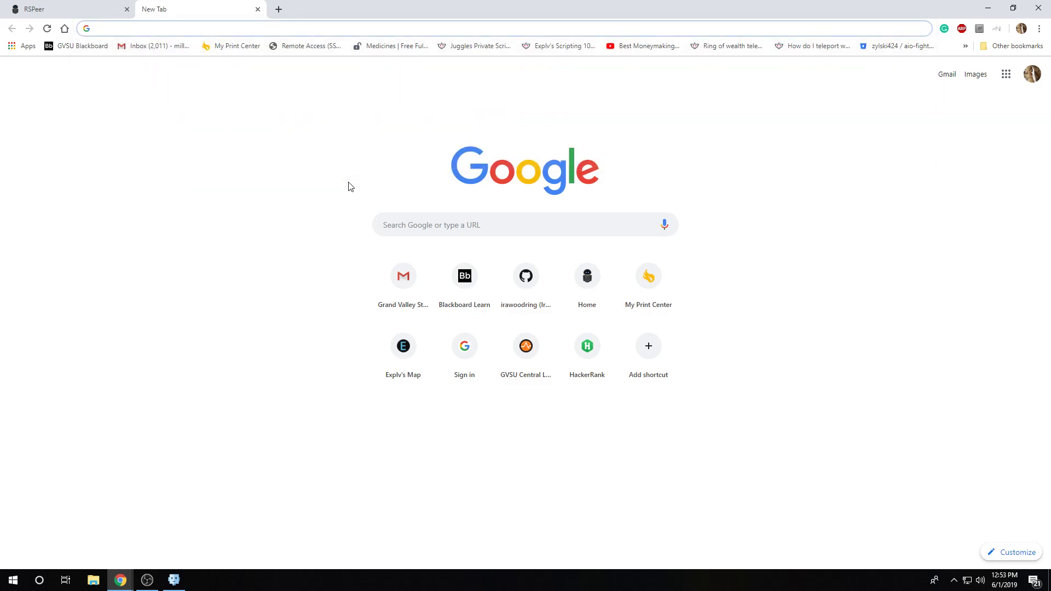
{"action": "type", "text": "java jdk latestr"}
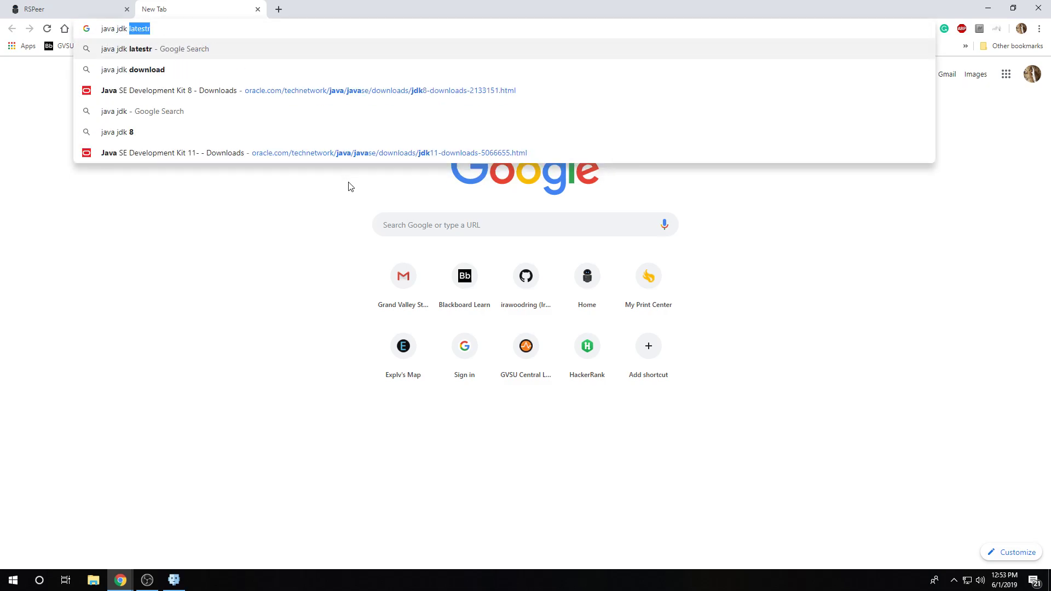
{"action": "left_click", "coordinate": [120, 131]}
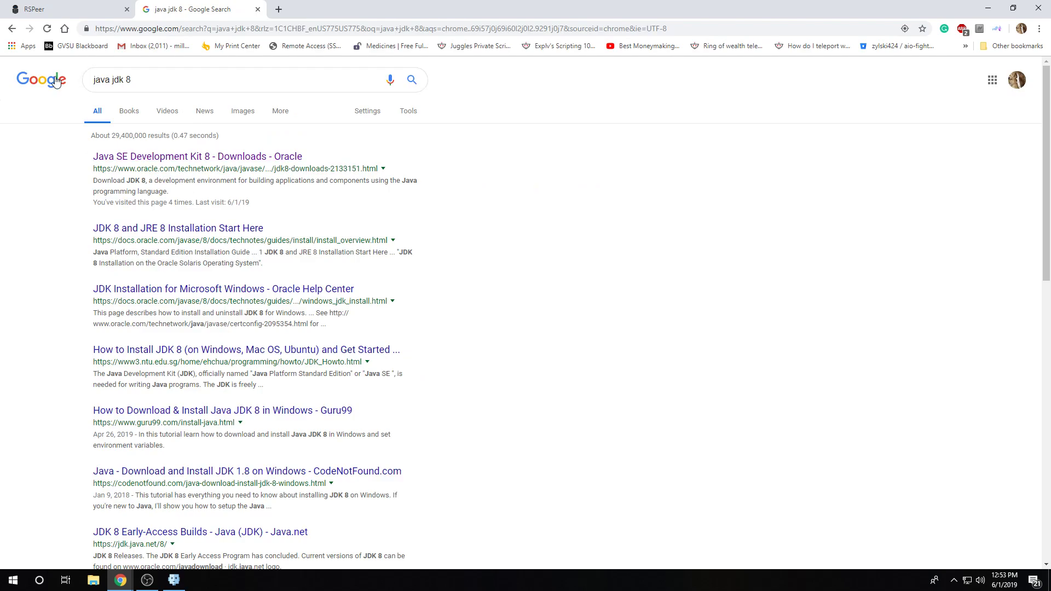
{"action": "left_click", "coordinate": [235, 79]}
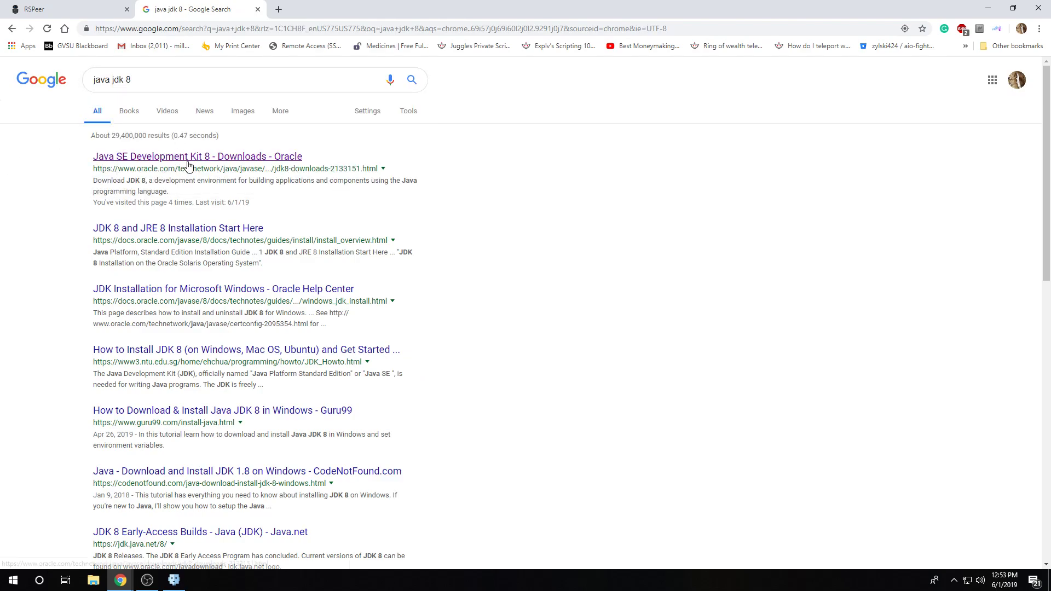
{"action": "left_click", "coordinate": [197, 156]}
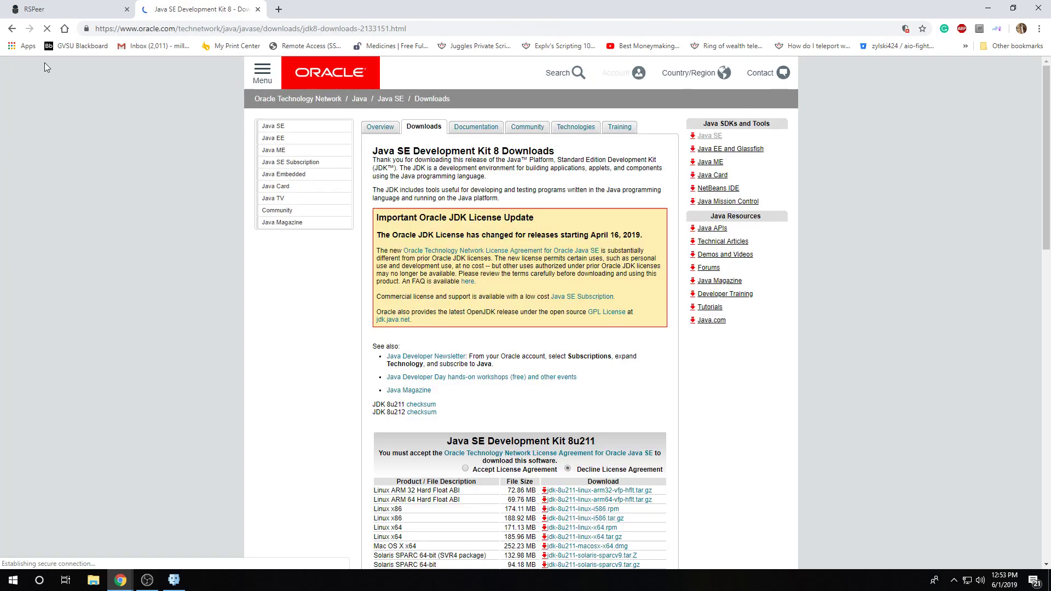
Step: Scroll through the JDK 8u211 and 8u212 download tables, then switch to another tab
{"action": "scroll", "scroll_direction": "down", "scroll_amount": 3}
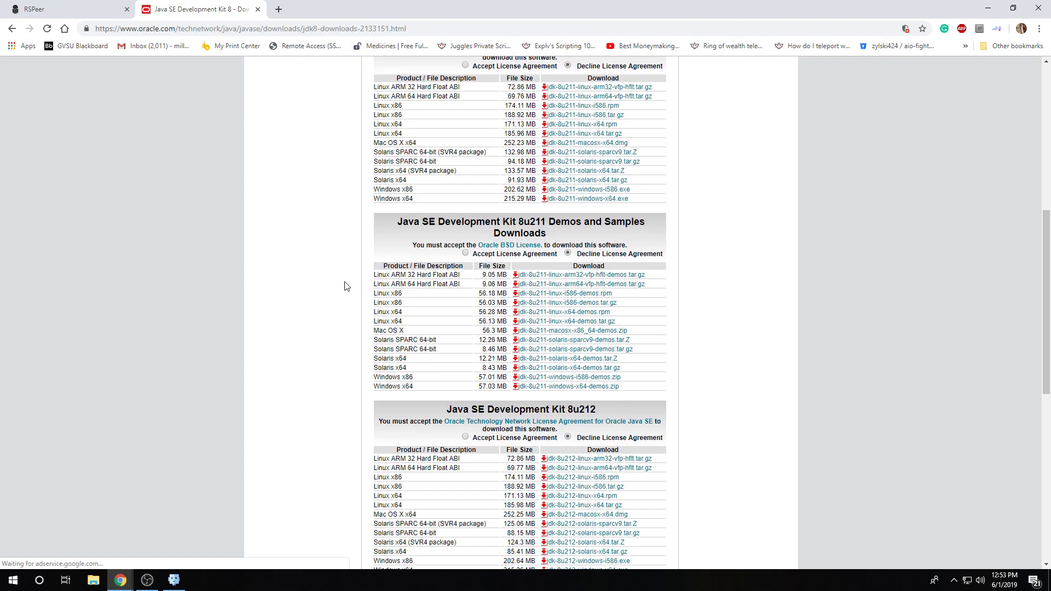
{"action": "scroll", "scroll_direction": "up", "scroll_amount": 3}
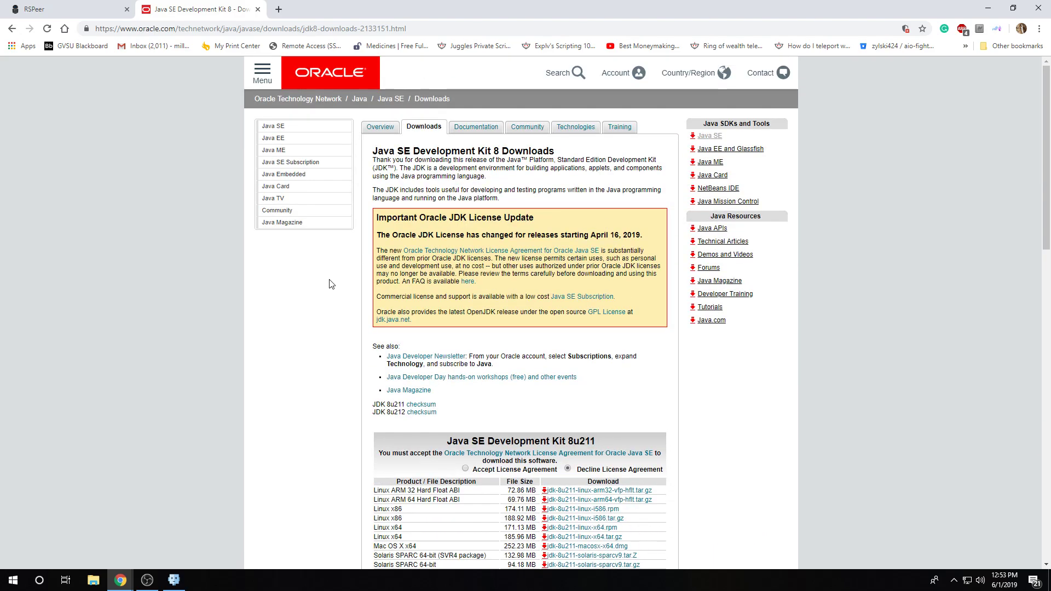
{"action": "scroll", "scroll_direction": "down", "scroll_amount": 3}
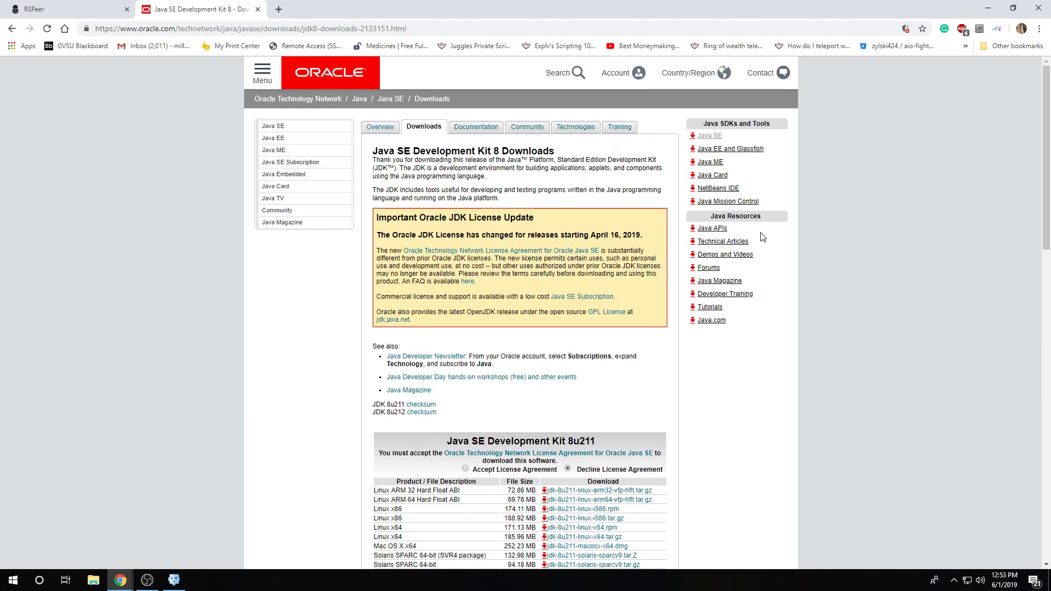
{"action": "scroll", "scroll_direction": "down", "scroll_amount": 3}
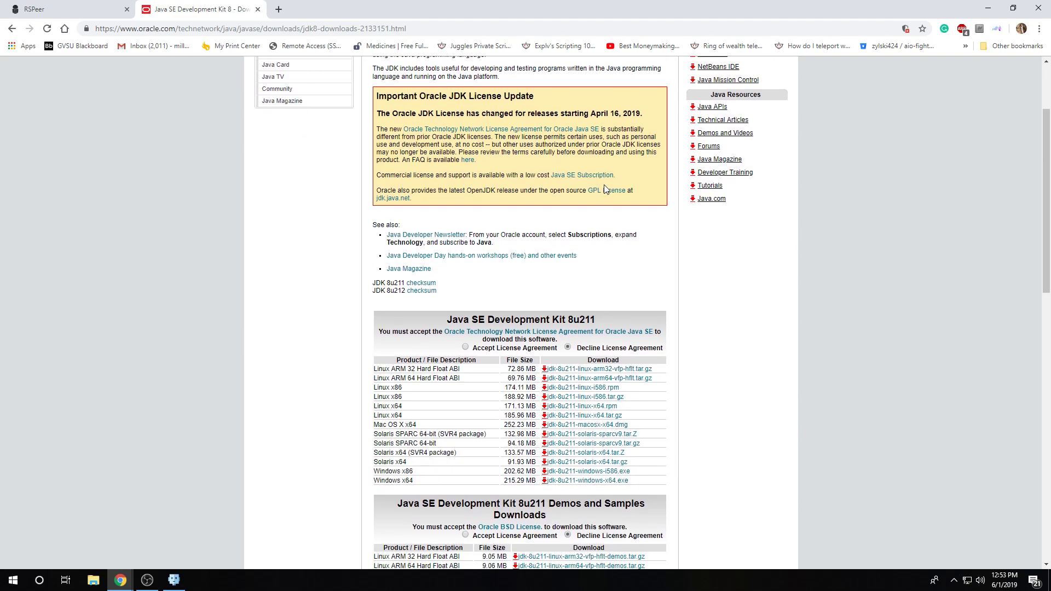
{"action": "scroll", "scroll_direction": "up", "scroll_amount": 3}
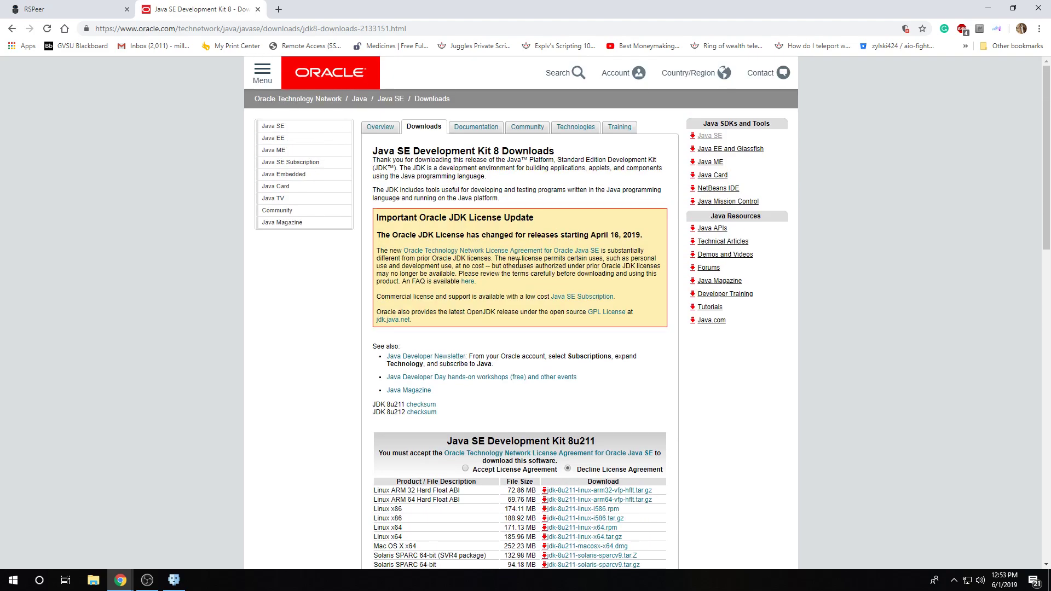
{"action": "scroll", "scroll_direction": "down", "scroll_amount": 3}
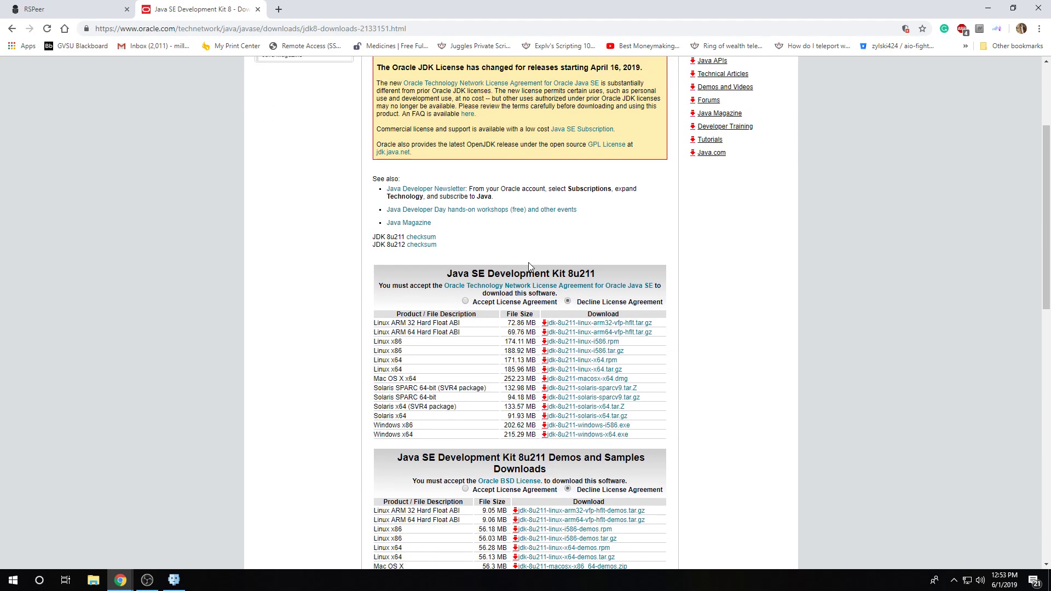
{"action": "scroll", "scroll_direction": "down", "scroll_amount": 3}
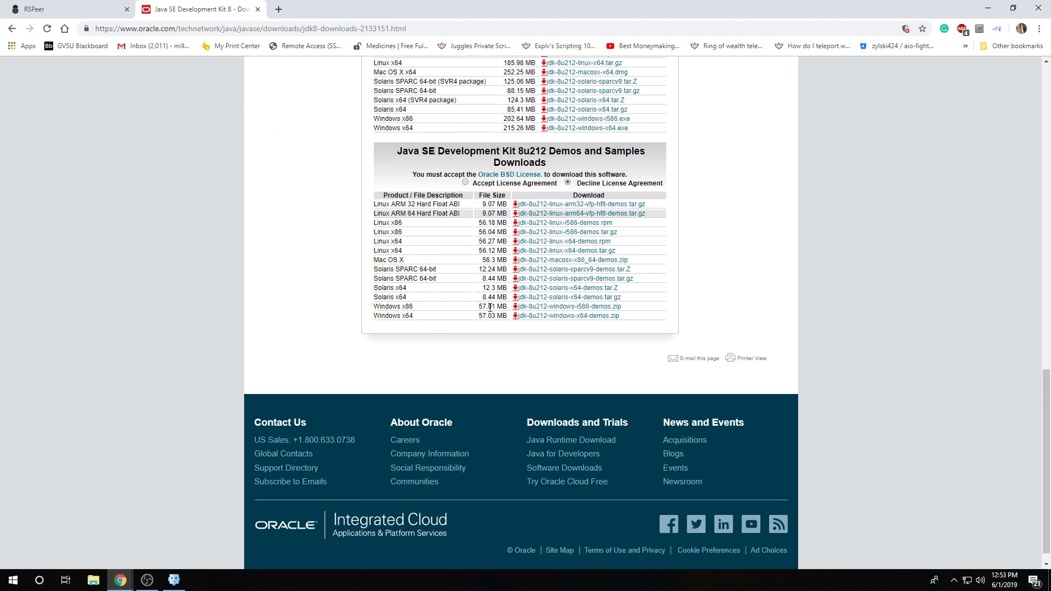
{"action": "scroll", "scroll_direction": "up", "scroll_amount": 3}
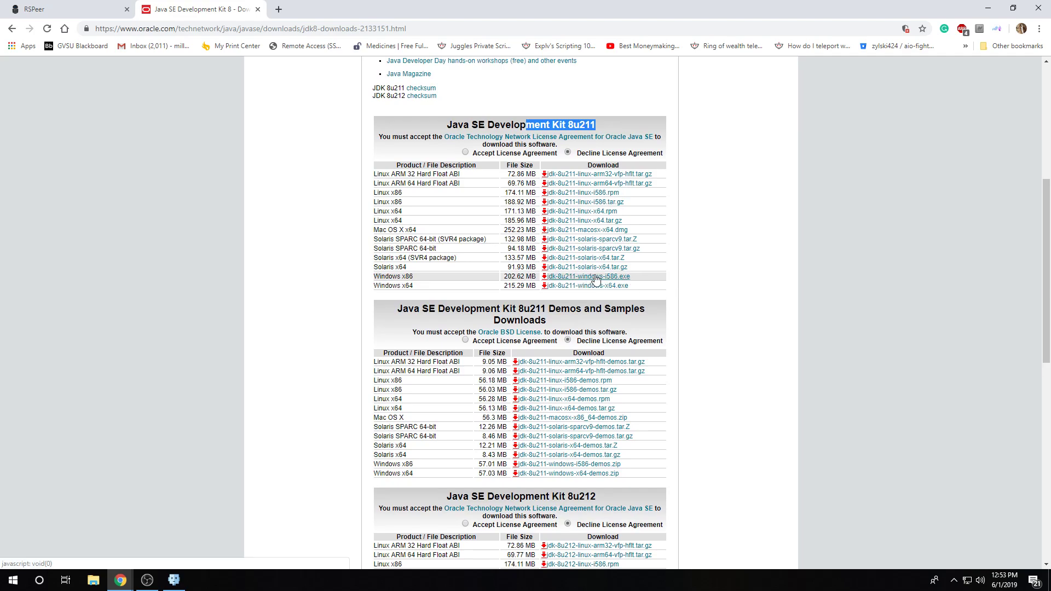
{"action": "scroll", "scroll_direction": "up", "scroll_amount": 3}
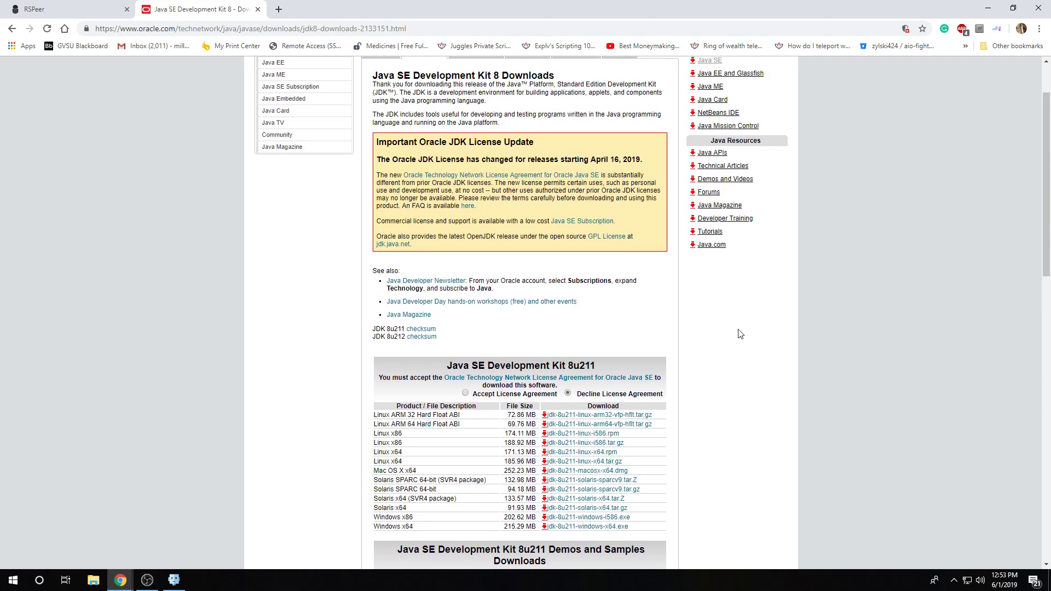
{"action": "scroll", "scroll_direction": "down", "scroll_amount": 3}
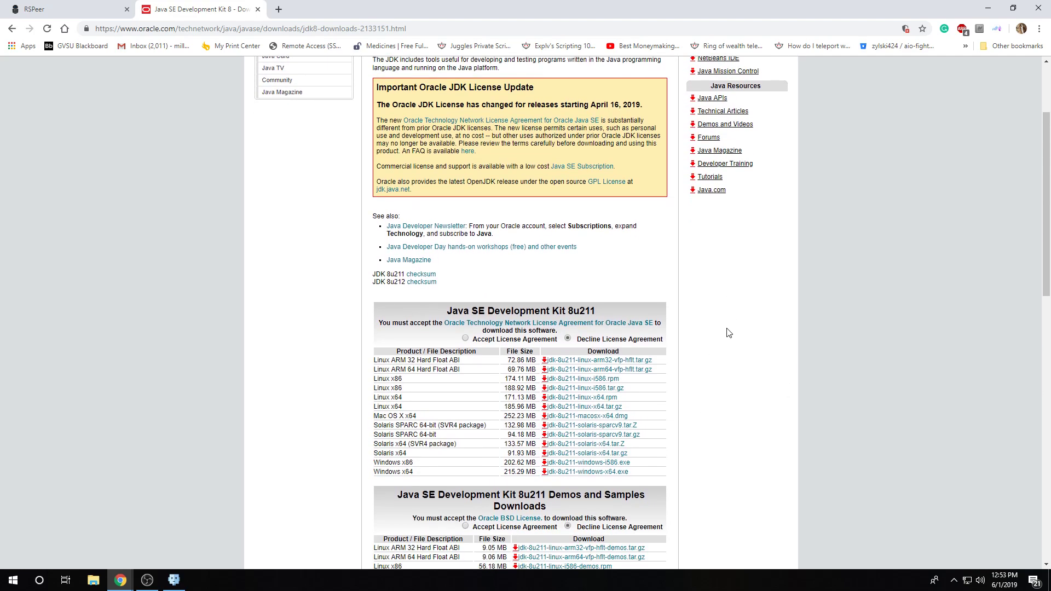
{"action": "mouse_move", "coordinate": [690, 399]}
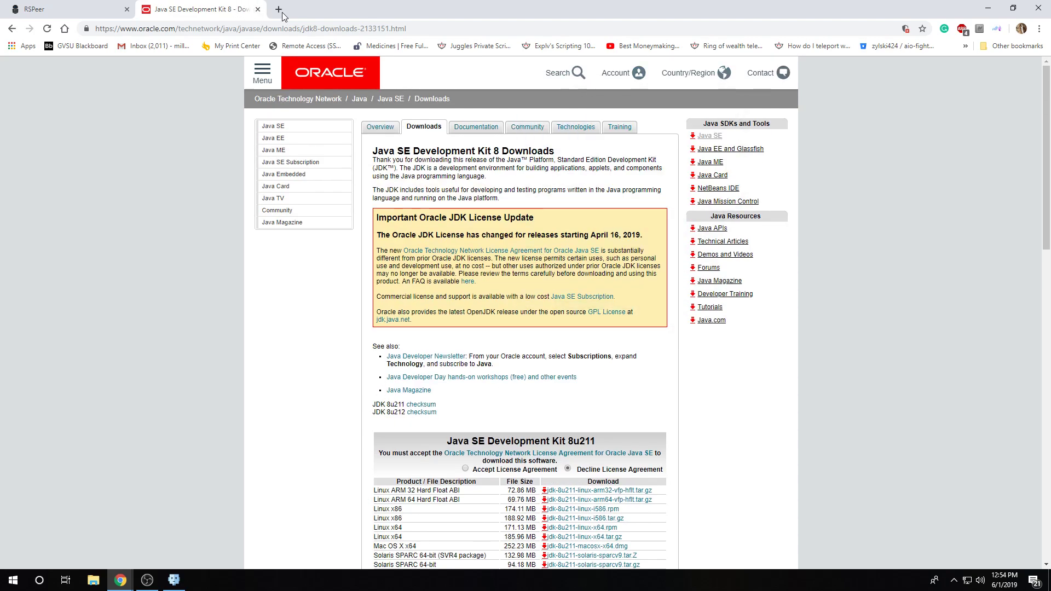
{"action": "scroll", "scroll_direction": "down", "scroll_amount": 3}
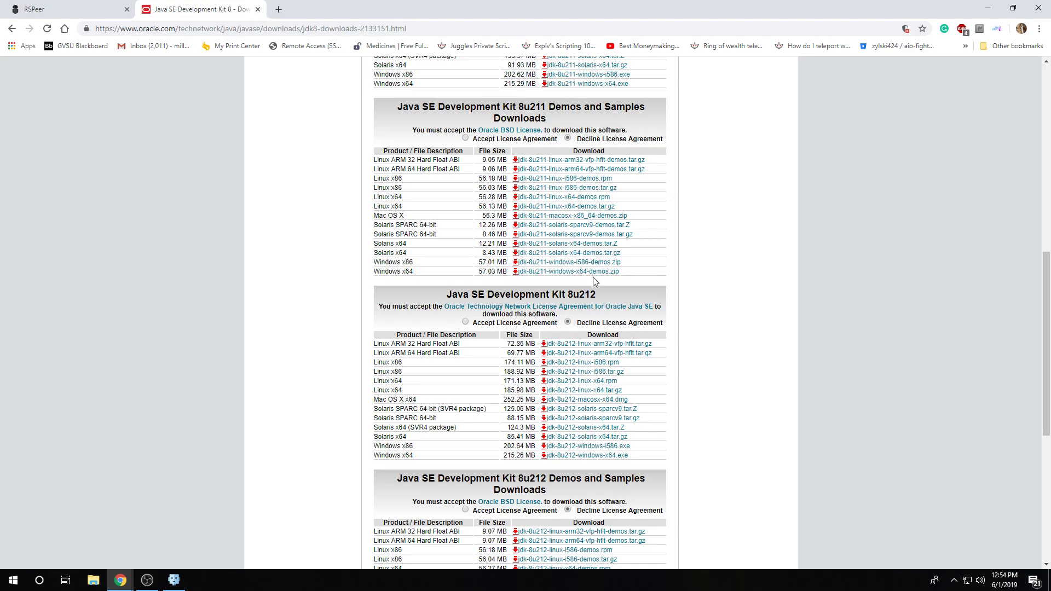
{"action": "left_click", "coordinate": [64, 8]}
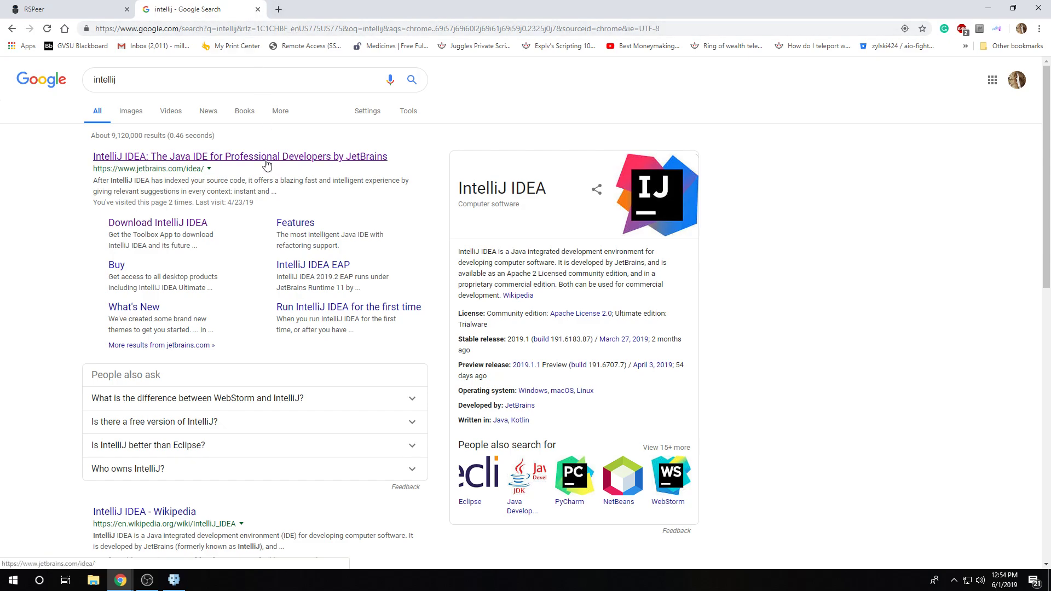
{"action": "mouse_move", "coordinate": [263, 165]}
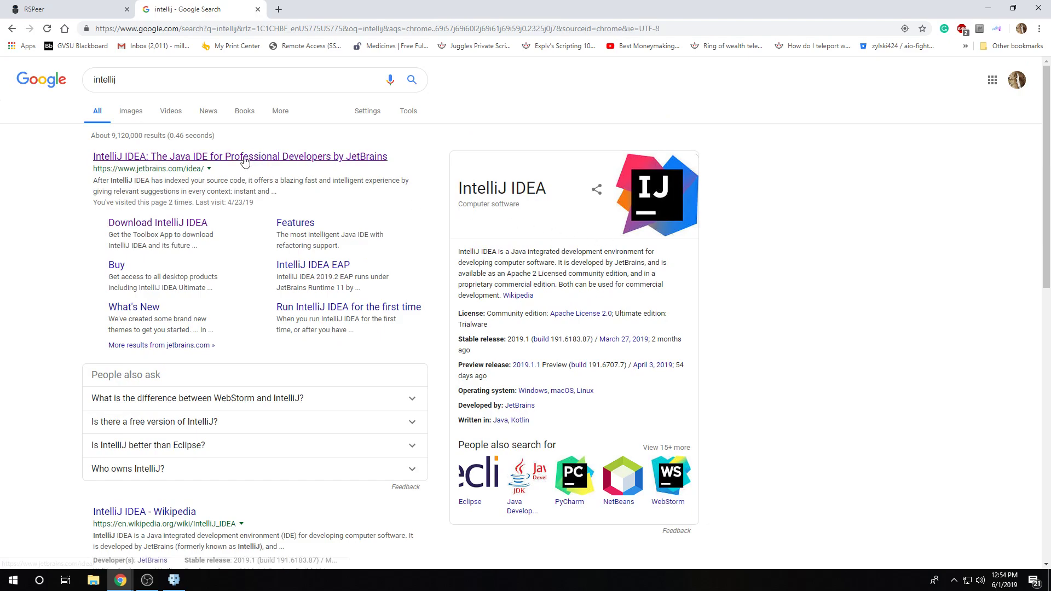
Step: Select the IntelliJ title in the knowledge panel on the intellij search results
{"action": "double_click", "coordinate": [477, 187]}
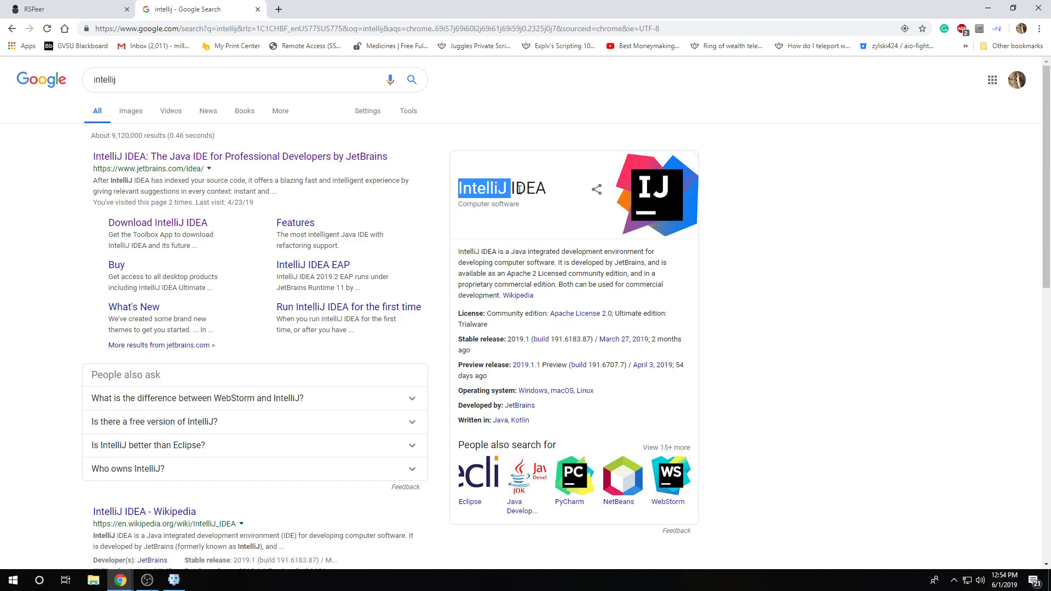
{"action": "left_click", "coordinate": [239, 156]}
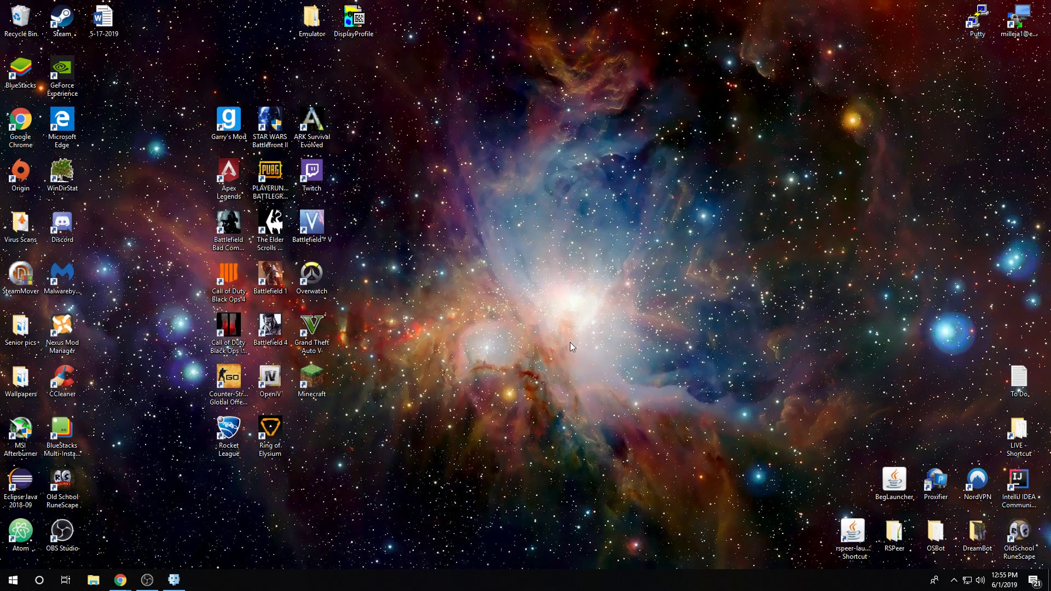
Step: Launch IntelliJ IDEA Community Edition from the desktop shortcut and wait for it to load
{"action": "left_click", "coordinate": [1018, 485]}
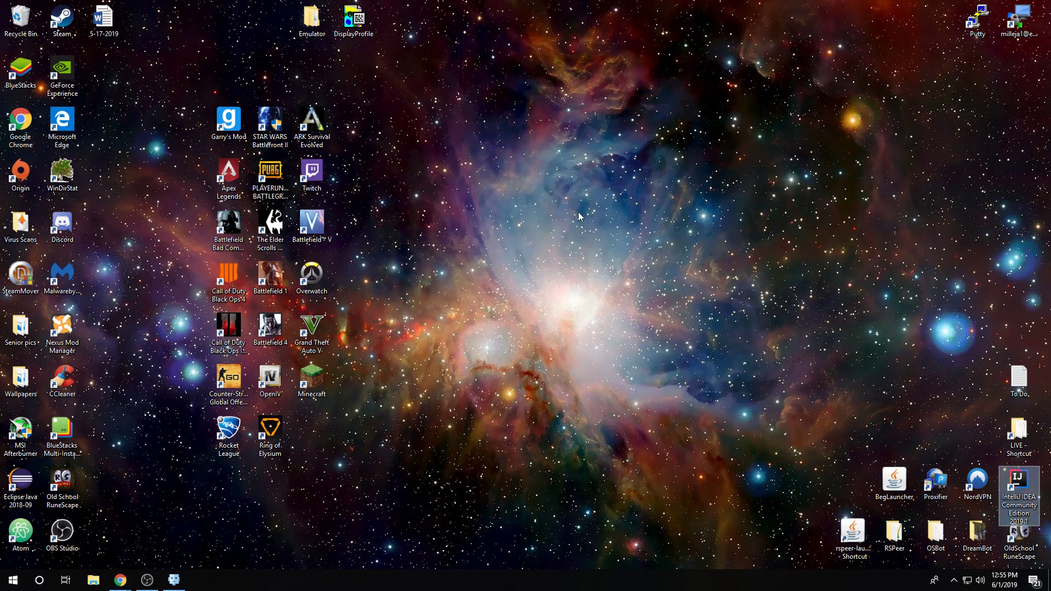
{"action": "mouse_move", "coordinate": [577, 218]}
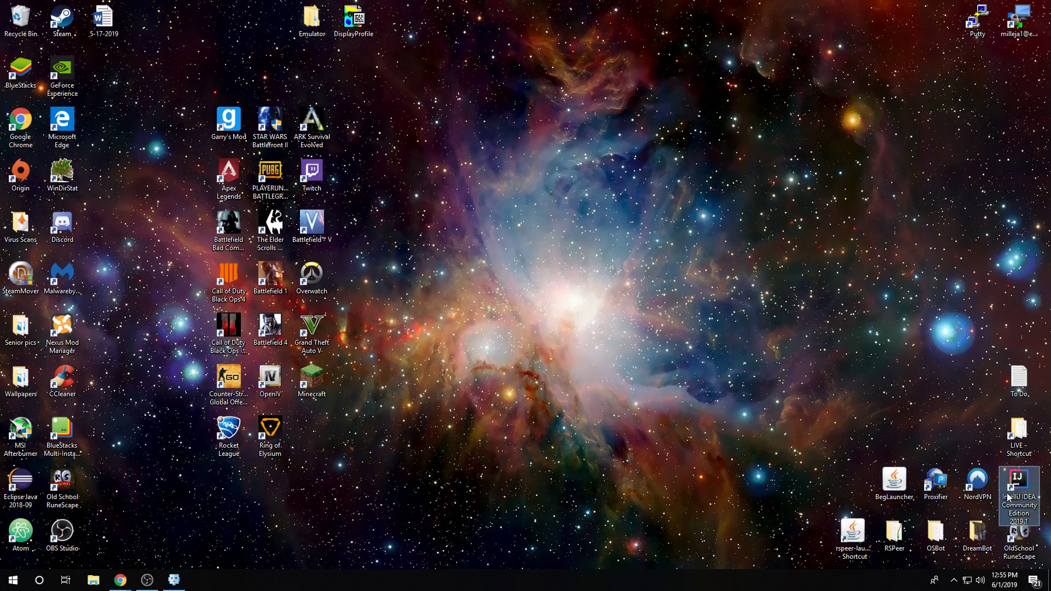
{"action": "mouse_move", "coordinate": [845, 373]}
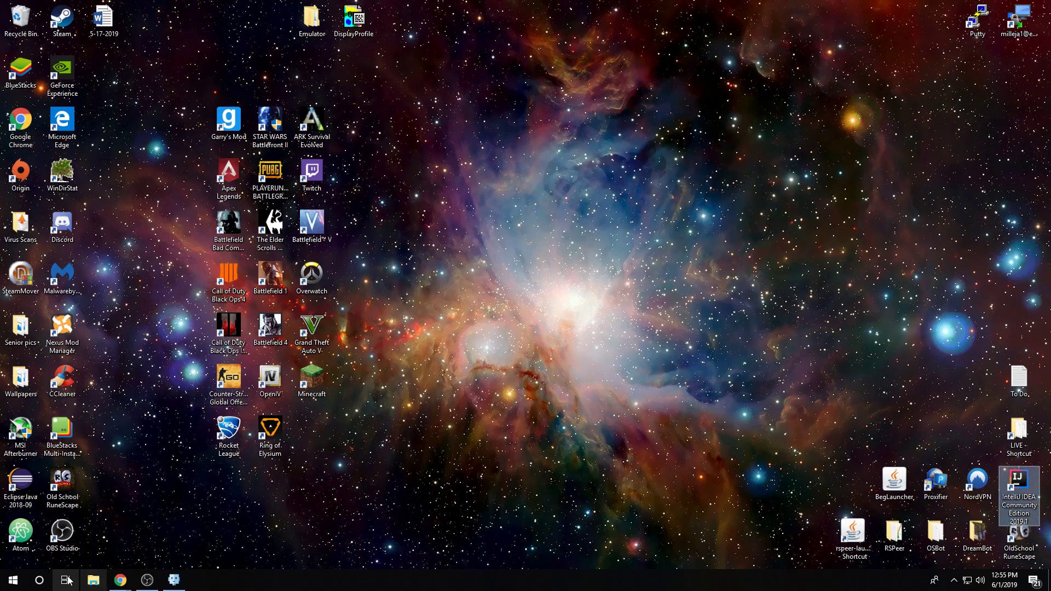
{"action": "mouse_move", "coordinate": [507, 345]}
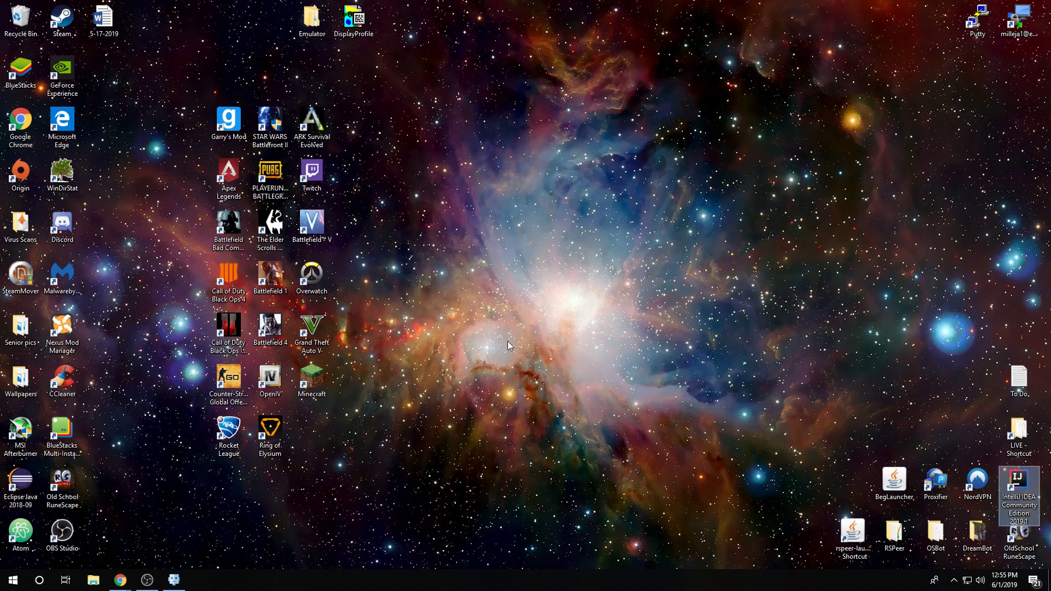
{"action": "mouse_move", "coordinate": [453, 172]}
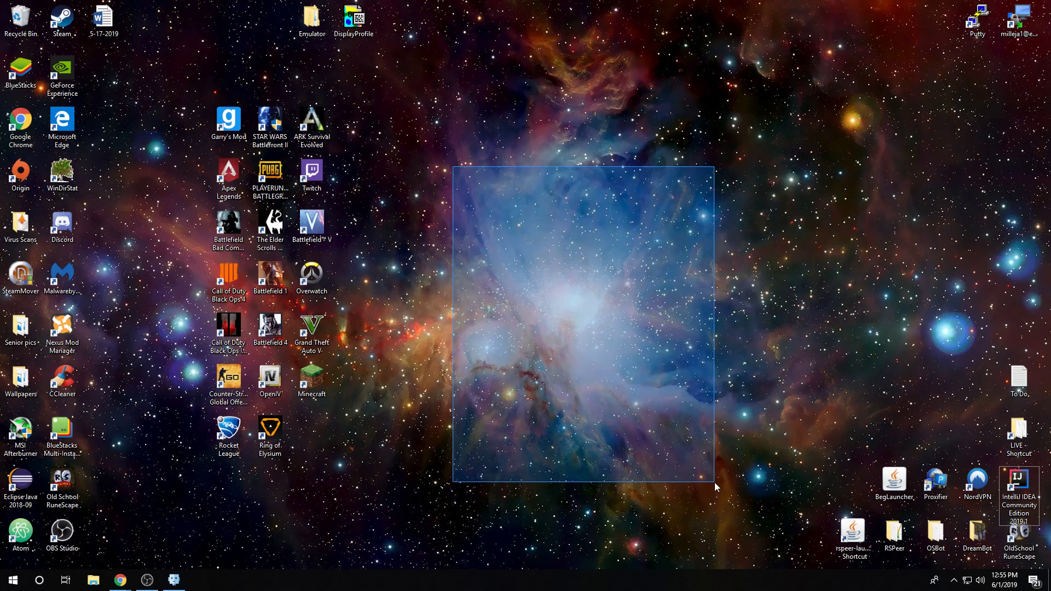
{"action": "left_click_drag", "start_coordinate": [714, 478], "coordinate": [829, 415]}
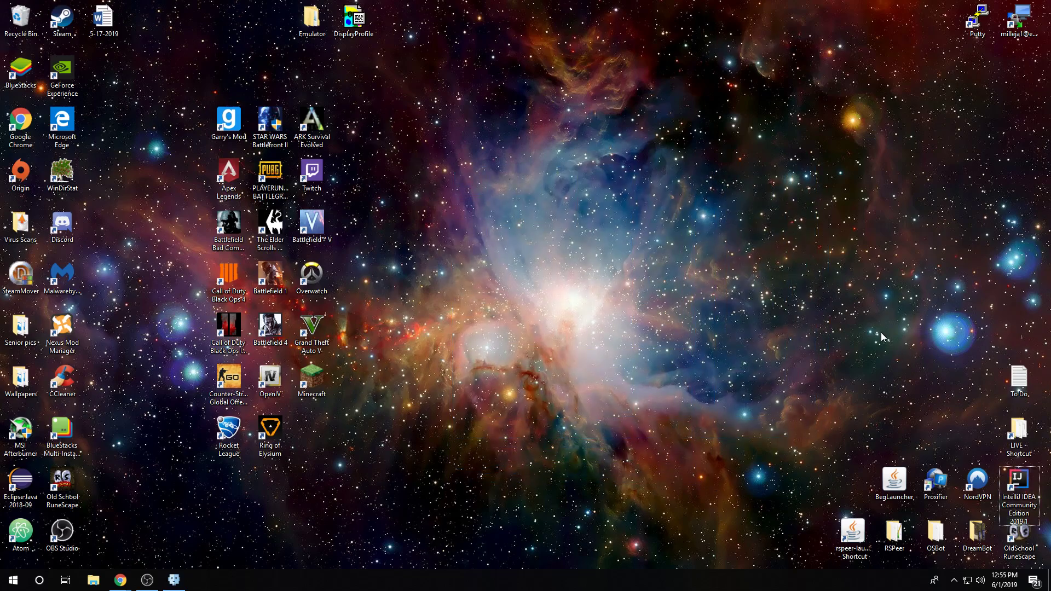
{"action": "mouse_move", "coordinate": [148, 579]}
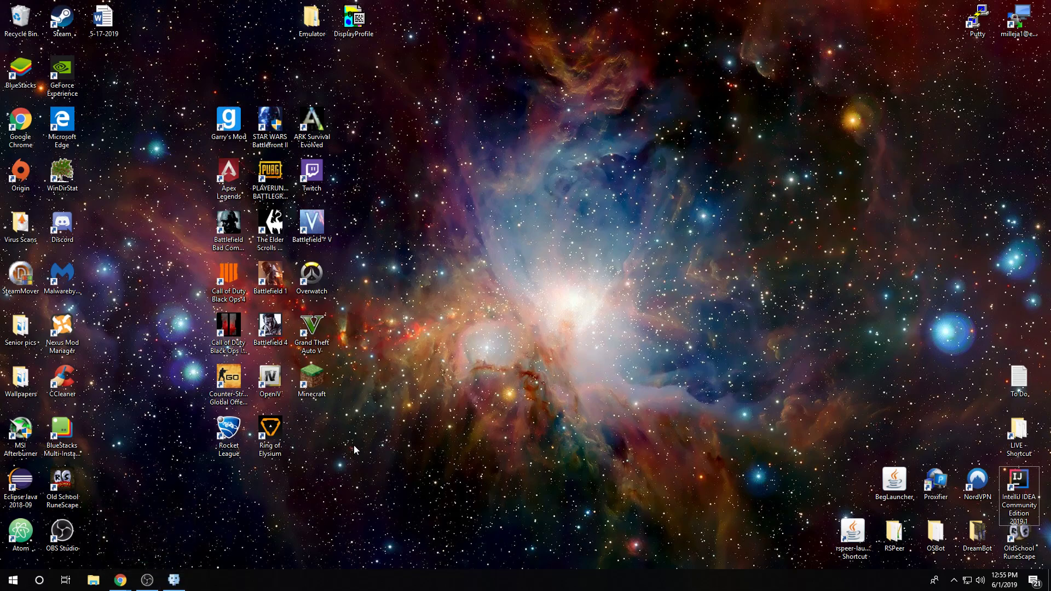
{"action": "left_click", "coordinate": [66, 580]}
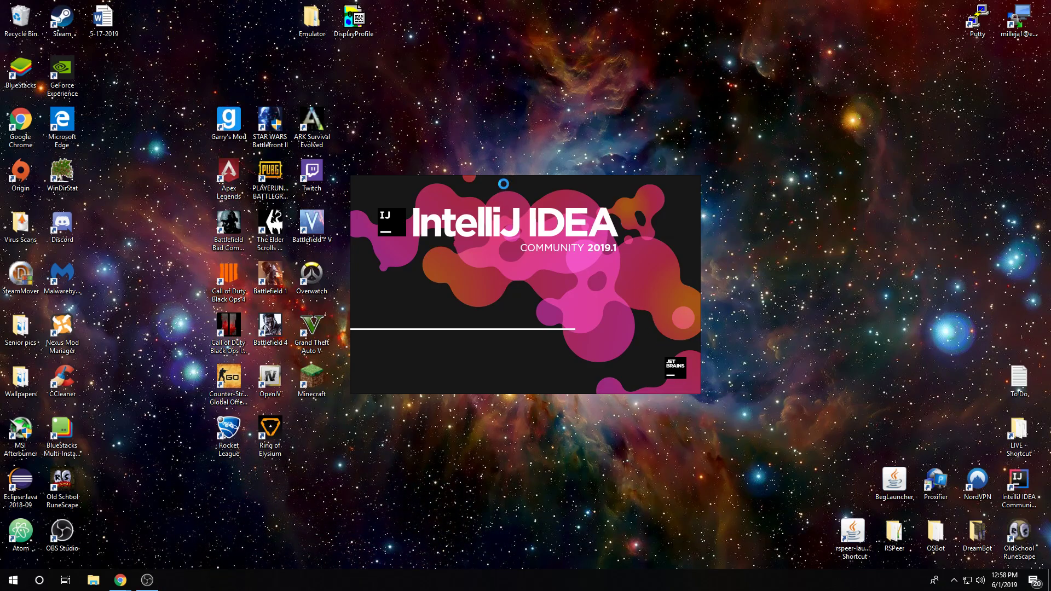
{"action": "mouse_move", "coordinate": [176, 467]}
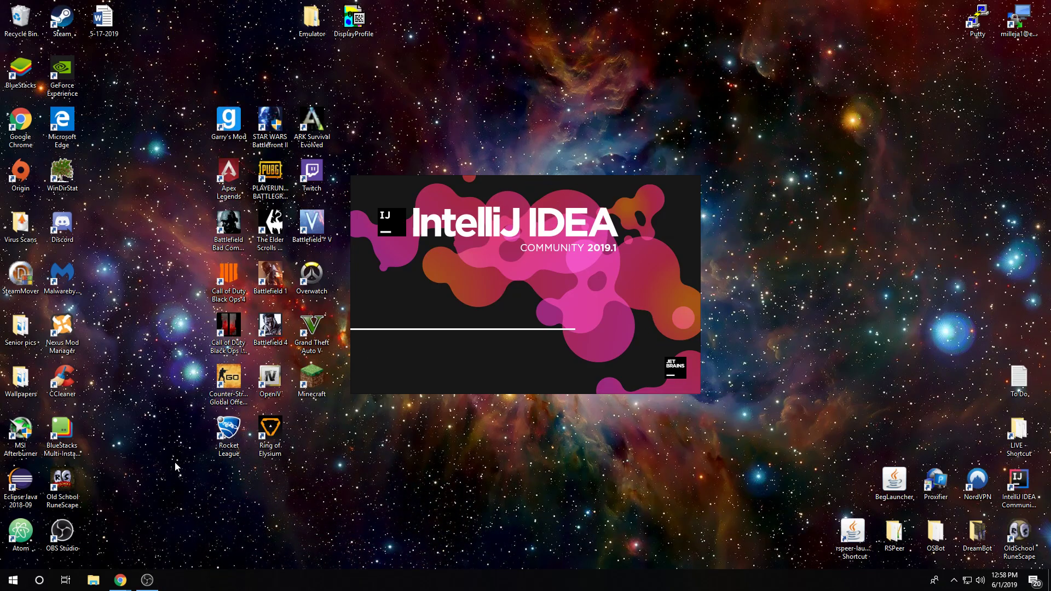
{"action": "mouse_move", "coordinate": [195, 458]}
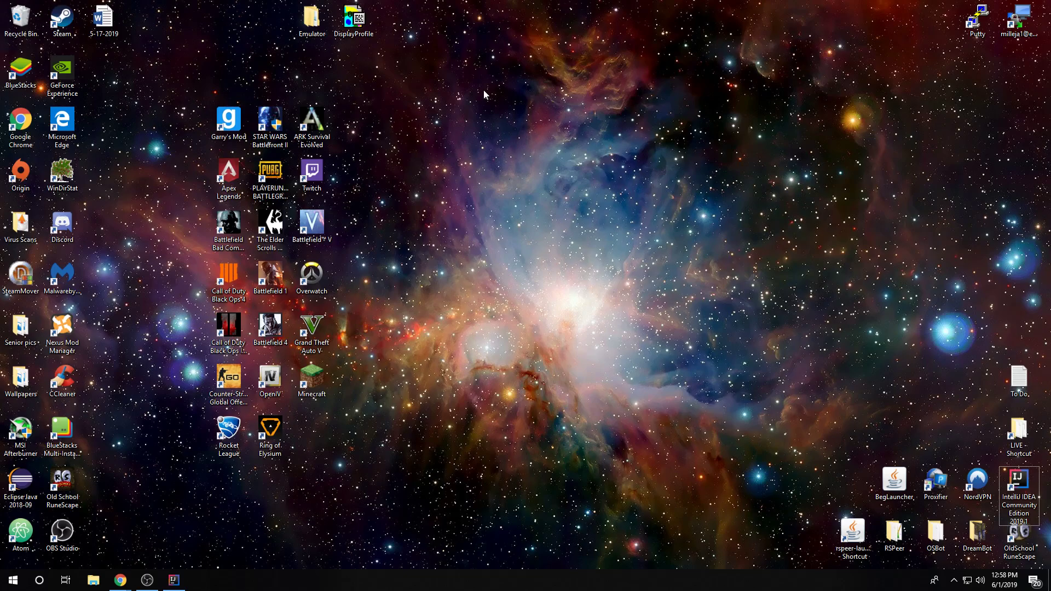
{"action": "mouse_move", "coordinate": [970, 50]}
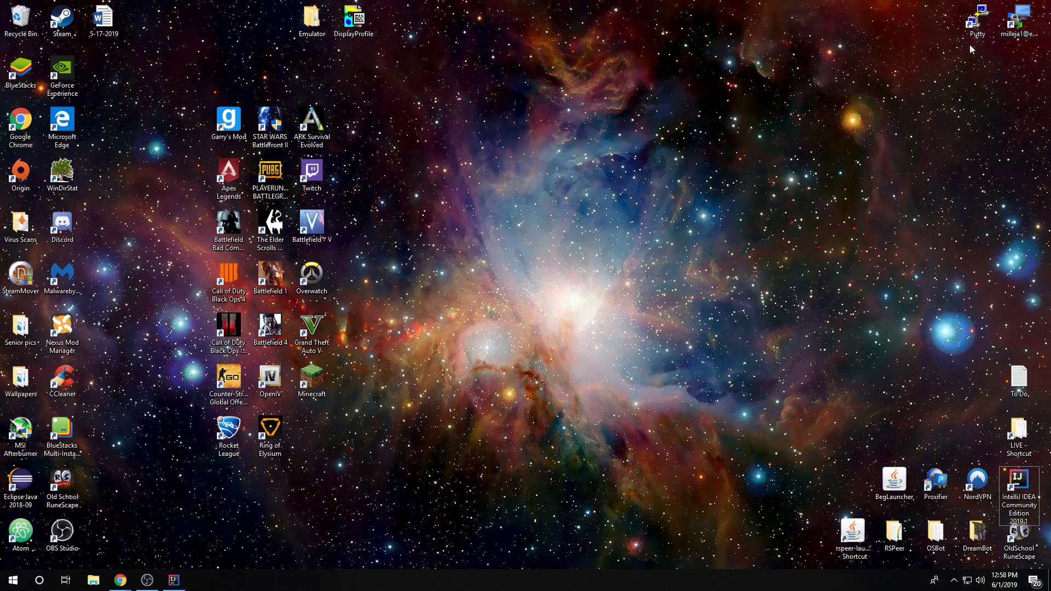
{"action": "left_click", "coordinate": [228, 378]}
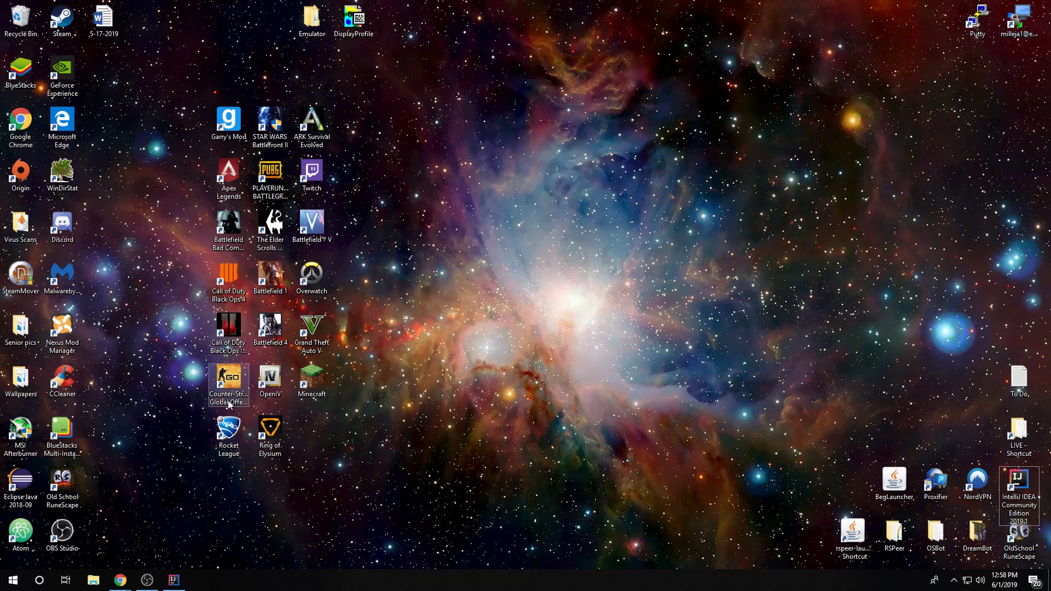
{"action": "mouse_move", "coordinate": [228, 386]}
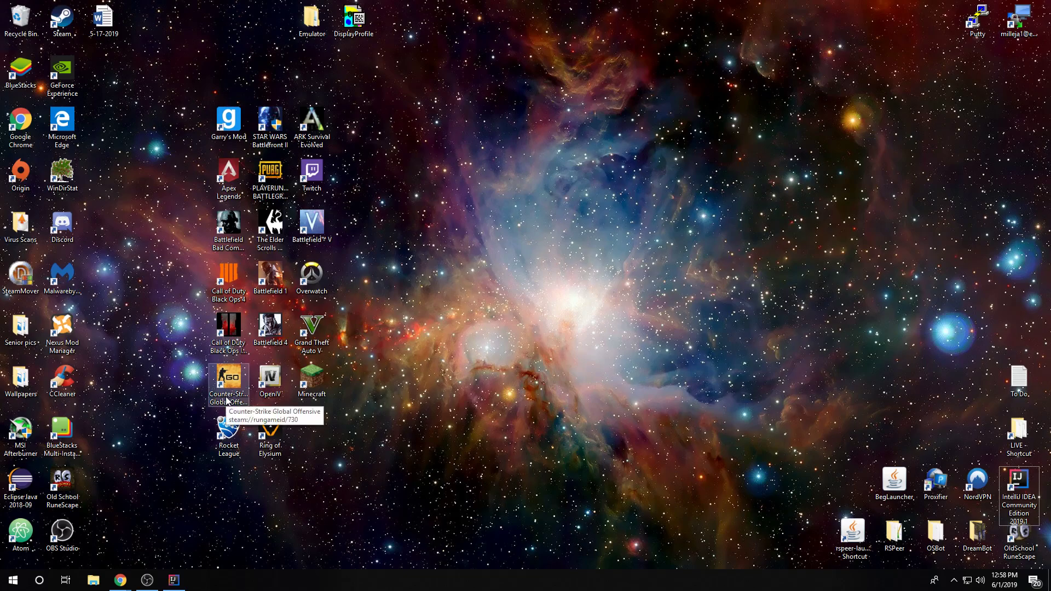
{"action": "left_click", "coordinate": [171, 580]}
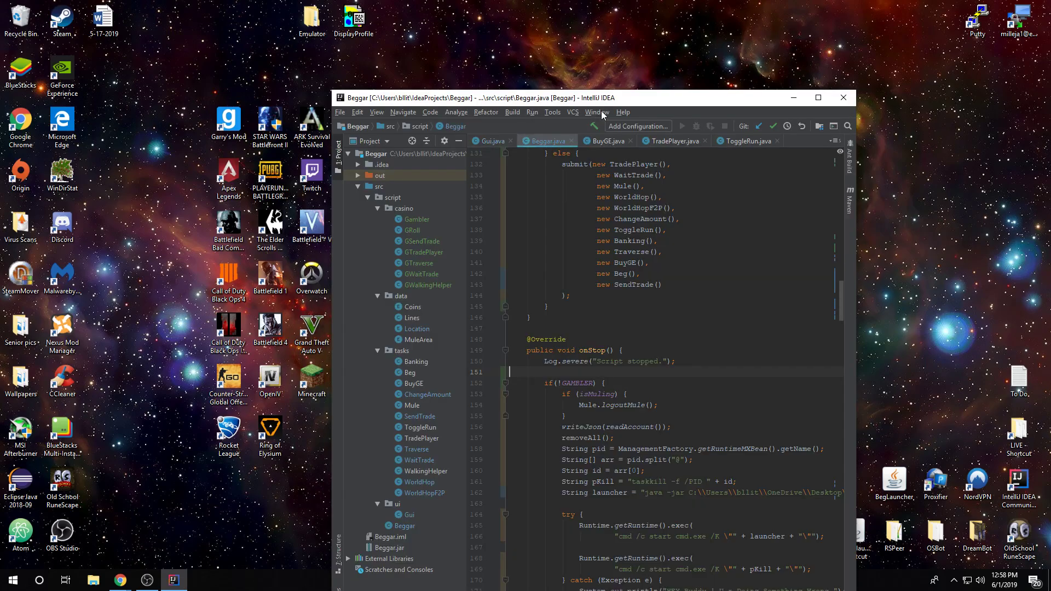
Step: Reposition the IntelliJ window and reveal the File > New submenu of creatable items
{"action": "left_click", "coordinate": [340, 112]}
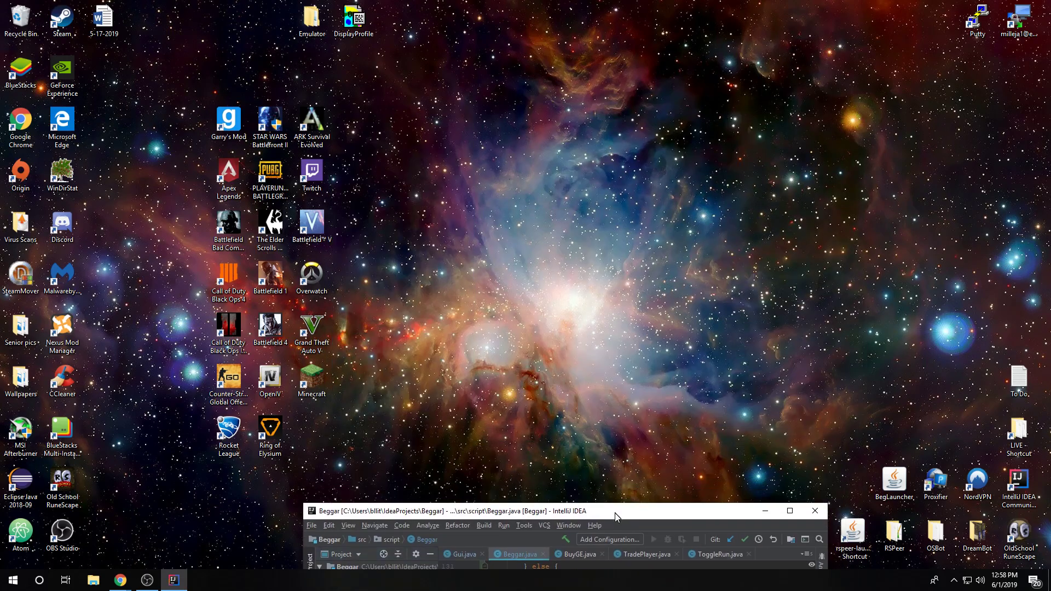
{"action": "left_click", "coordinate": [568, 525]}
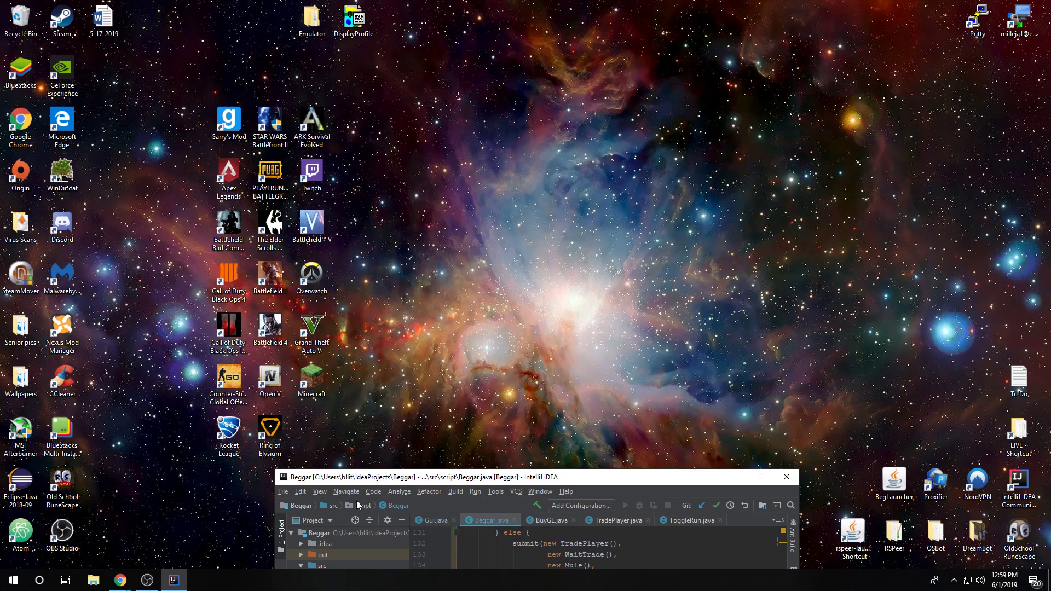
{"action": "mouse_move", "coordinate": [281, 498]}
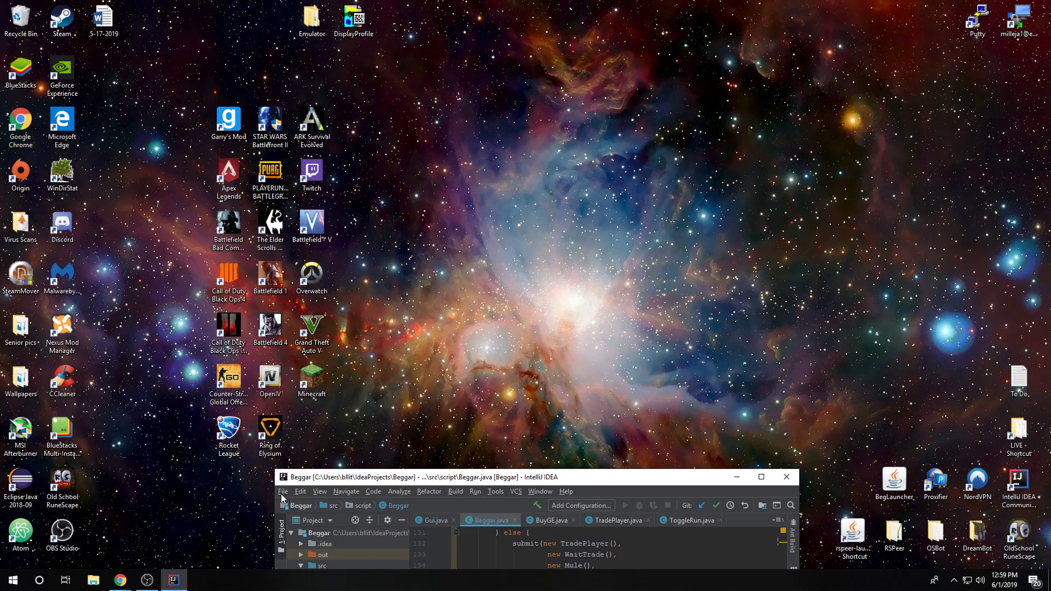
{"action": "left_click", "coordinate": [283, 491]}
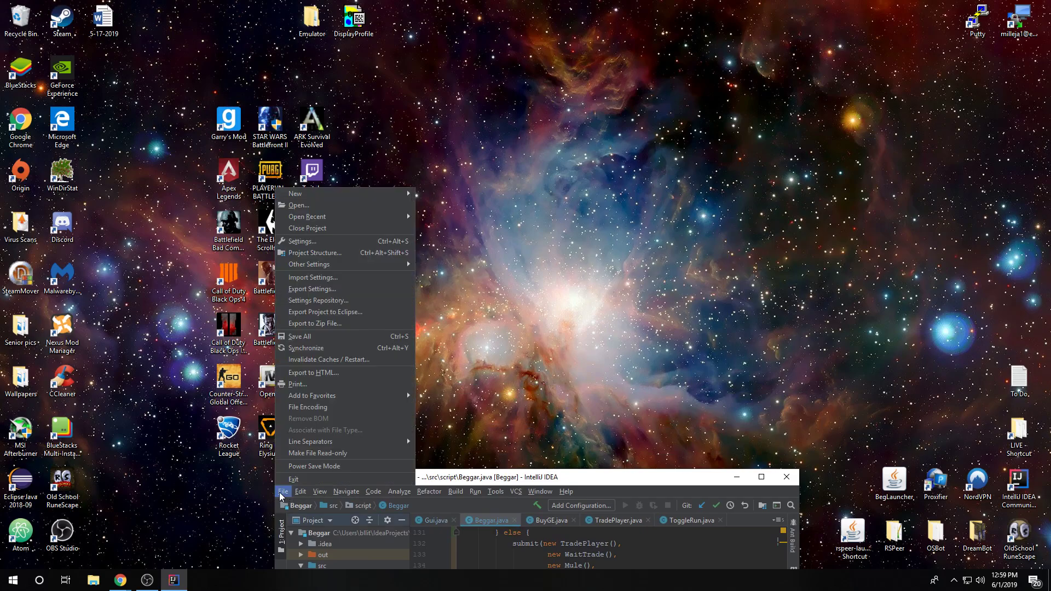
{"action": "mouse_move", "coordinate": [295, 194]}
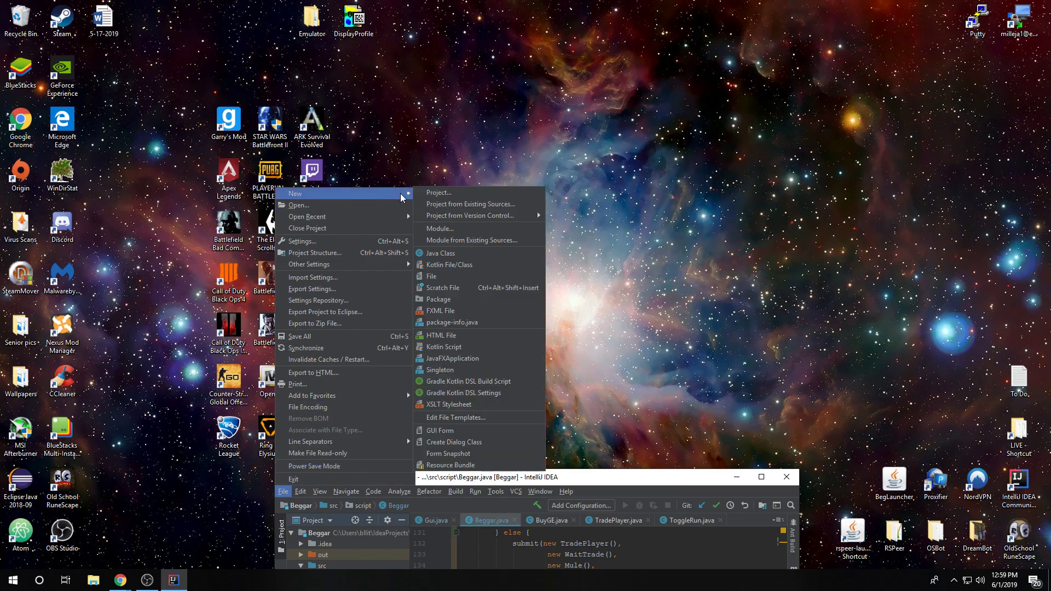
{"action": "mouse_move", "coordinate": [386, 194]}
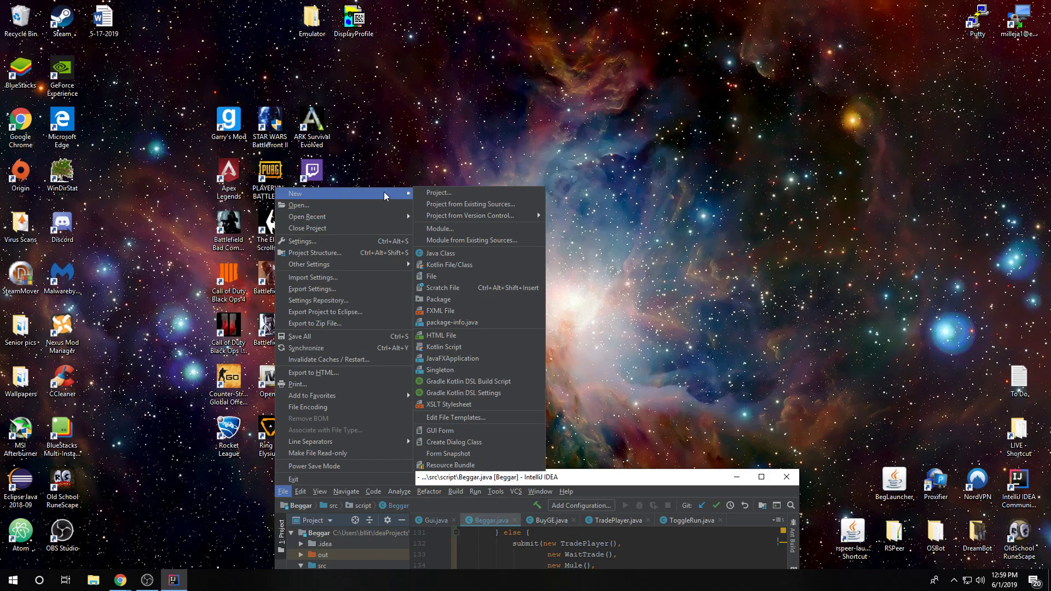
{"action": "mouse_move", "coordinate": [383, 195]}
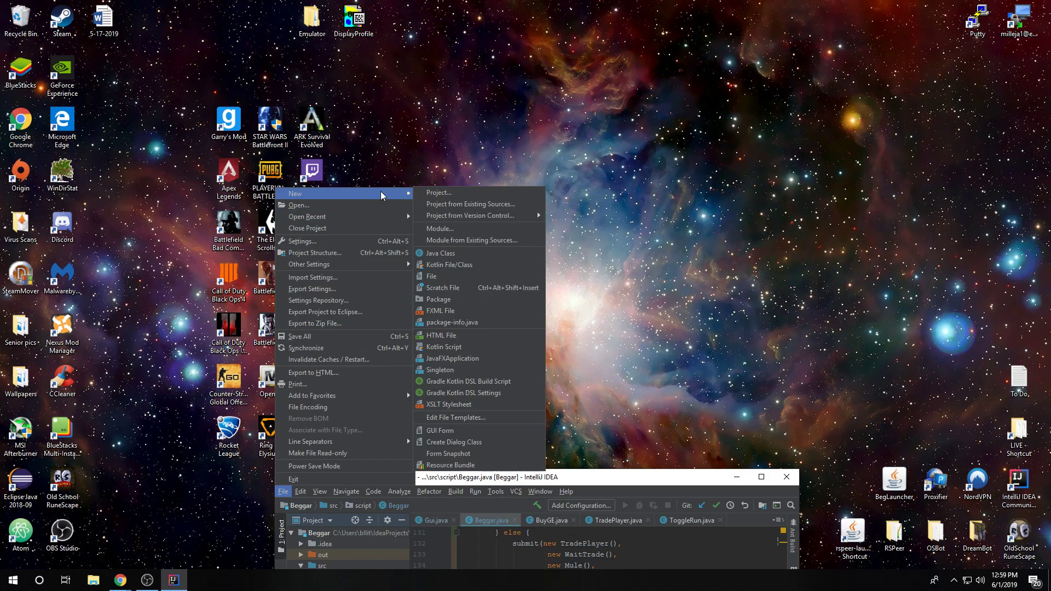
{"action": "mouse_move", "coordinate": [438, 192]}
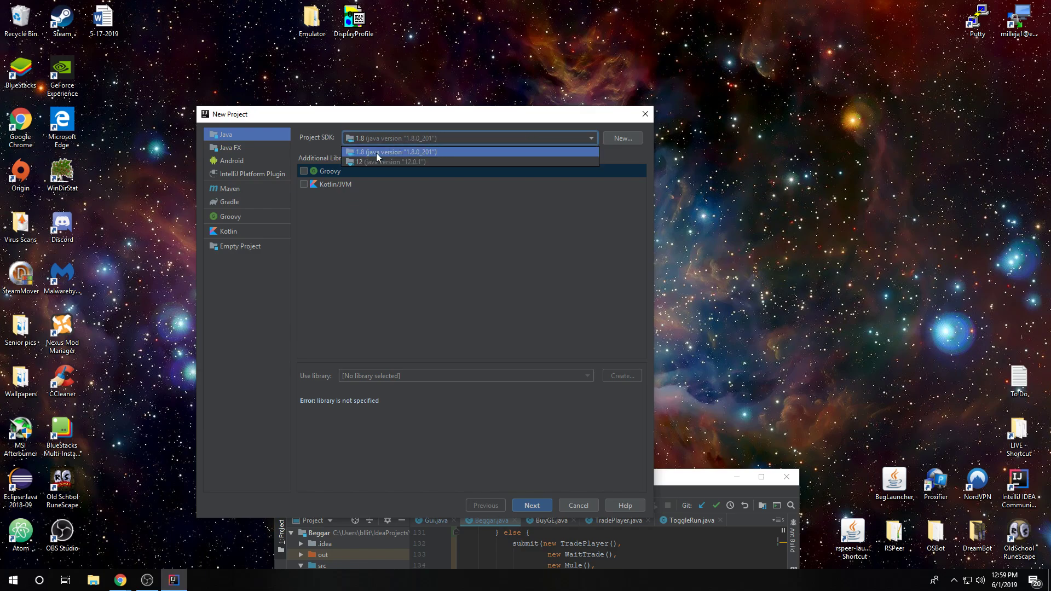
Step: Start a plain Java project on SDK 1.8 without libraries or a template
{"action": "left_click", "coordinate": [395, 152]}
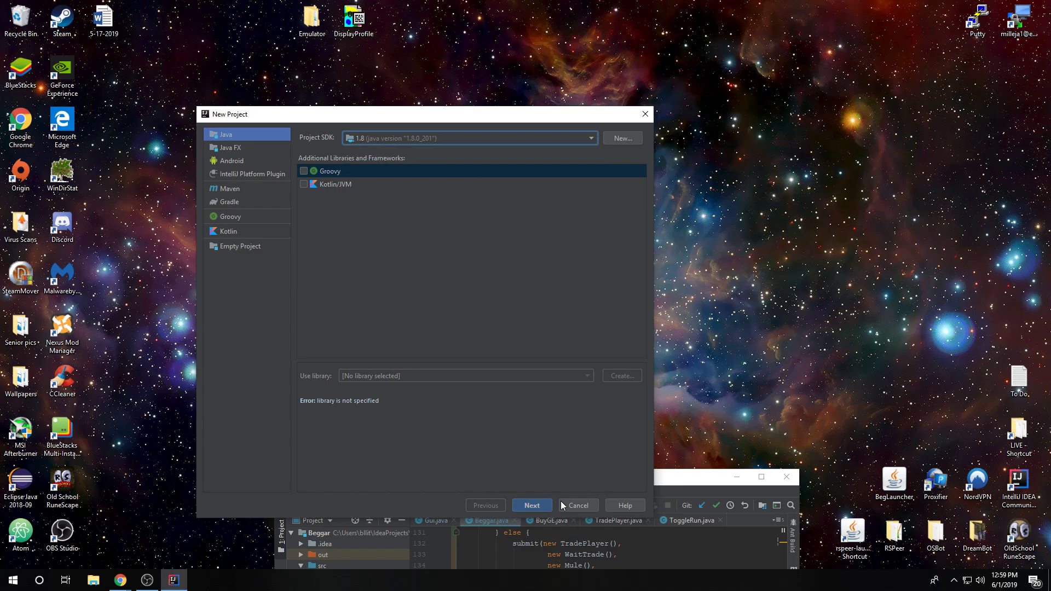
{"action": "left_click", "coordinate": [531, 505]}
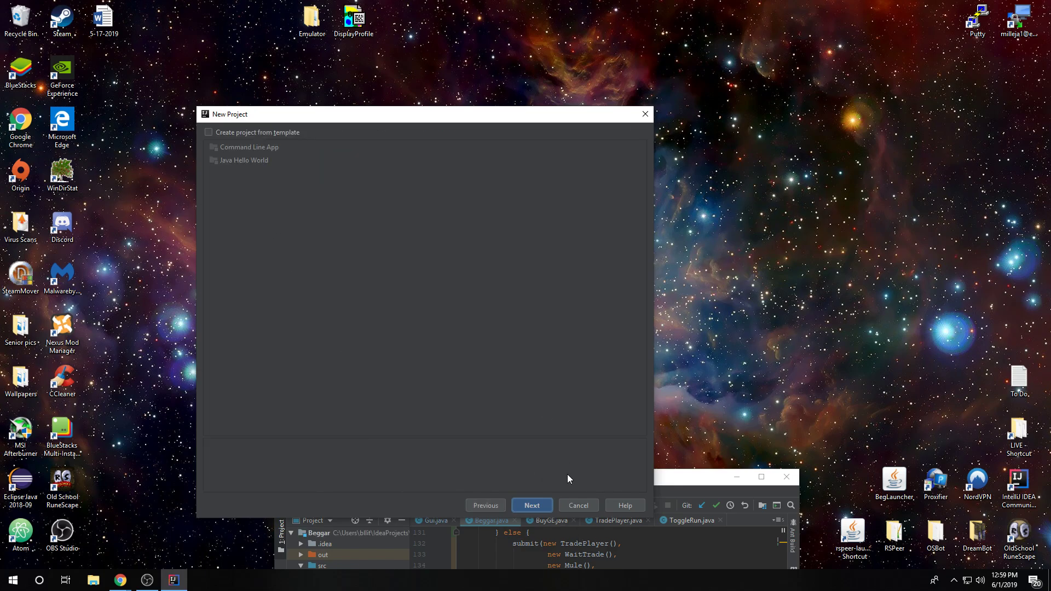
{"action": "left_click", "coordinate": [531, 505]}
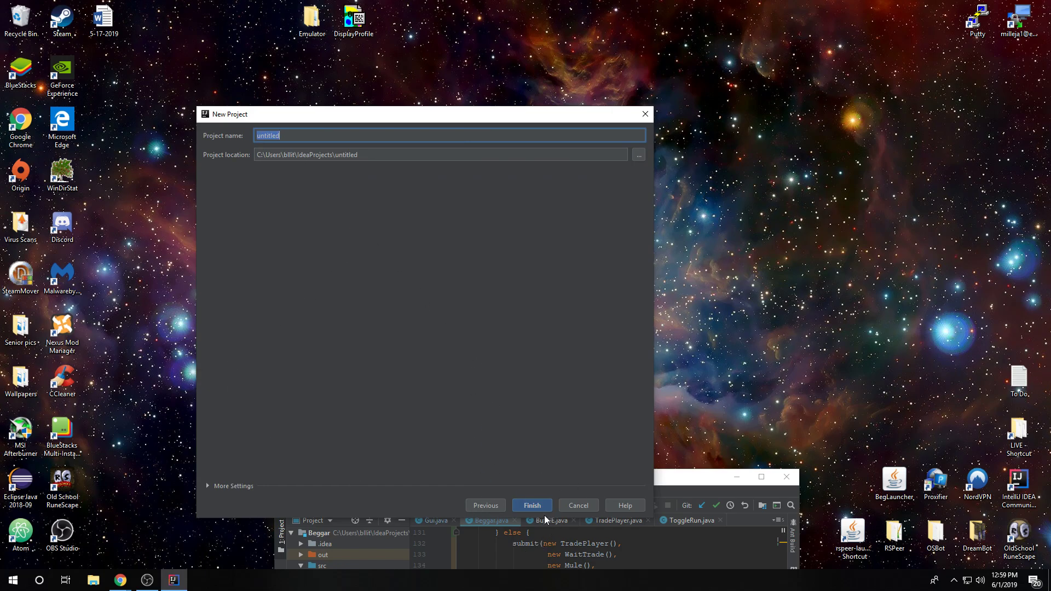
{"action": "mouse_move", "coordinate": [573, 411]}
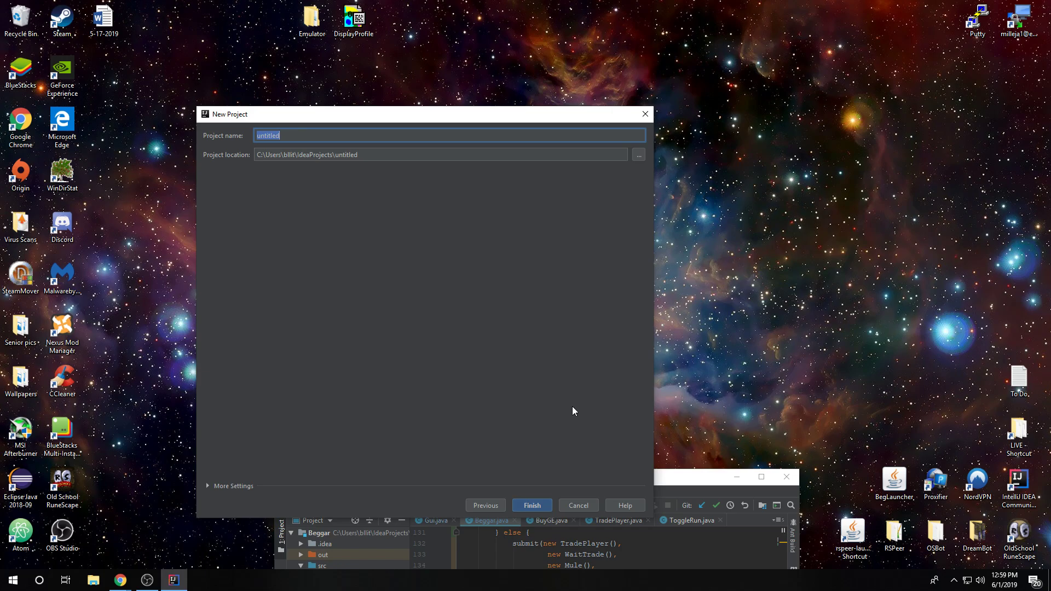
Step: Name the project FirstScript2 after declining to overwrite the existing FirstScript, and finish creation
{"action": "type", "text": "Firsty"}
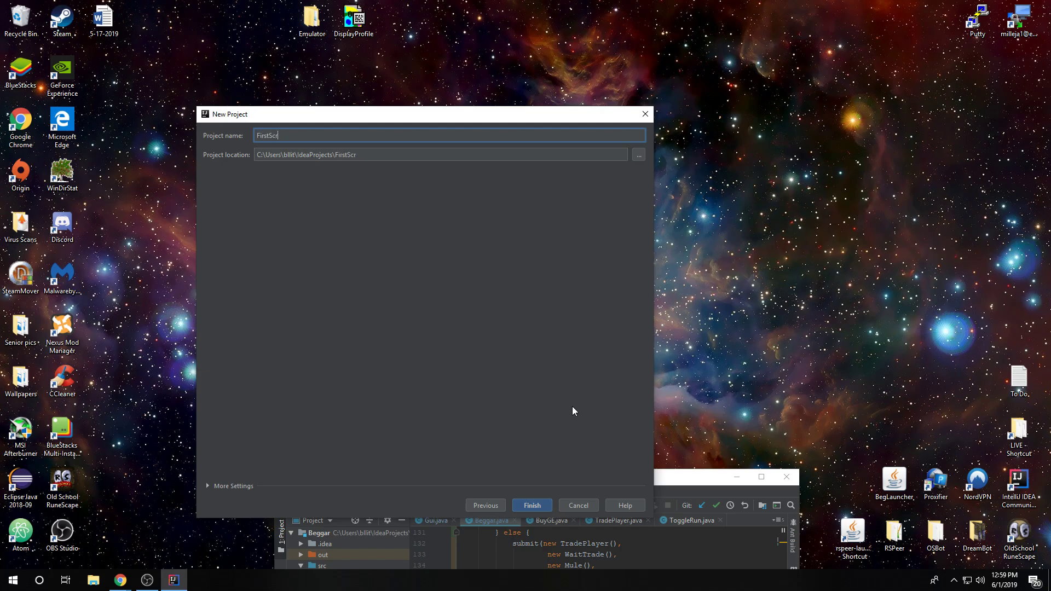
{"action": "type", "text": "ipt"}
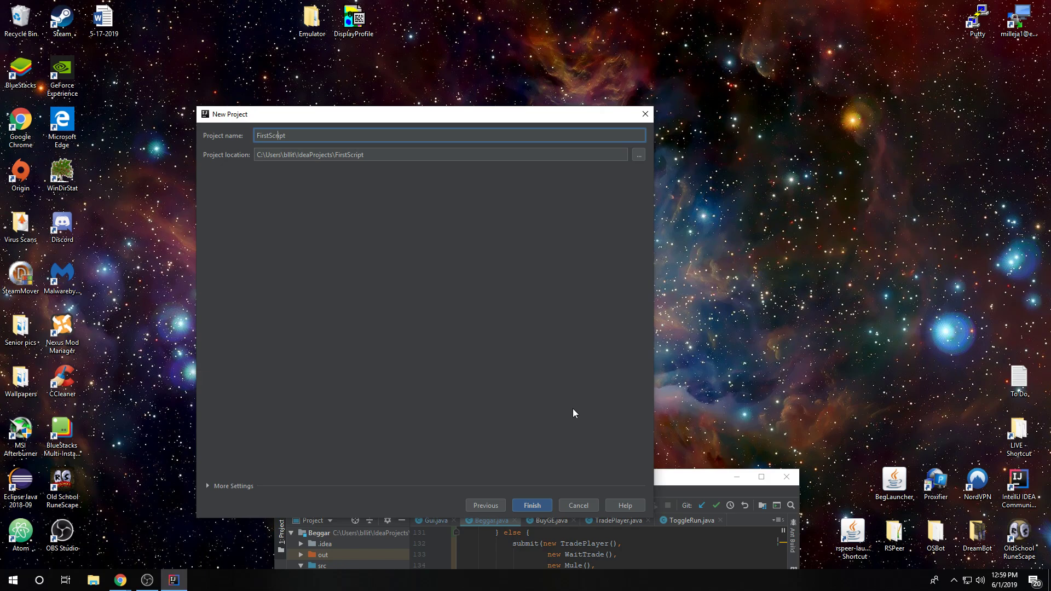
{"action": "left_click", "coordinate": [531, 504]}
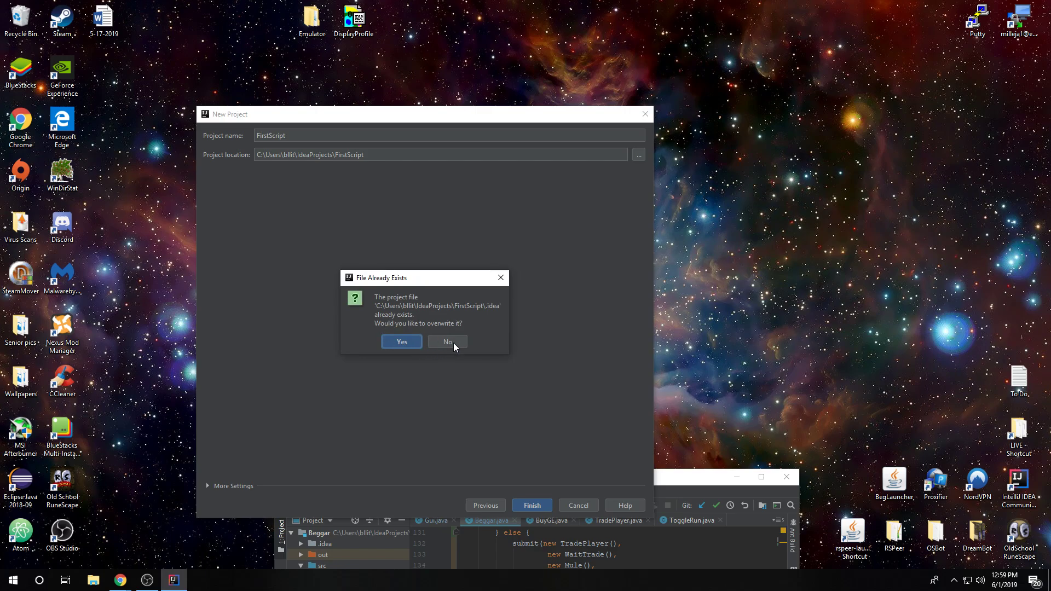
{"action": "left_click", "coordinate": [446, 342]}
{"action": "type", "text": "2"}
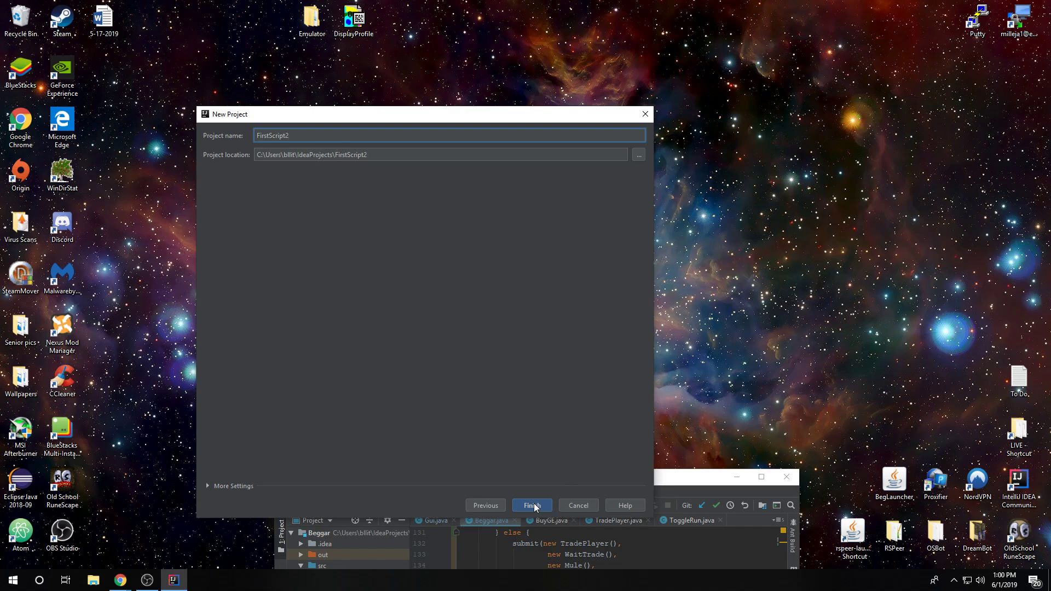
{"action": "left_click", "coordinate": [531, 505]}
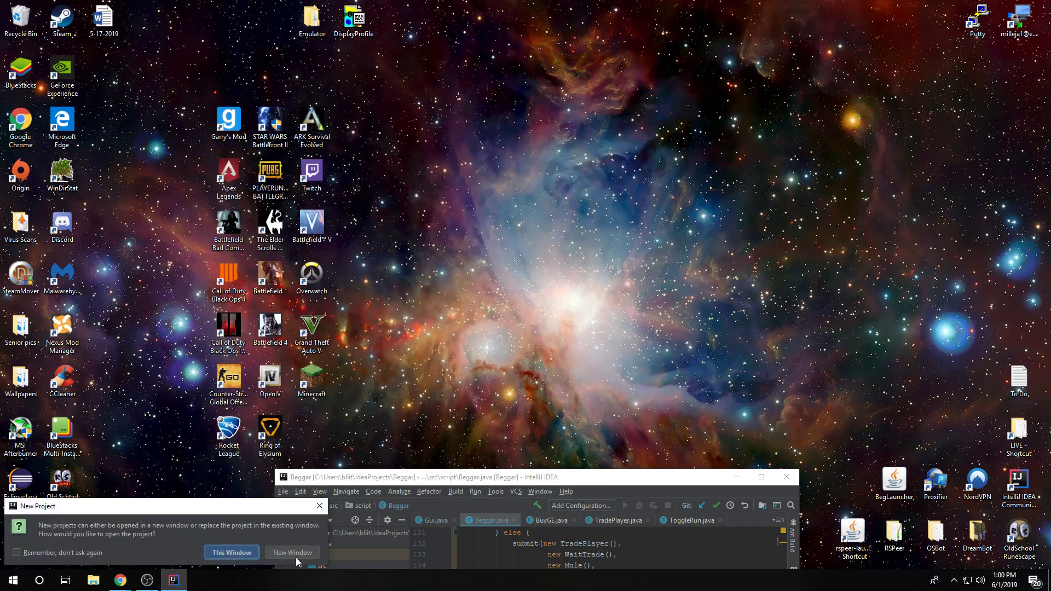
Step: Open FirstScript2 in its own window and expand the project tree to the src folder
{"action": "left_click", "coordinate": [292, 552]}
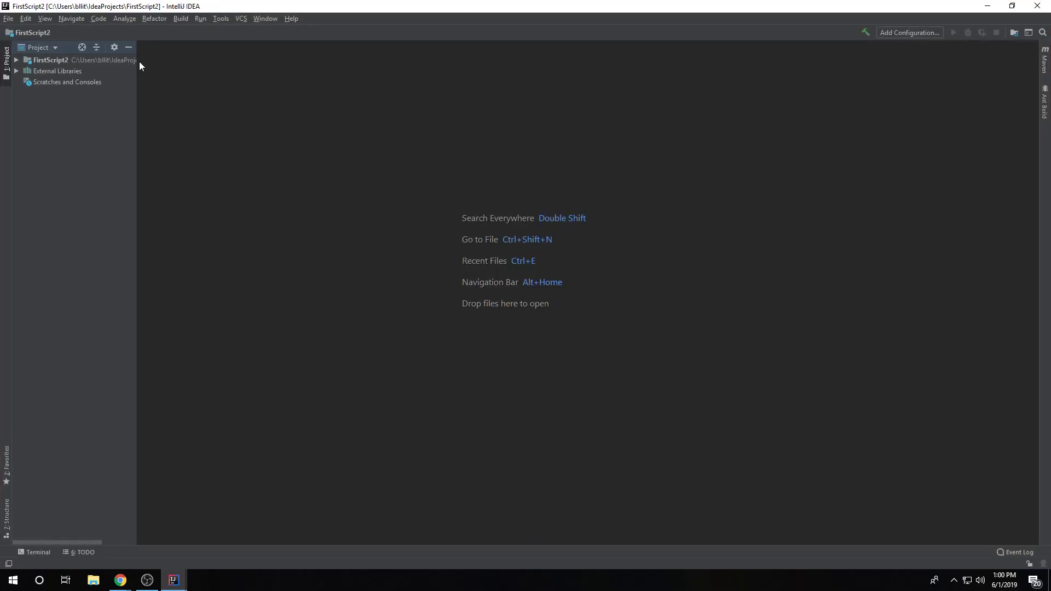
{"action": "left_click", "coordinate": [15, 59]}
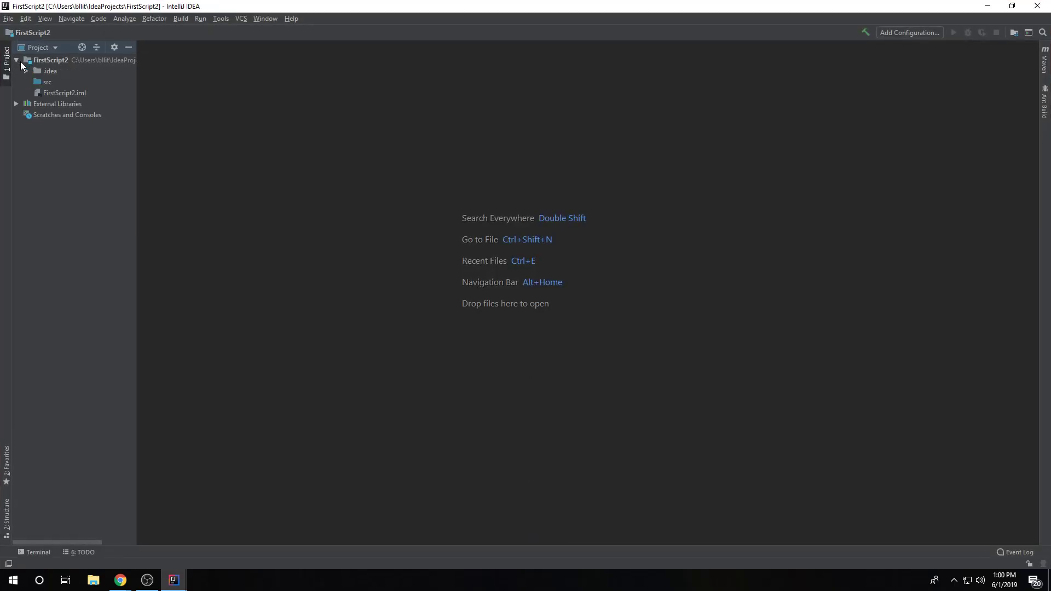
{"action": "left_click", "coordinate": [47, 82]}
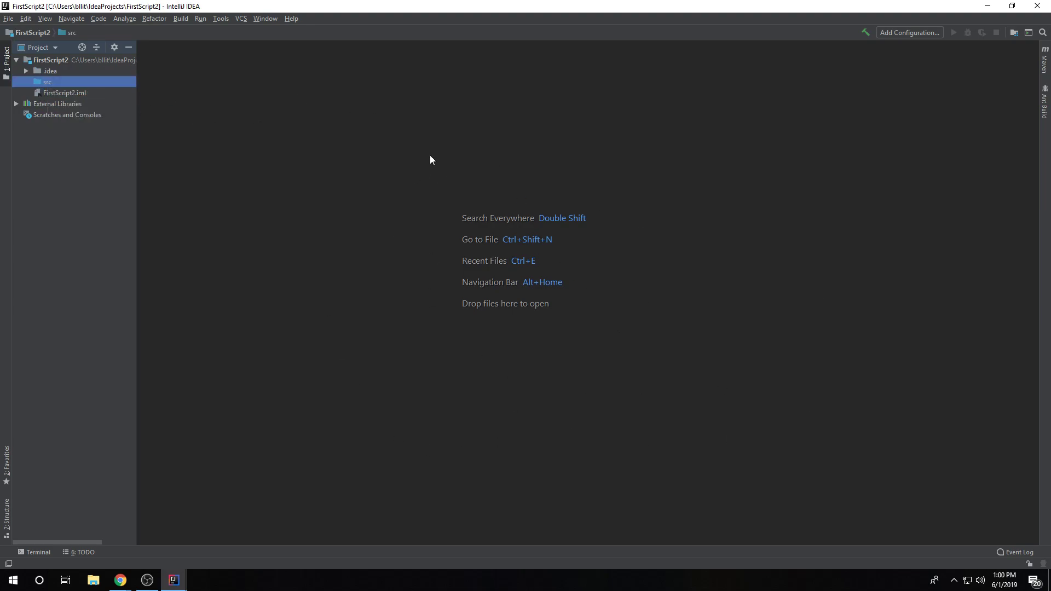
{"action": "mouse_move", "coordinate": [190, 167]}
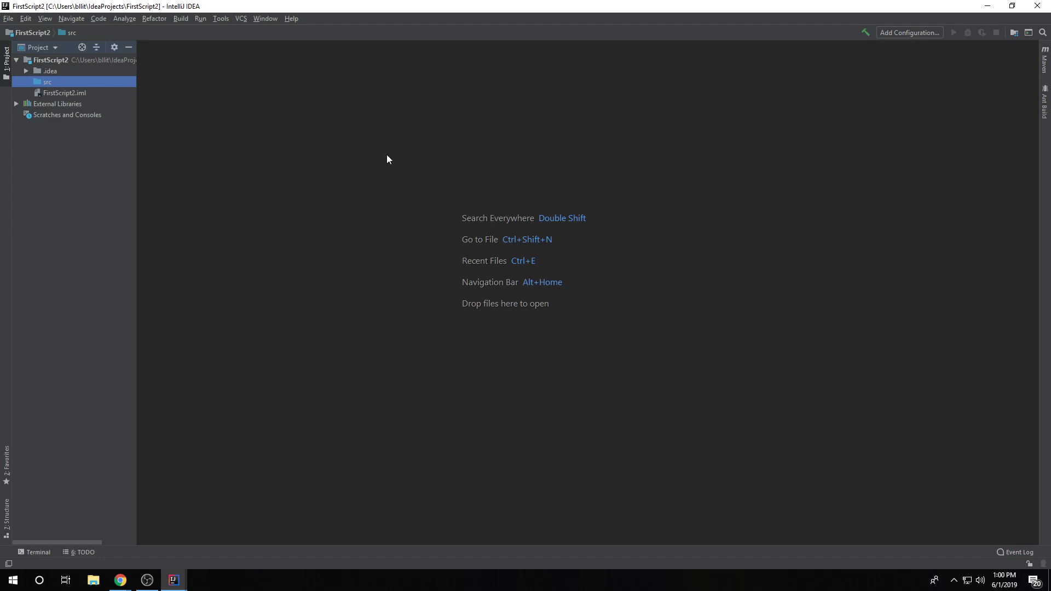
{"action": "mouse_move", "coordinate": [482, 189]}
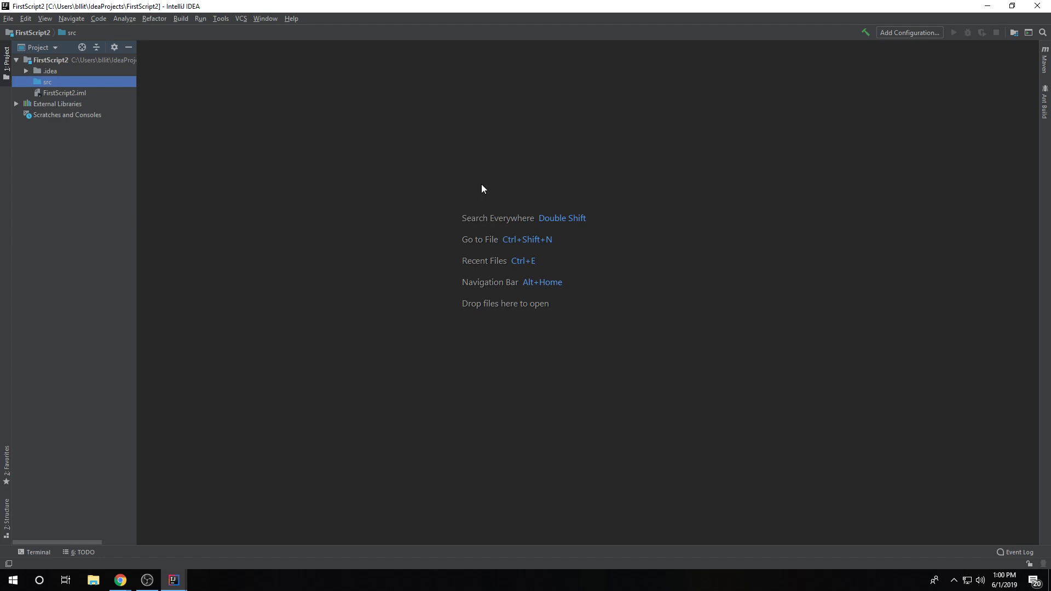
{"action": "mouse_move", "coordinate": [695, 140]}
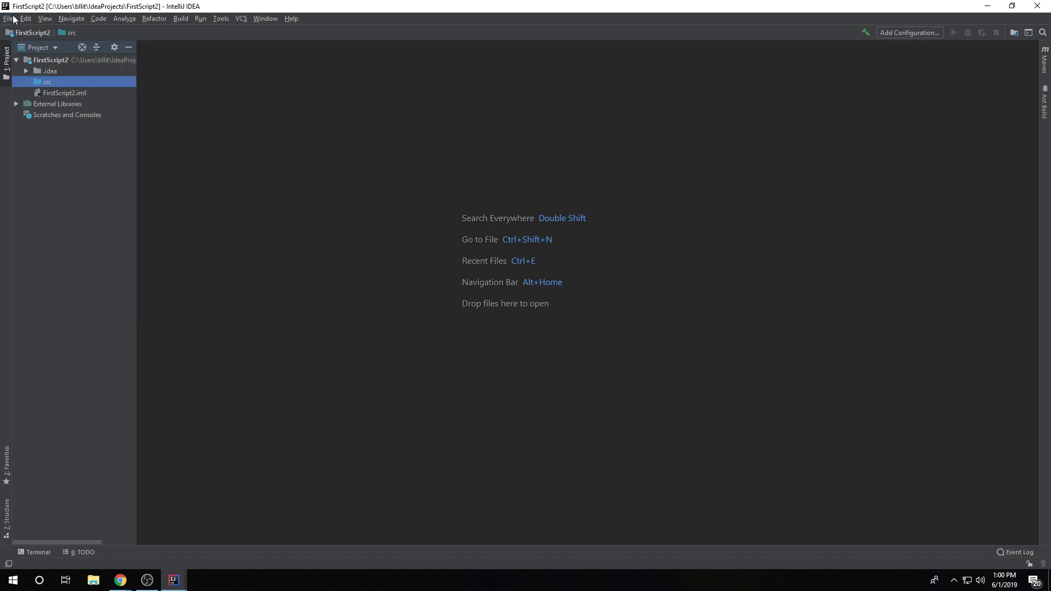
{"action": "left_click", "coordinate": [9, 19]}
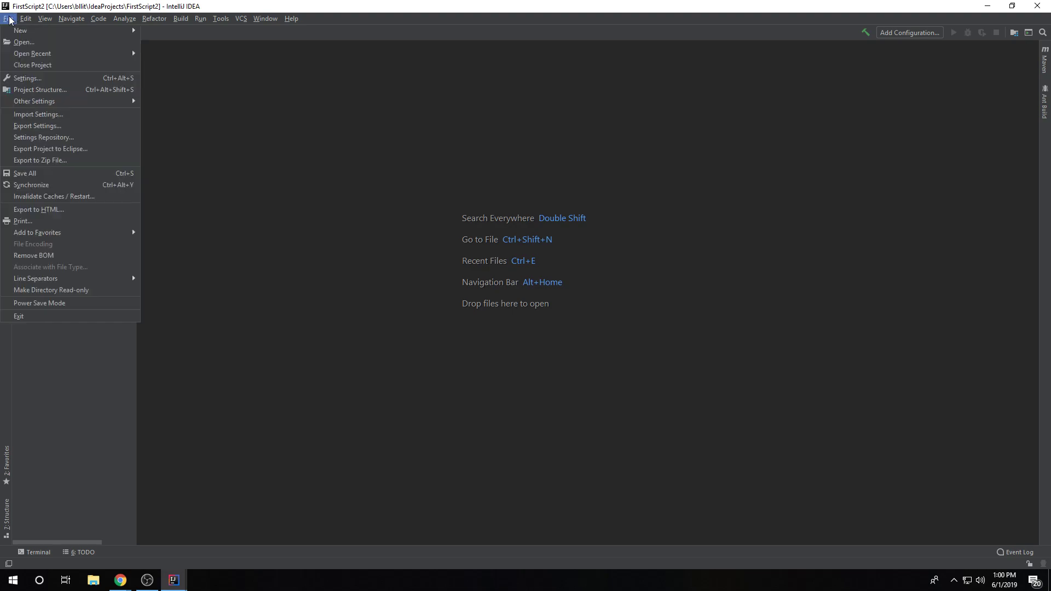
{"action": "right_click", "coordinate": [38, 82]}
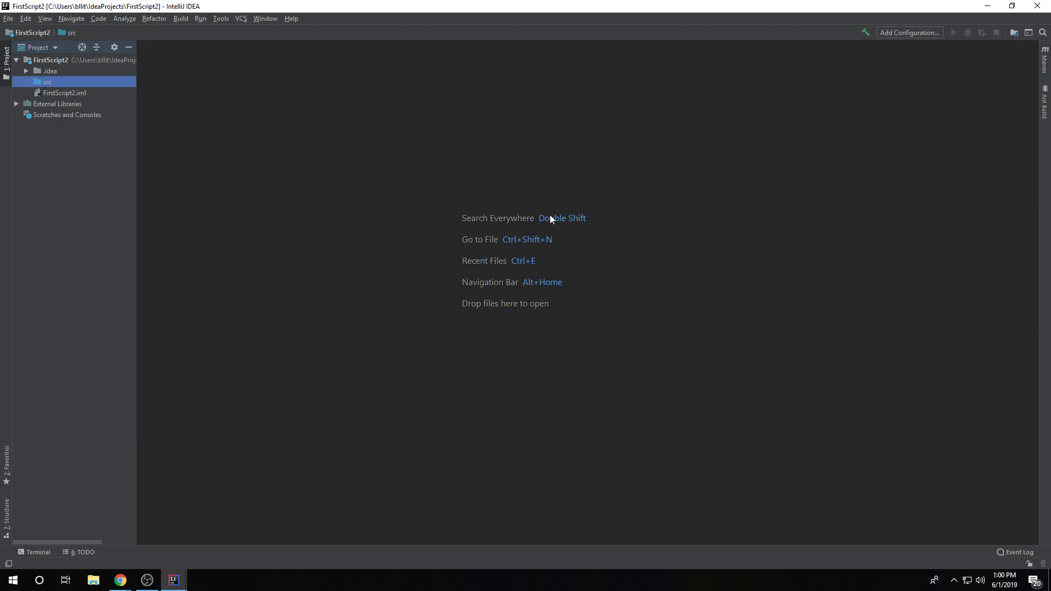
{"action": "mouse_move", "coordinate": [598, 320]}
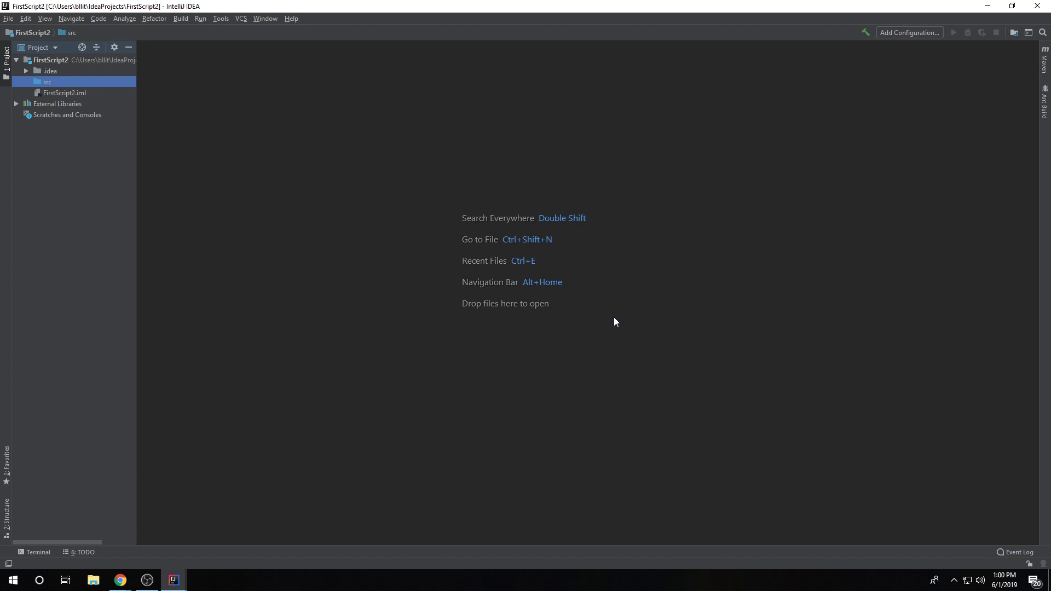
{"action": "mouse_move", "coordinate": [584, 328]}
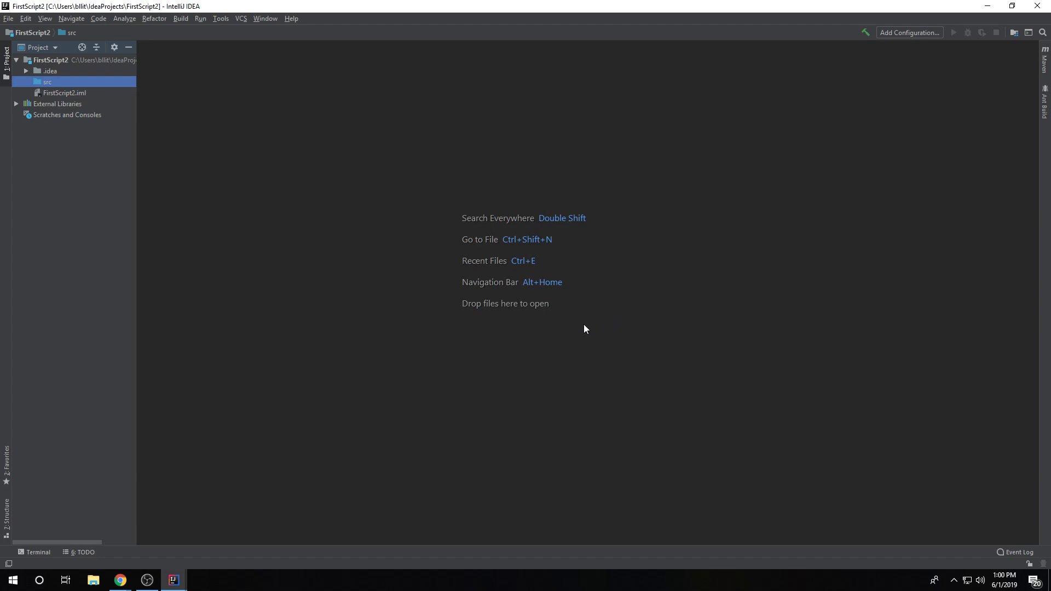
{"action": "mouse_move", "coordinate": [448, 200]}
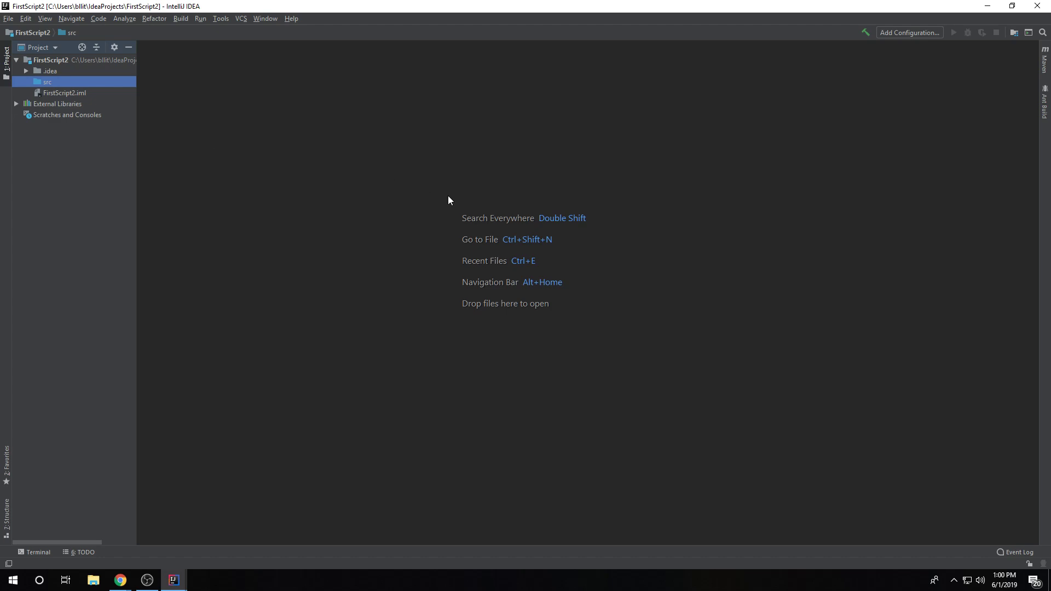
{"action": "mouse_move", "coordinate": [448, 216]}
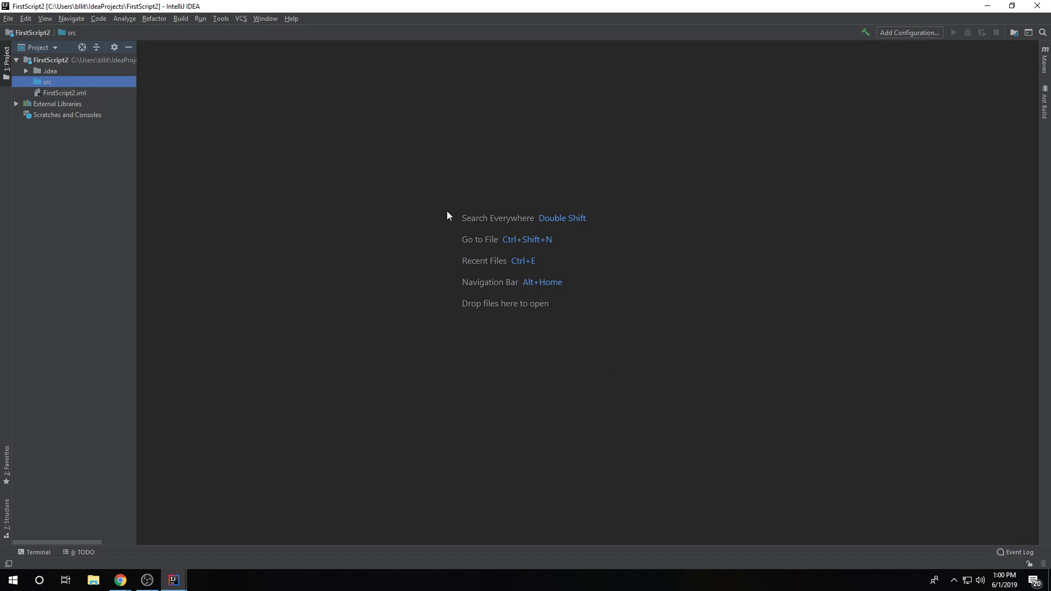
{"action": "mouse_move", "coordinate": [56, 81]}
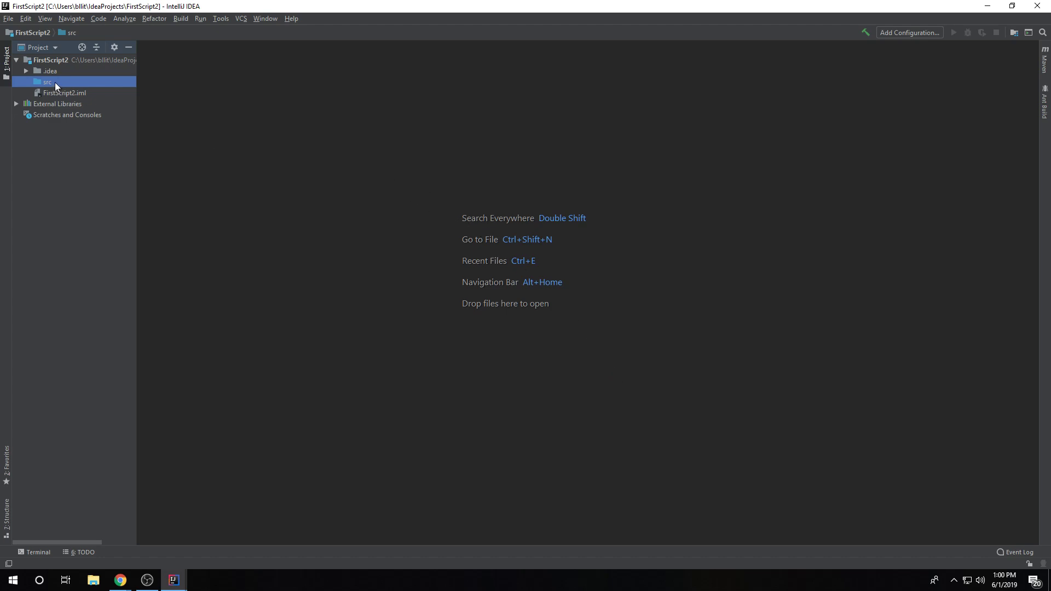
Step: Create a Java class named Main in src, leaving an empty class body in the editor
{"action": "right_click", "coordinate": [47, 82]}
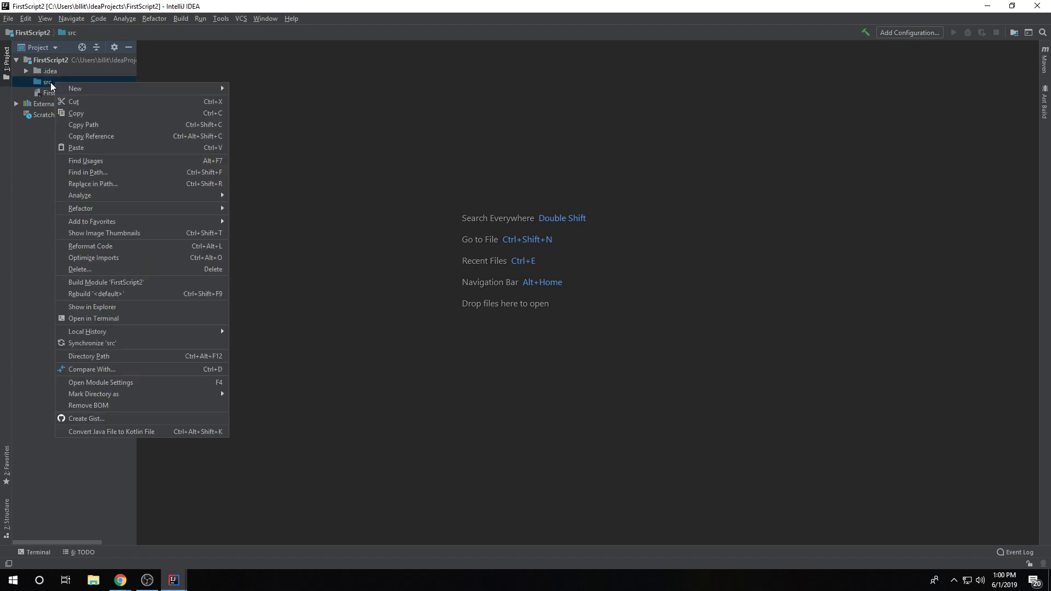
{"action": "mouse_move", "coordinate": [75, 88]}
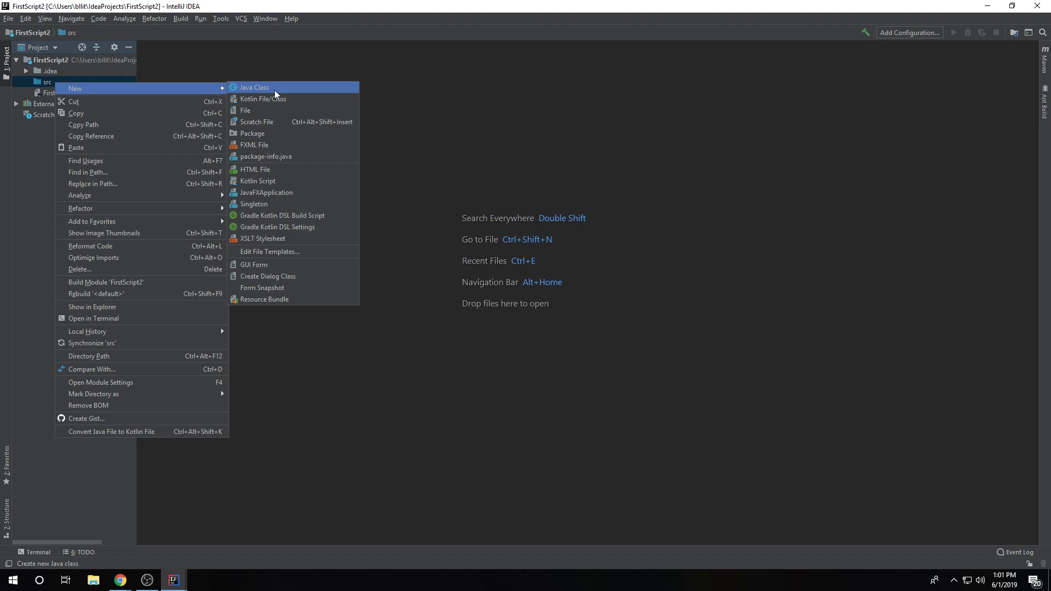
{"action": "left_click", "coordinate": [252, 87]}
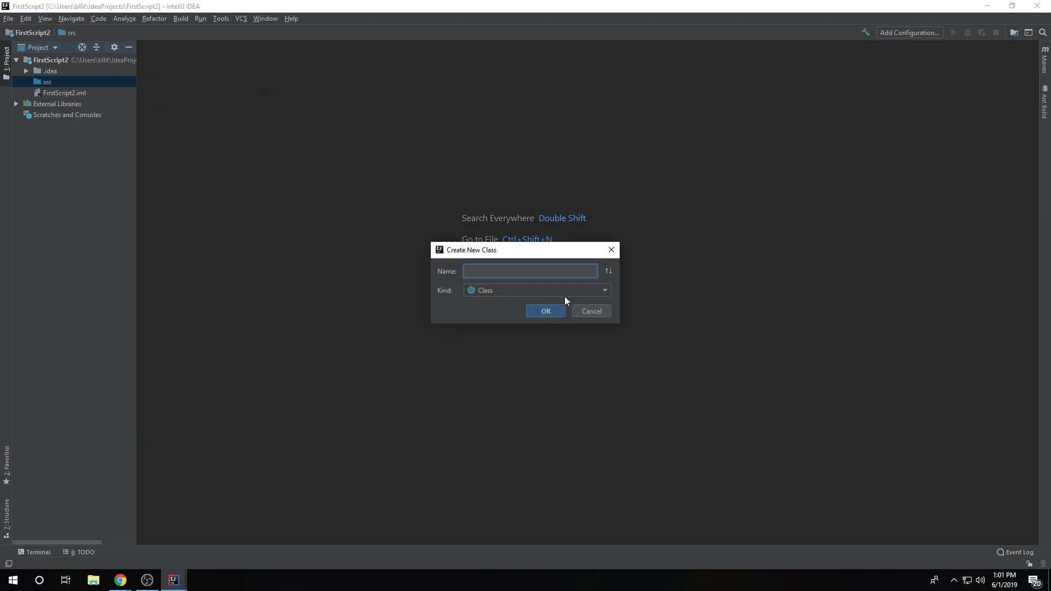
{"action": "type", "text": "Masin"}
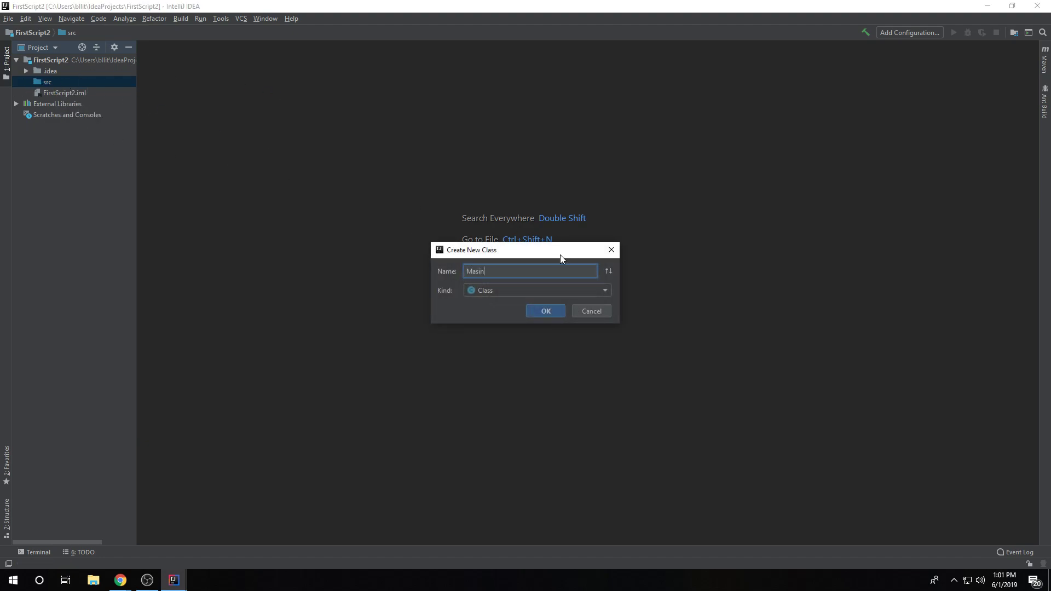
{"action": "type", "text": "Main"}
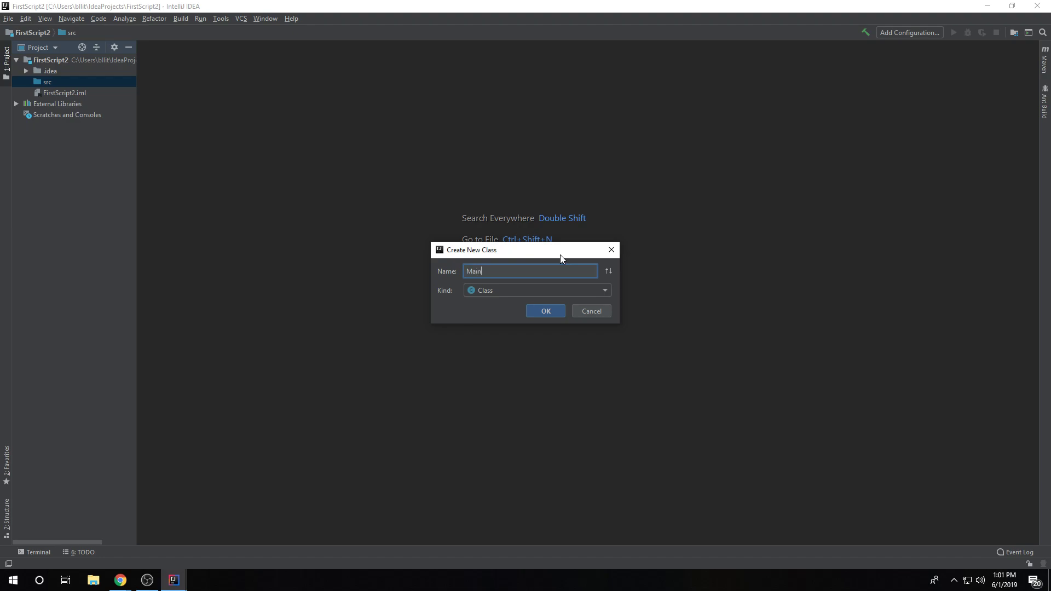
{"action": "left_click", "coordinate": [545, 311]}
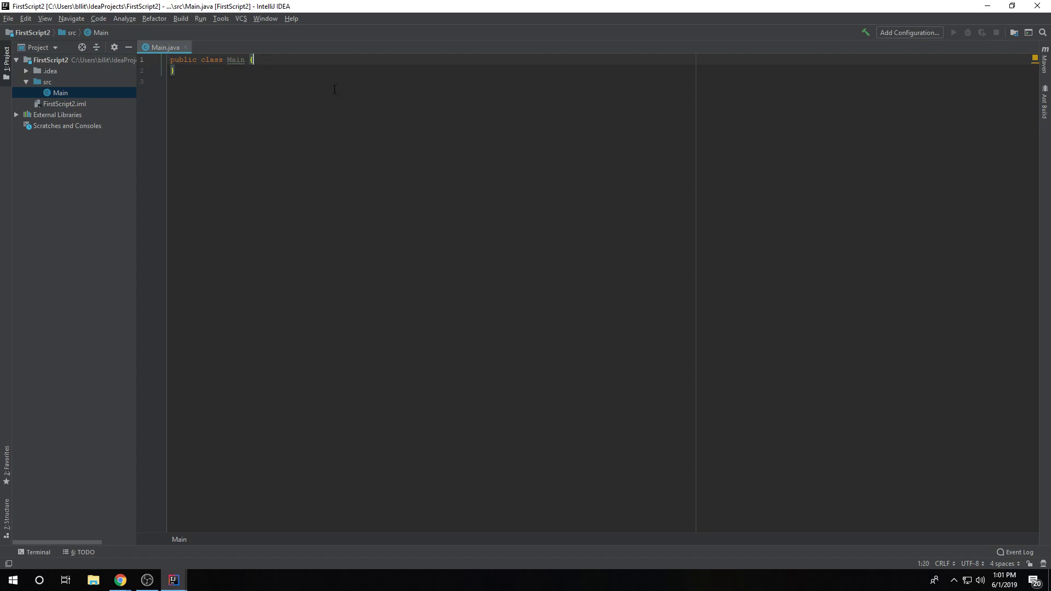
{"action": "key", "text": "enter"}
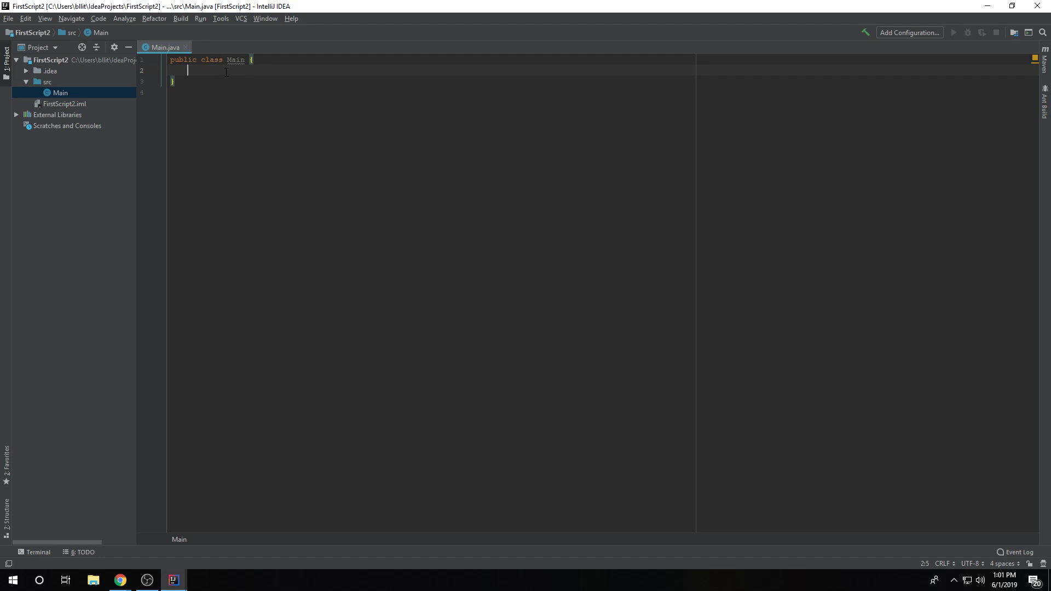
{"action": "left_click", "coordinate": [9, 18]}
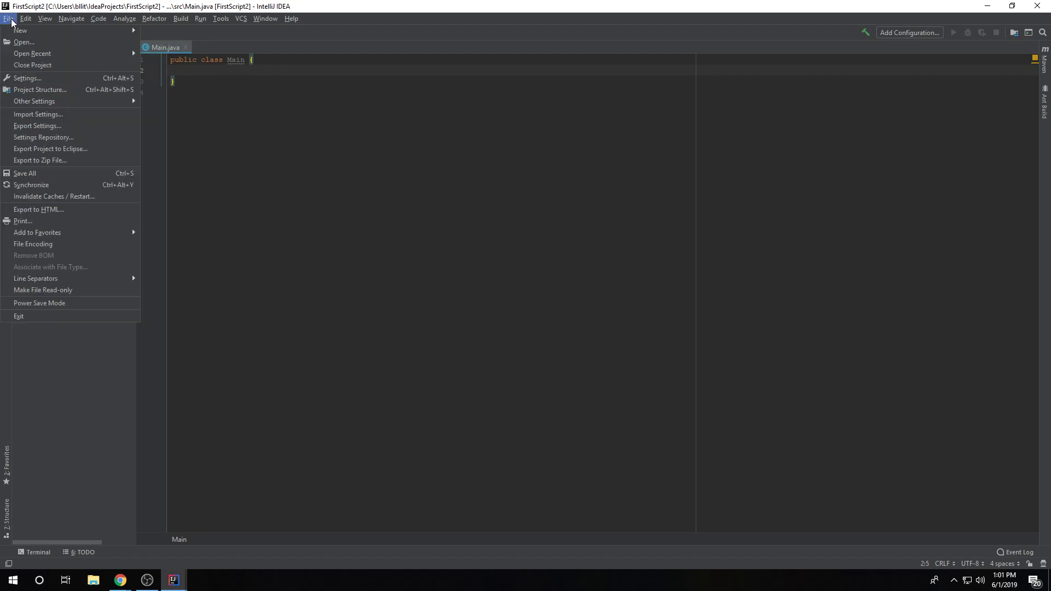
Step: Bring up Project Structure for FirstScript2 with Java 1.8 kept as the project SDK
{"action": "left_click", "coordinate": [39, 90]}
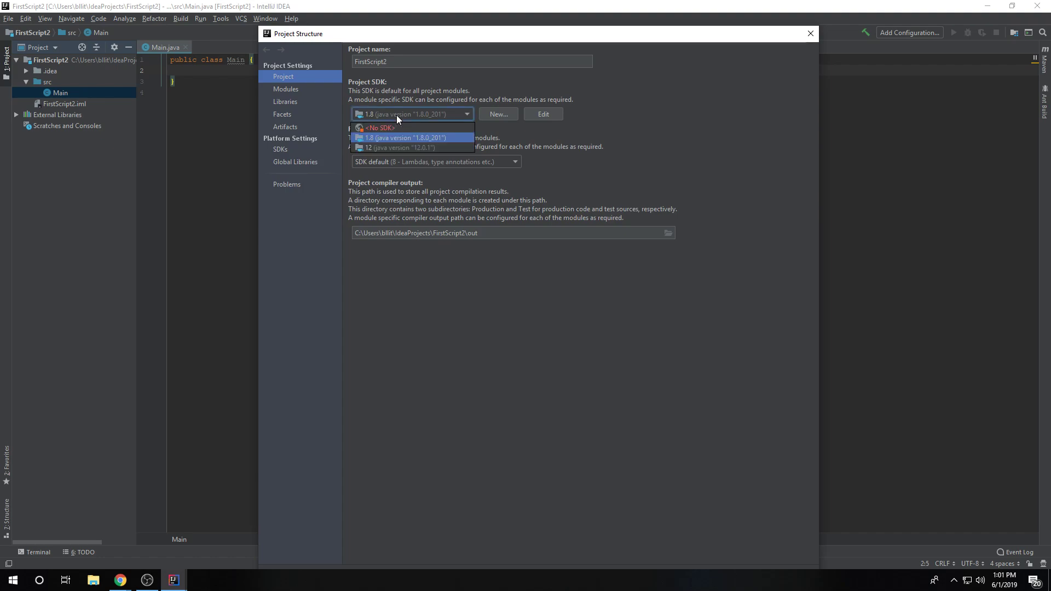
{"action": "left_click", "coordinate": [397, 137]}
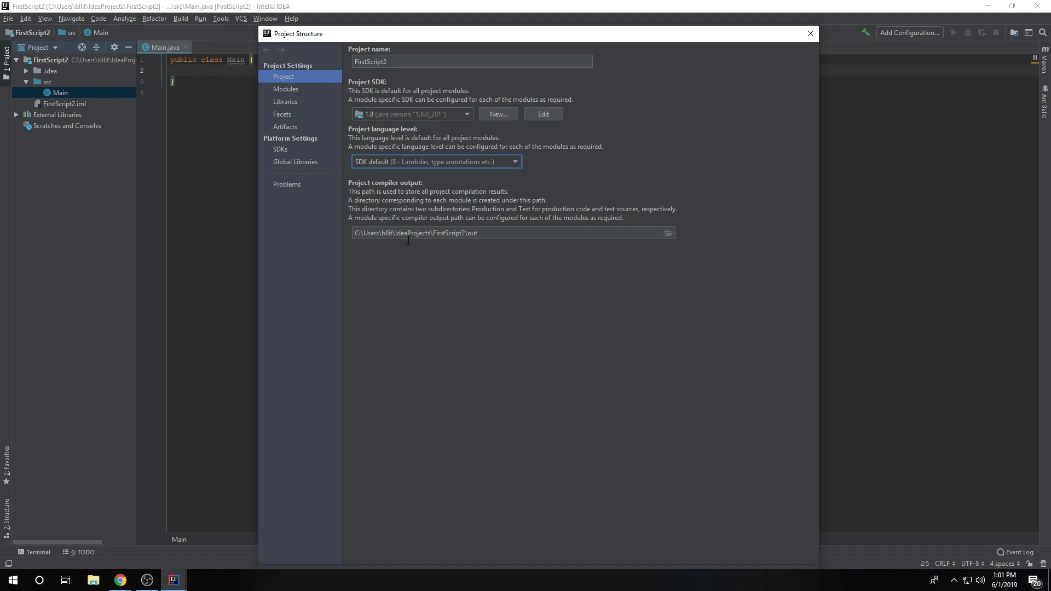
{"action": "mouse_move", "coordinate": [328, 70]}
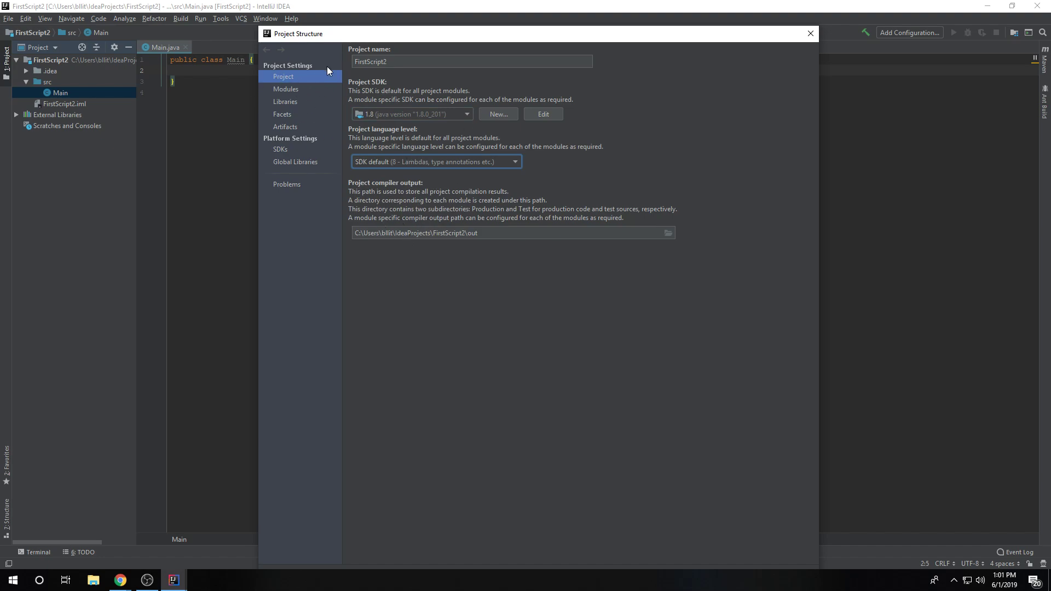
{"action": "left_click", "coordinate": [471, 61]}
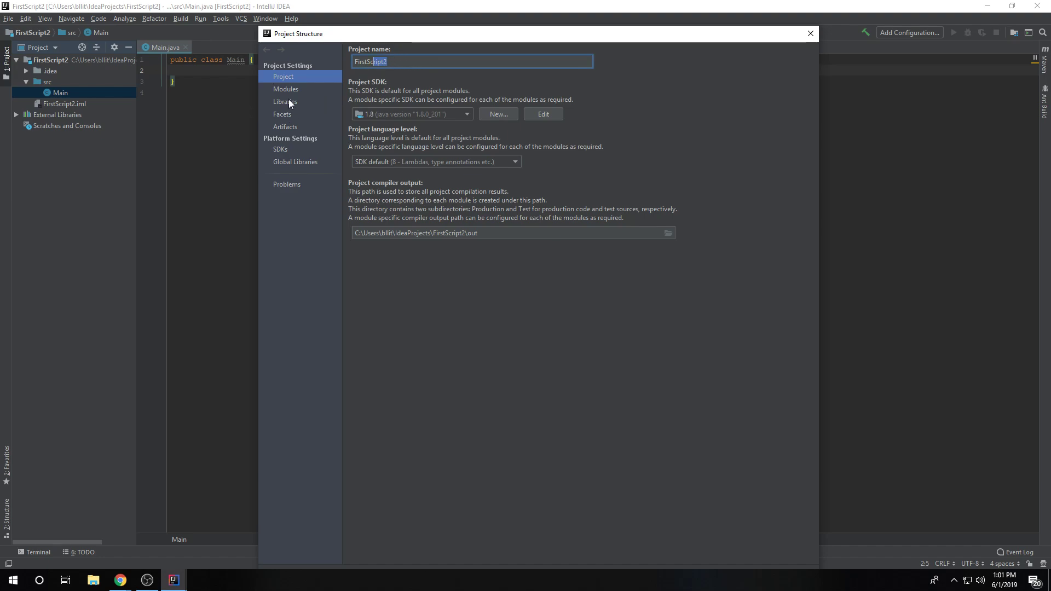
{"action": "mouse_move", "coordinate": [292, 96]}
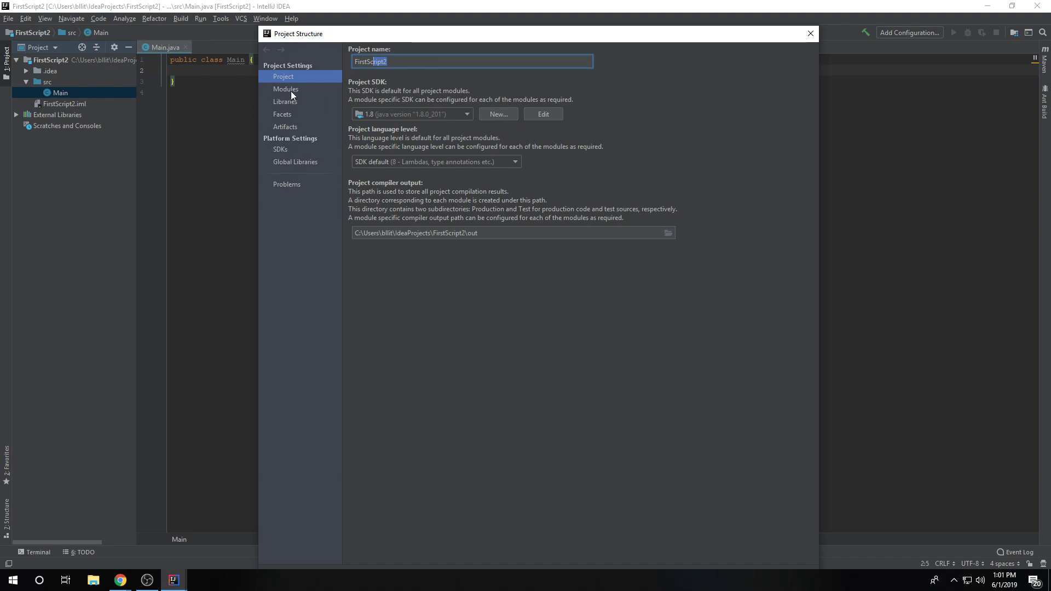
Step: In the FirstScript2 module's Dependencies, start adding a JAR dependency
{"action": "left_click", "coordinate": [285, 89]}
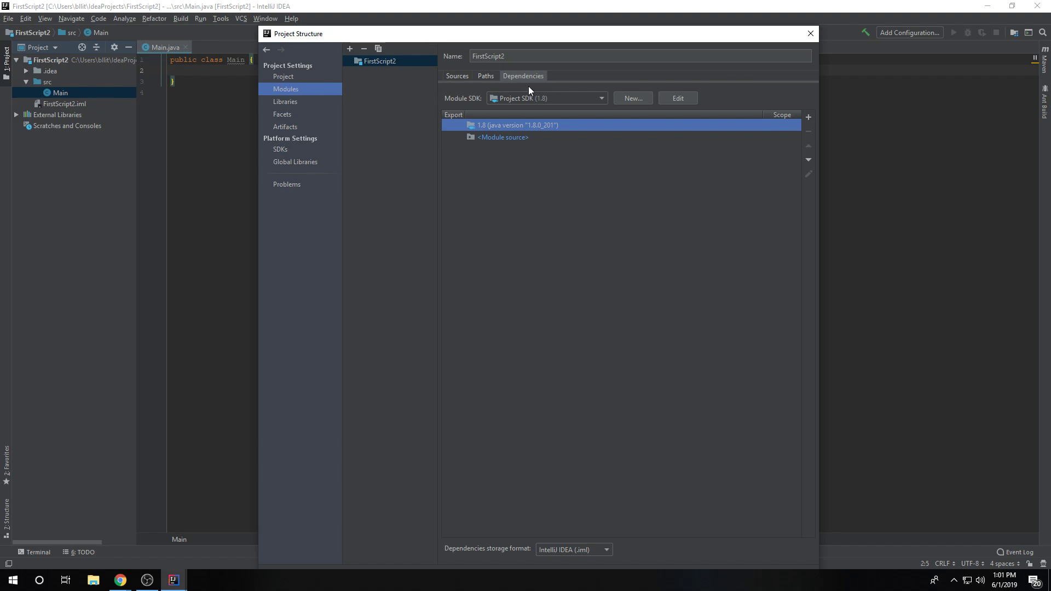
{"action": "mouse_move", "coordinate": [529, 79]}
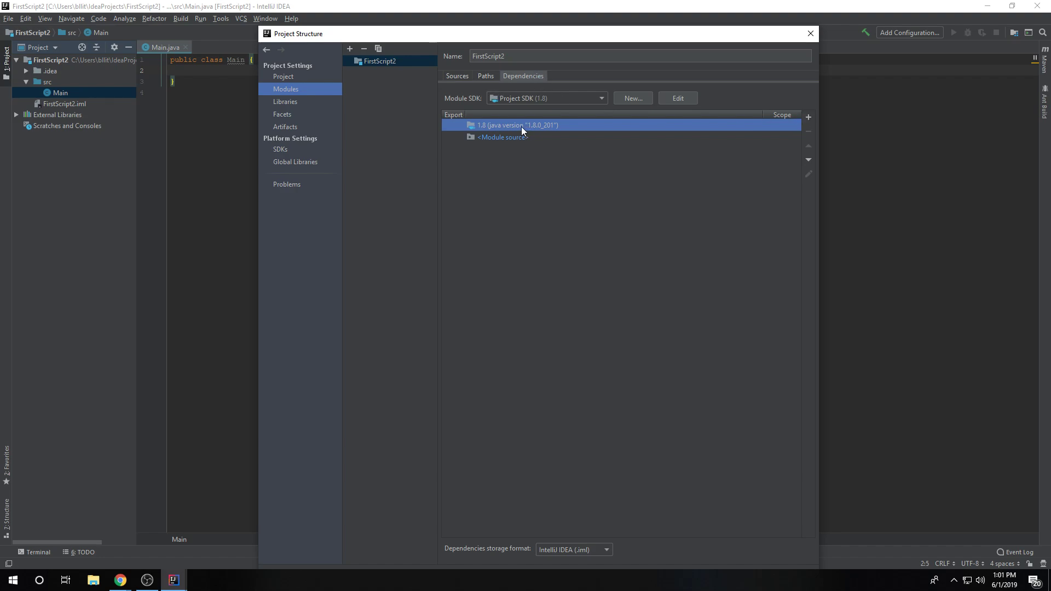
{"action": "left_click", "coordinate": [782, 125]}
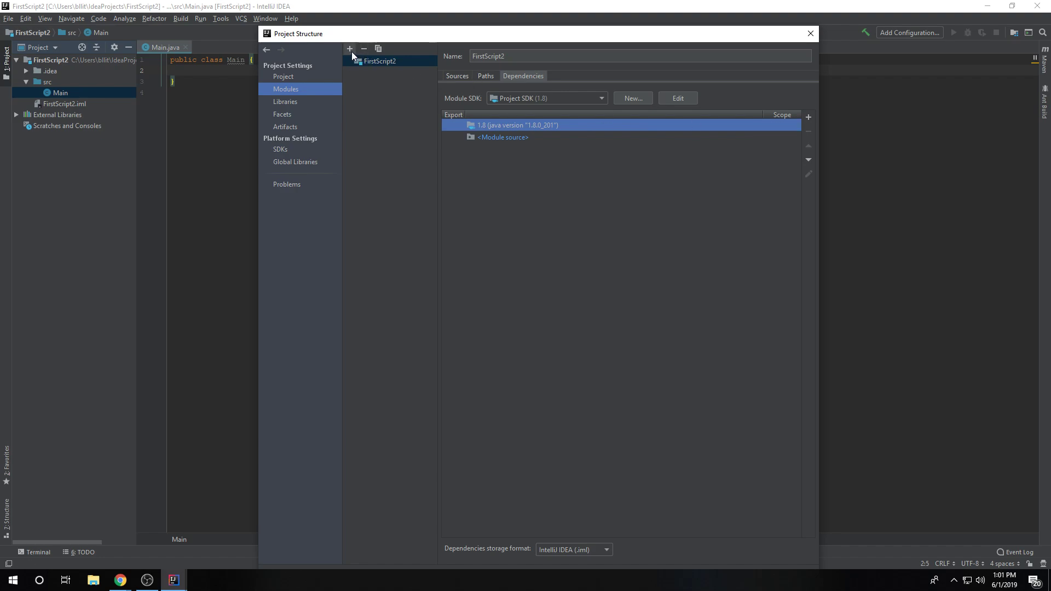
{"action": "left_click", "coordinate": [350, 48]}
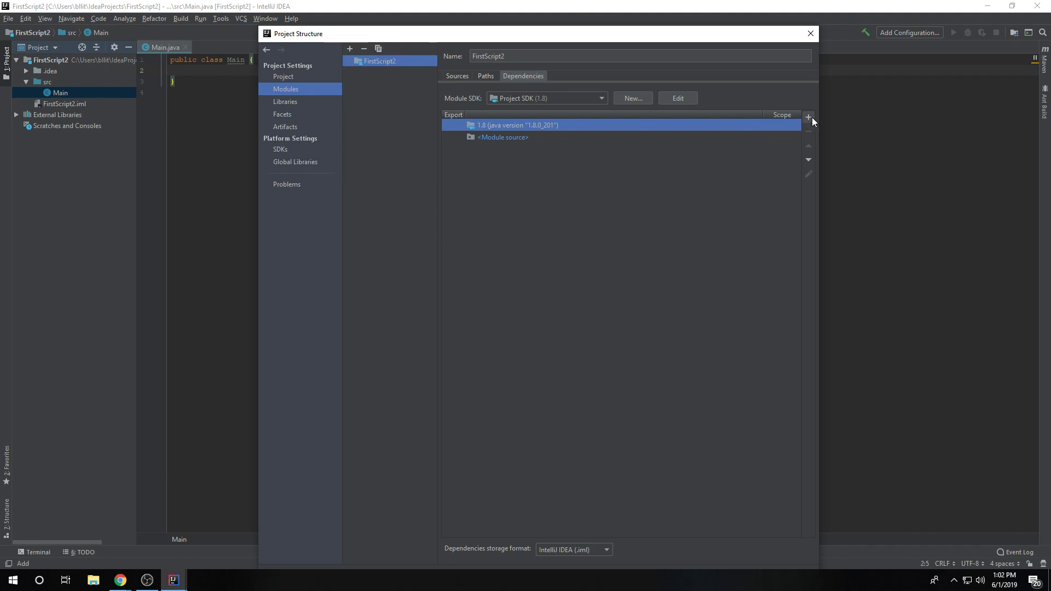
{"action": "mouse_move", "coordinate": [806, 127]}
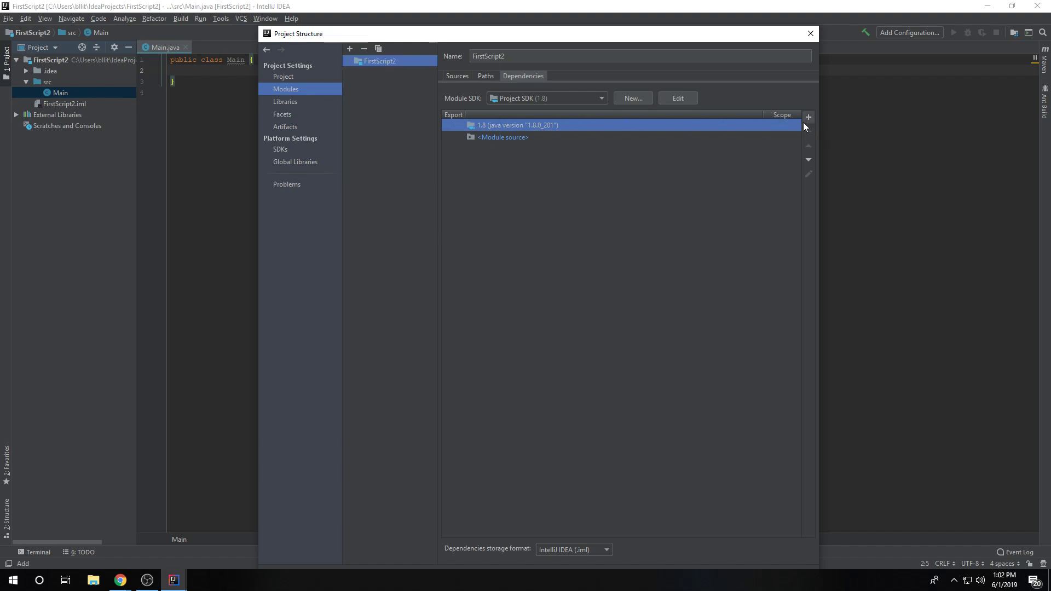
{"action": "left_click", "coordinate": [808, 116]}
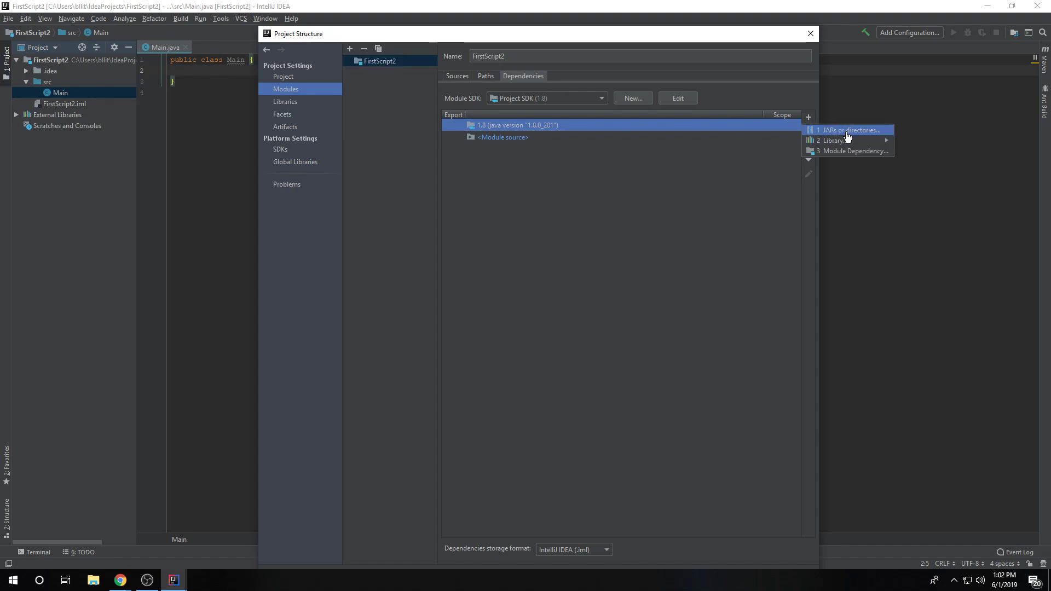
{"action": "left_click", "coordinate": [846, 130]}
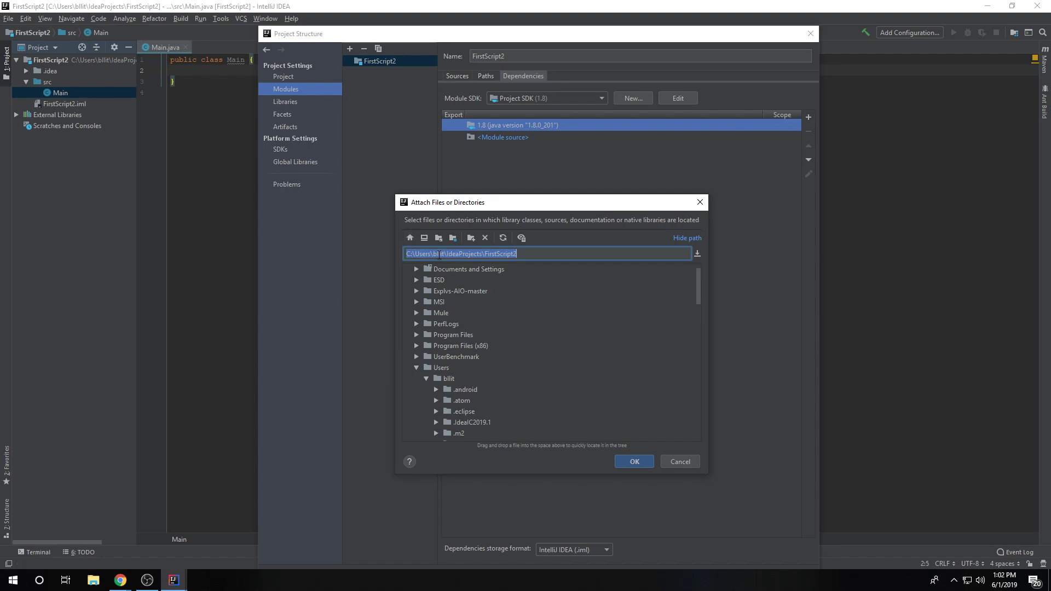
Step: Browse to Documents/RSPeer/cache and add rspeer.jar as a Compile-scope dependency
{"action": "scroll", "scroll_direction": "down", "scroll_amount": 3}
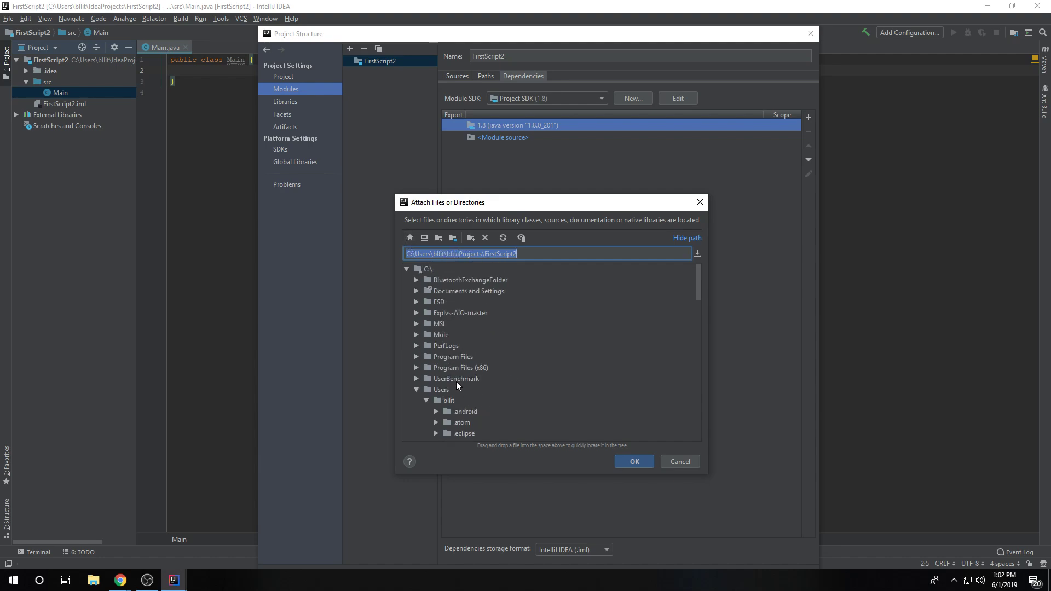
{"action": "scroll", "scroll_direction": "down", "scroll_amount": 3}
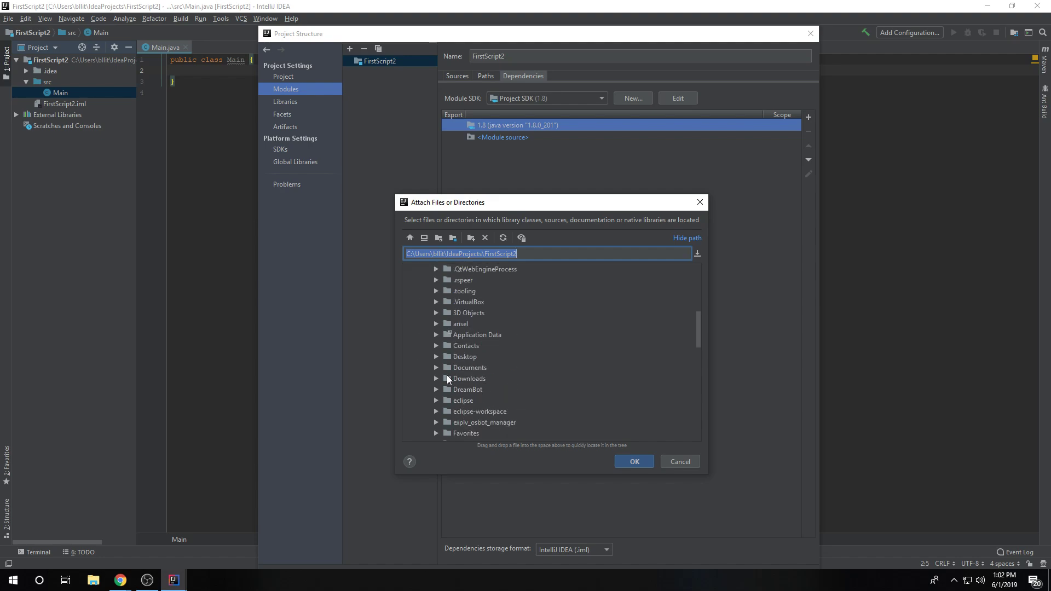
{"action": "left_click", "coordinate": [436, 334]}
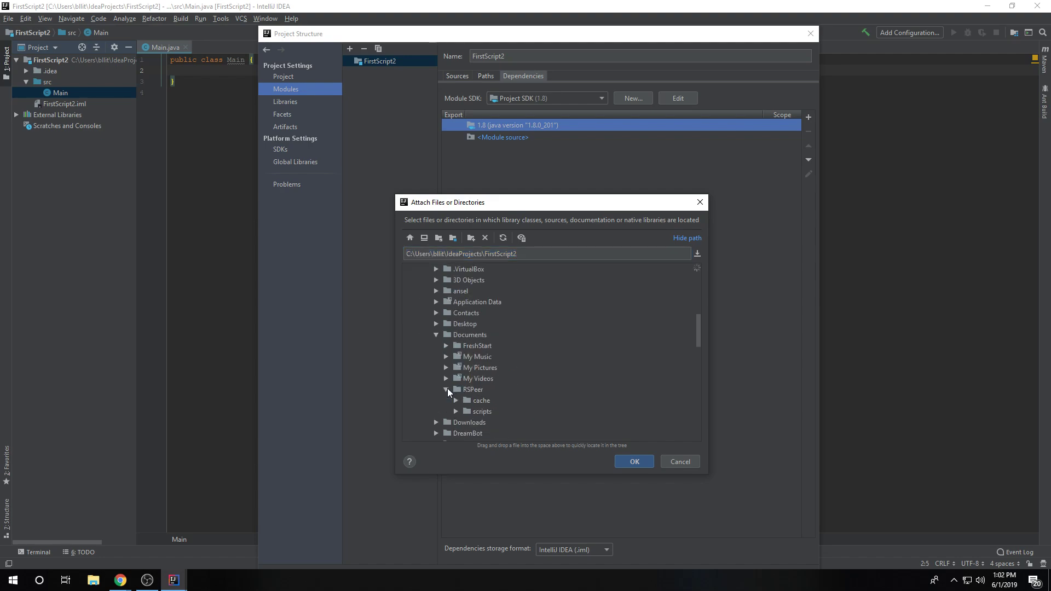
{"action": "scroll", "scroll_direction": "down", "scroll_amount": 3}
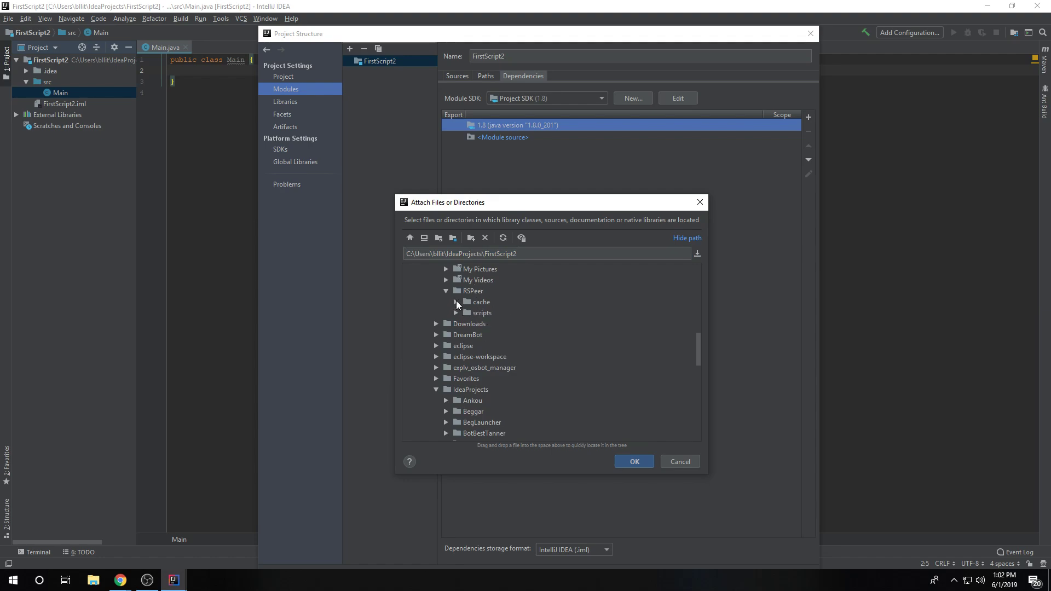
{"action": "left_click", "coordinate": [456, 302]}
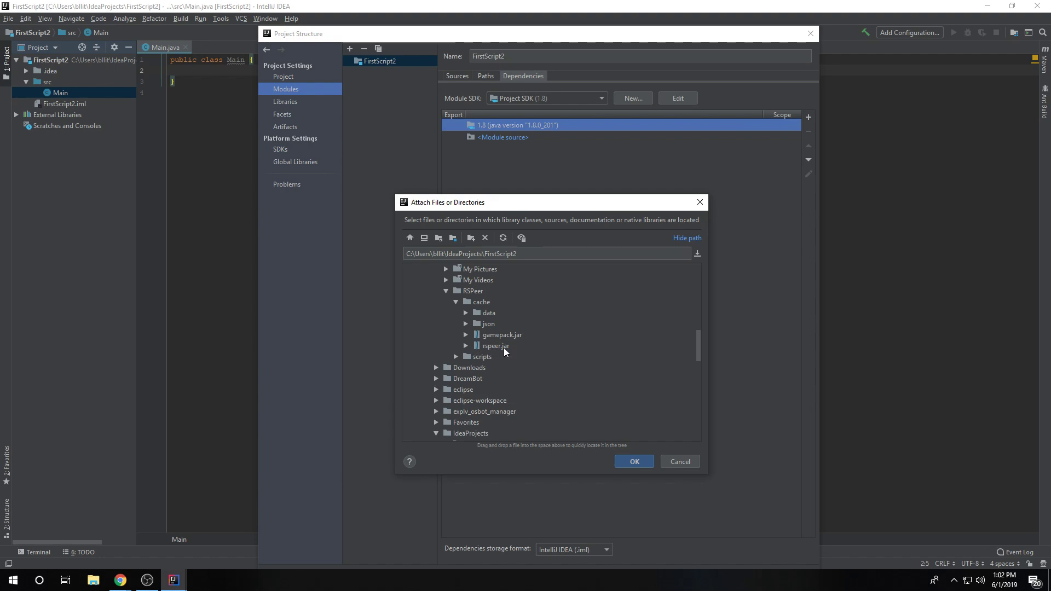
{"action": "mouse_move", "coordinate": [491, 351]}
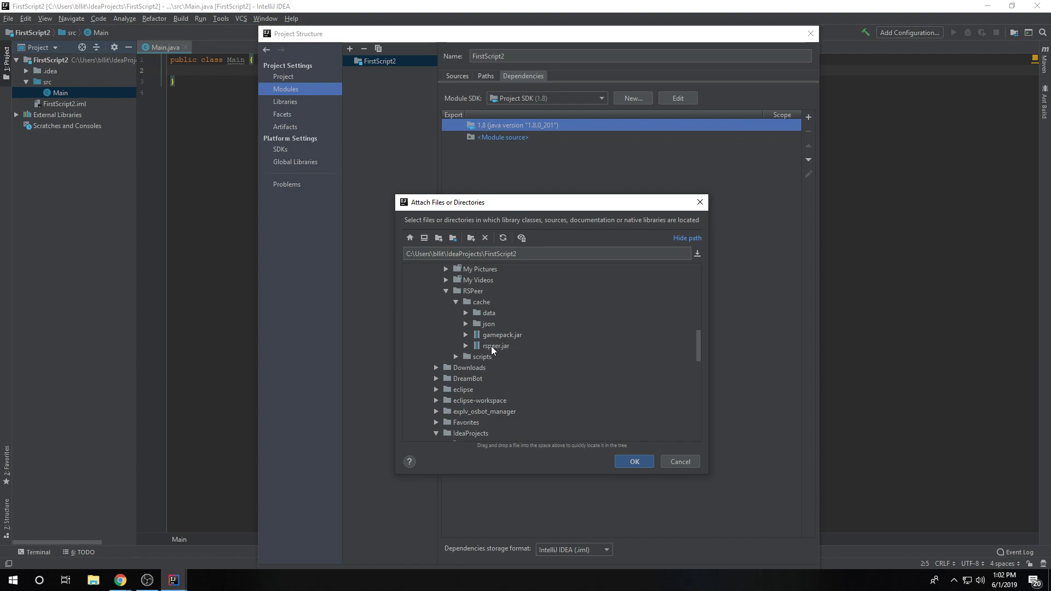
{"action": "left_click", "coordinate": [633, 461]}
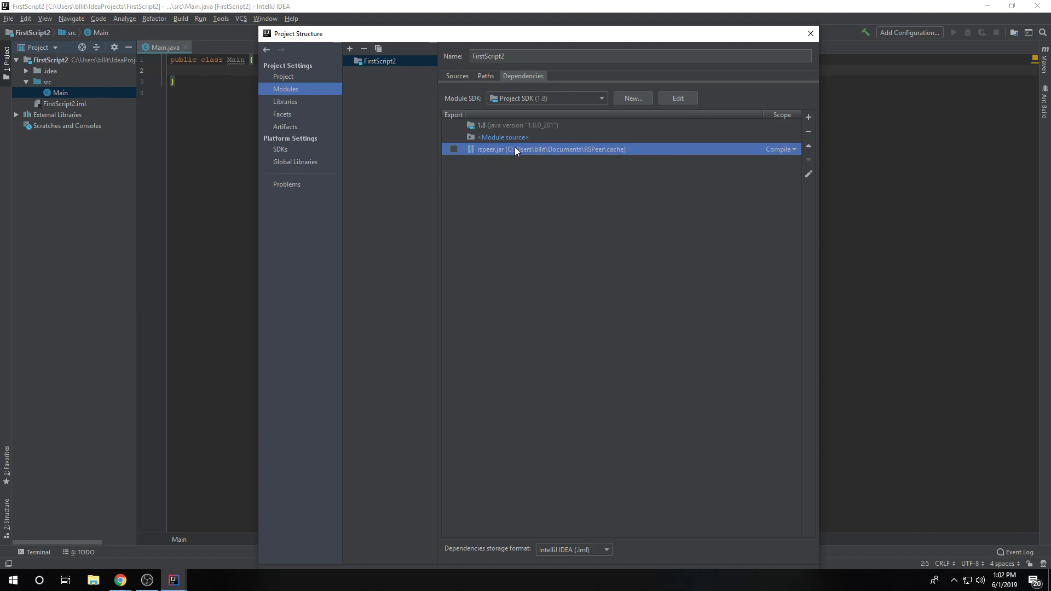
Step: Change rspeer.jar's dependency scope to Provided
{"action": "left_click", "coordinate": [779, 149]}
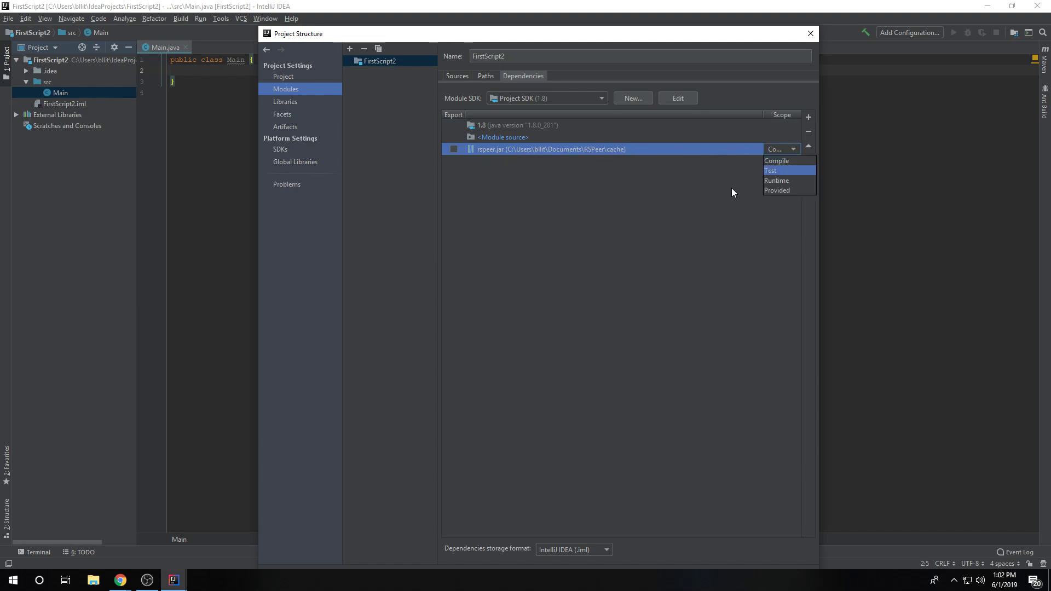
{"action": "mouse_move", "coordinate": [785, 178]}
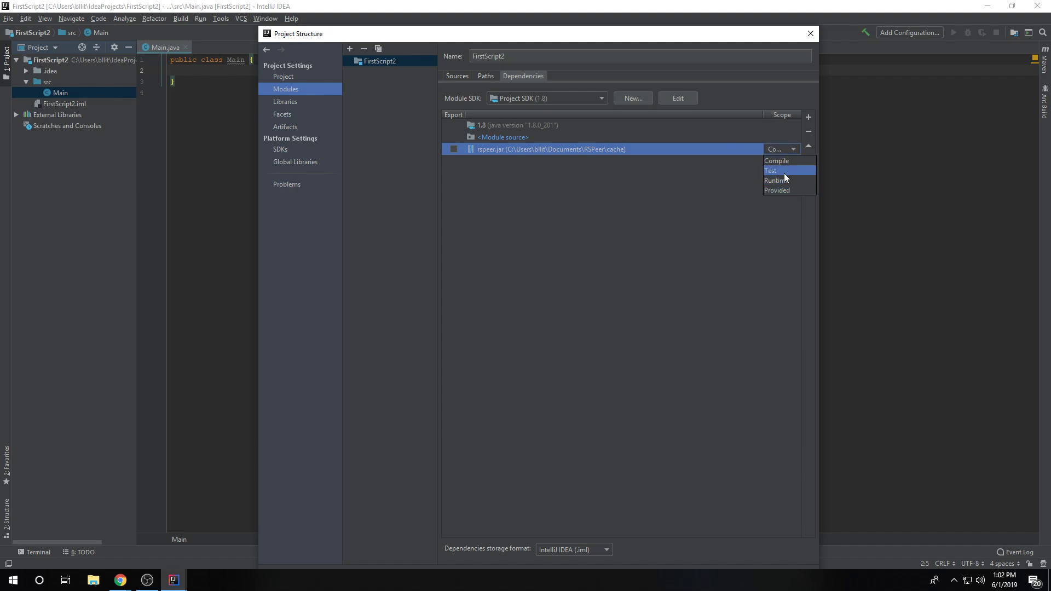
{"action": "left_click", "coordinate": [776, 191]}
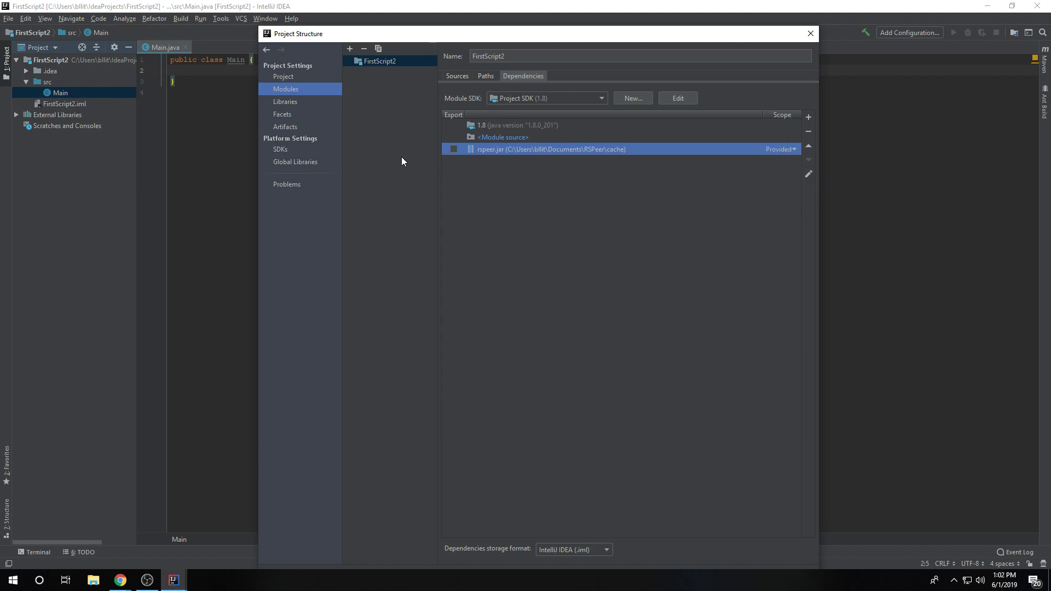
{"action": "left_click", "coordinate": [285, 126]}
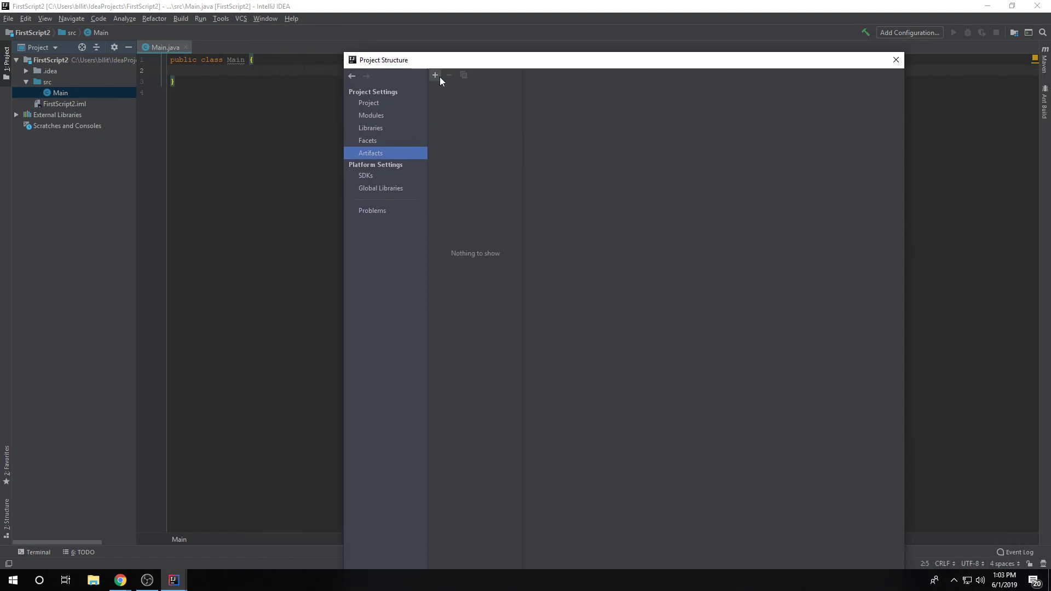
Step: Add a JAR artifact built from module FirstScript2 with its dependencies
{"action": "left_click", "coordinate": [435, 75]}
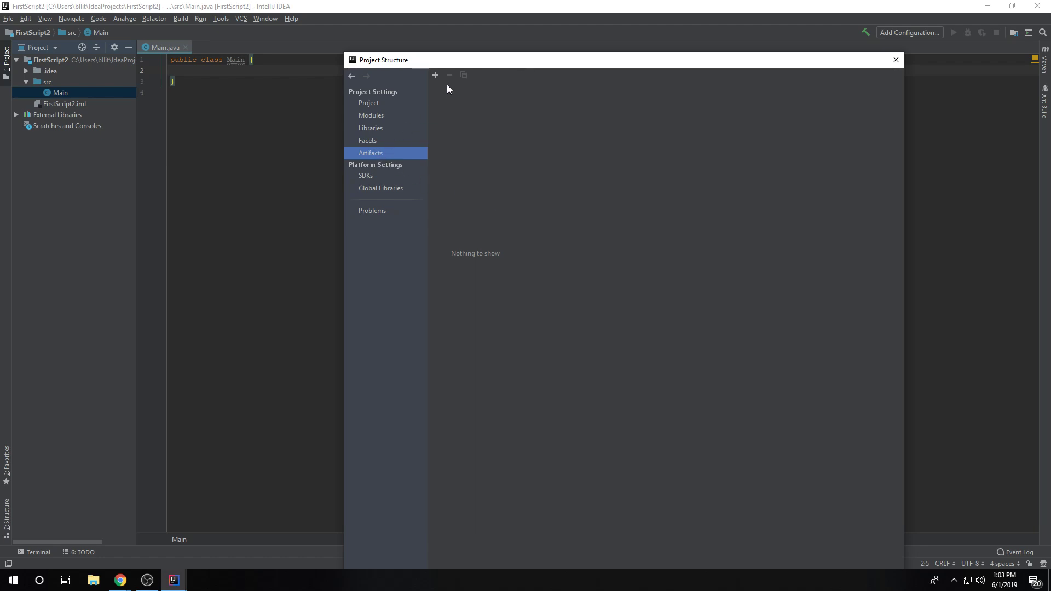
{"action": "left_click", "coordinate": [434, 75]}
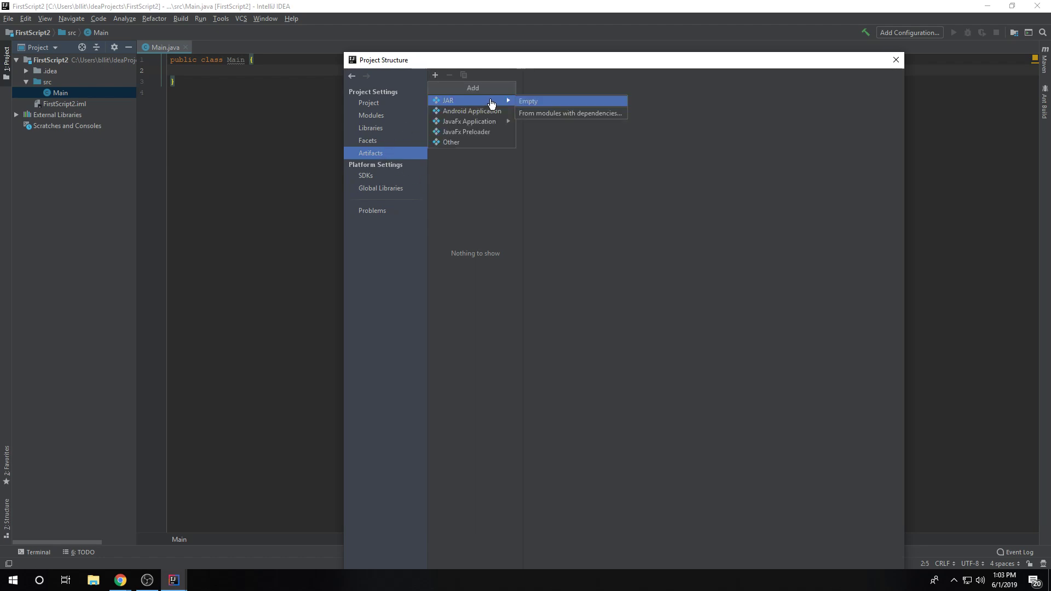
{"action": "mouse_move", "coordinate": [582, 114]}
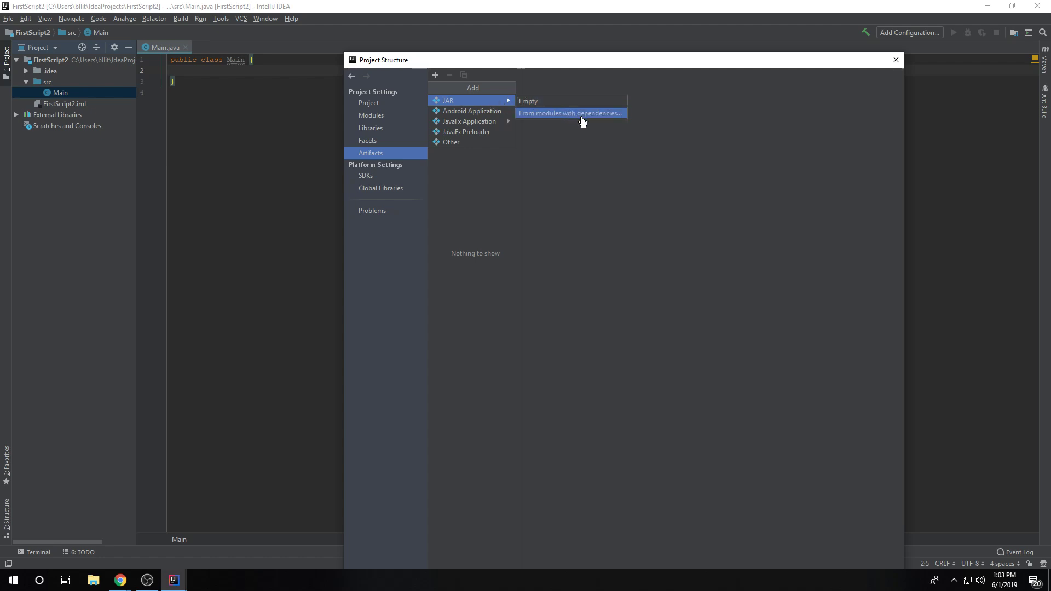
{"action": "left_click", "coordinate": [571, 113]}
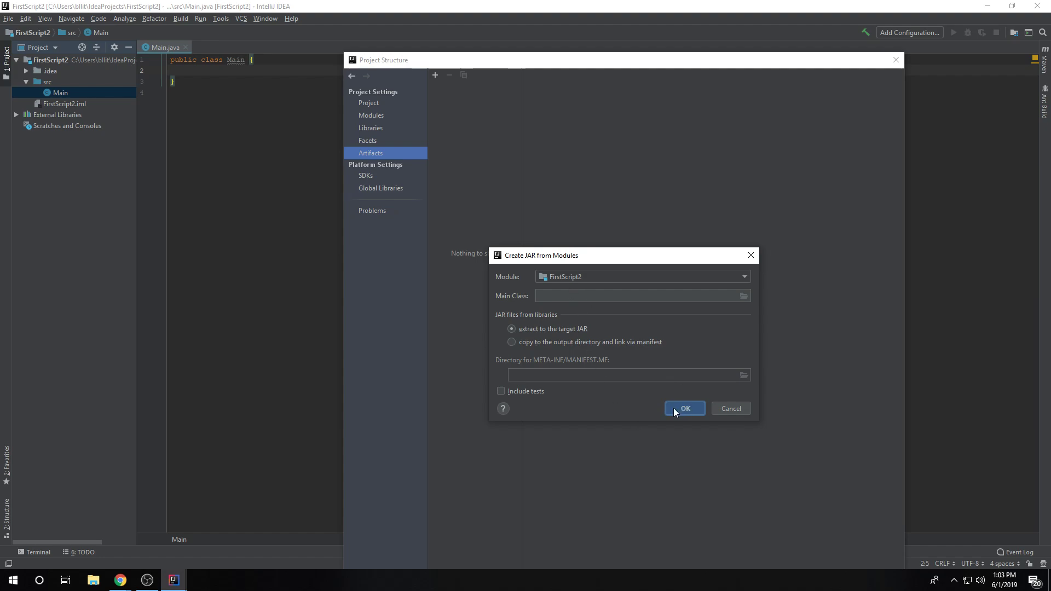
{"action": "left_click", "coordinate": [683, 408]}
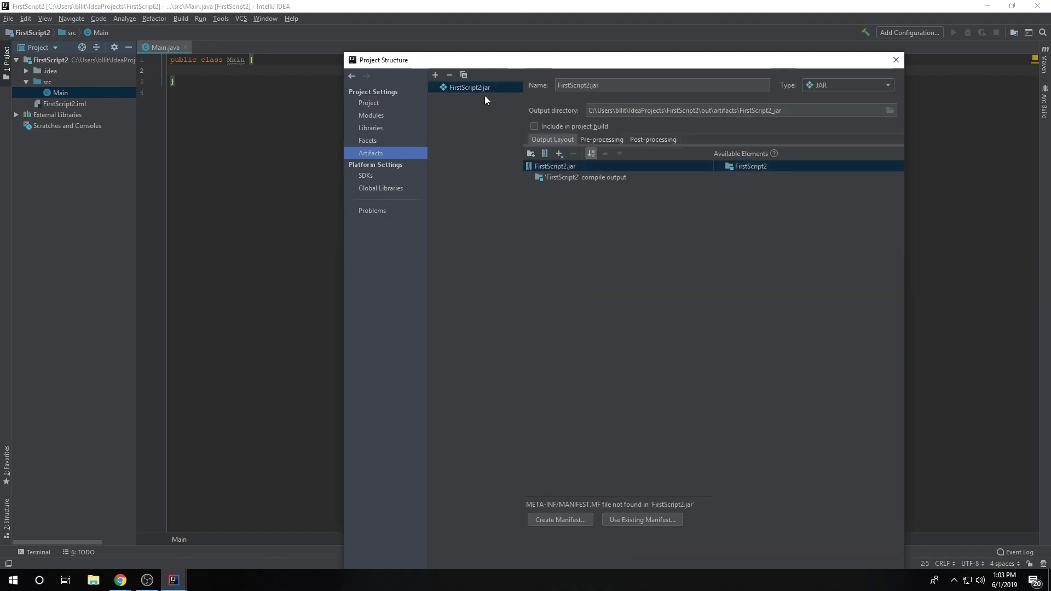
{"action": "mouse_move", "coordinate": [771, 103]}
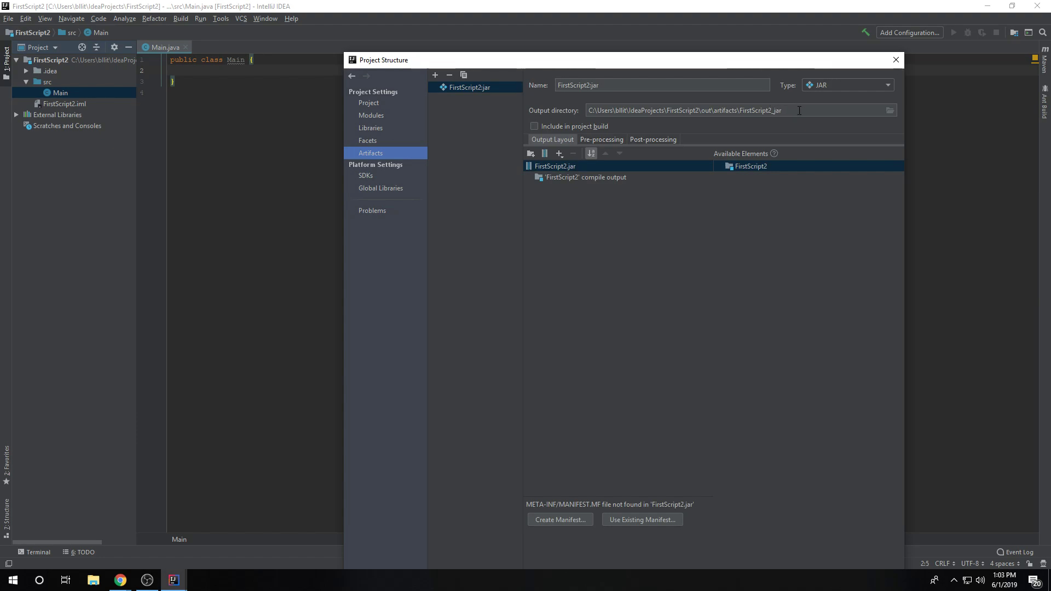
{"action": "mouse_move", "coordinate": [892, 111]}
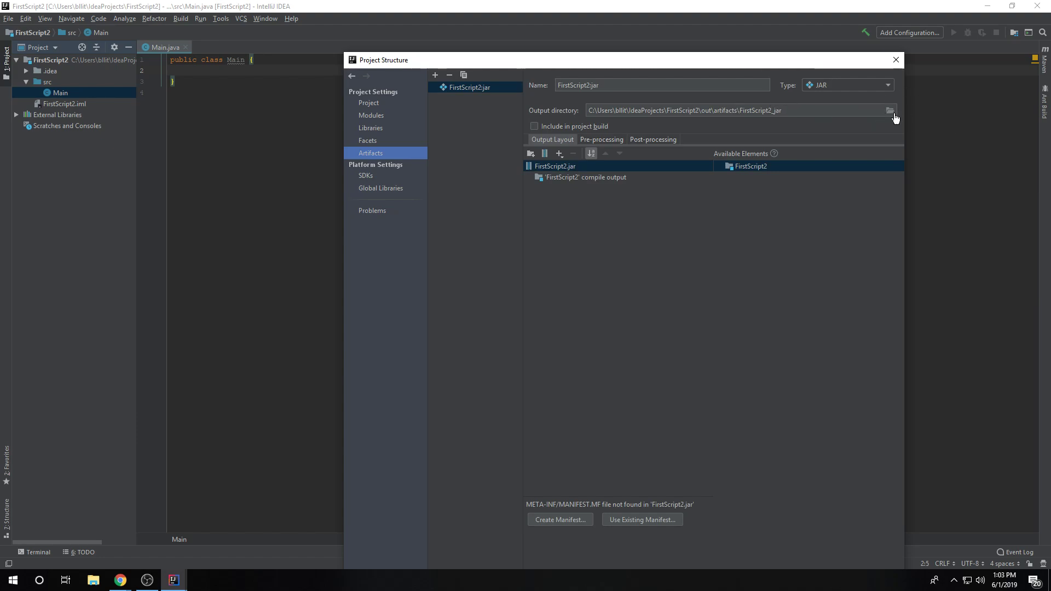
{"action": "mouse_move", "coordinate": [890, 111]}
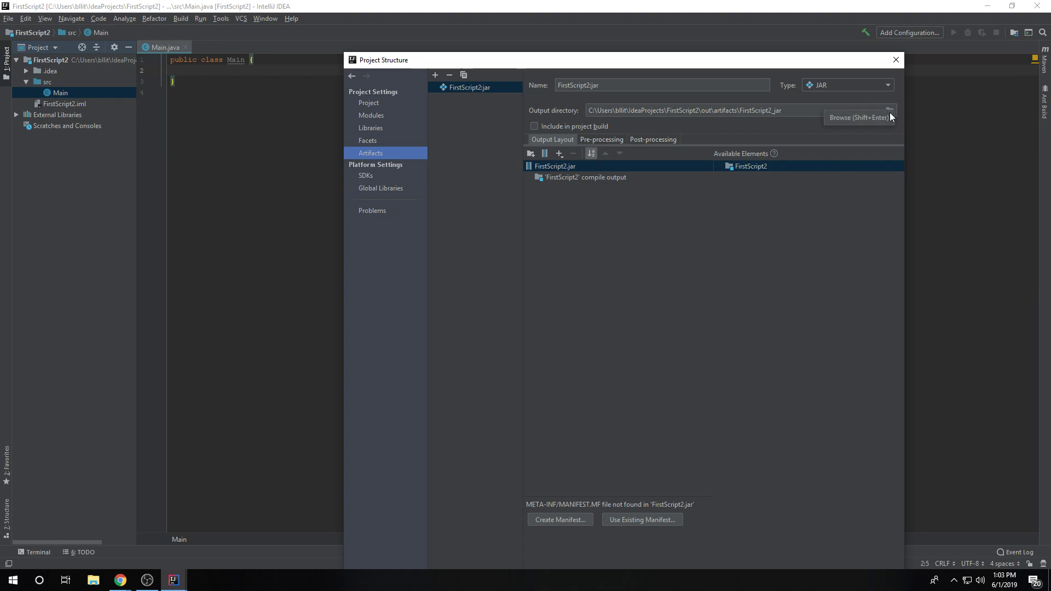
Step: Set FirstScript2.jar's output directory to Documents\RSPeer\scripts and include it in the project build
{"action": "left_click", "coordinate": [889, 111]}
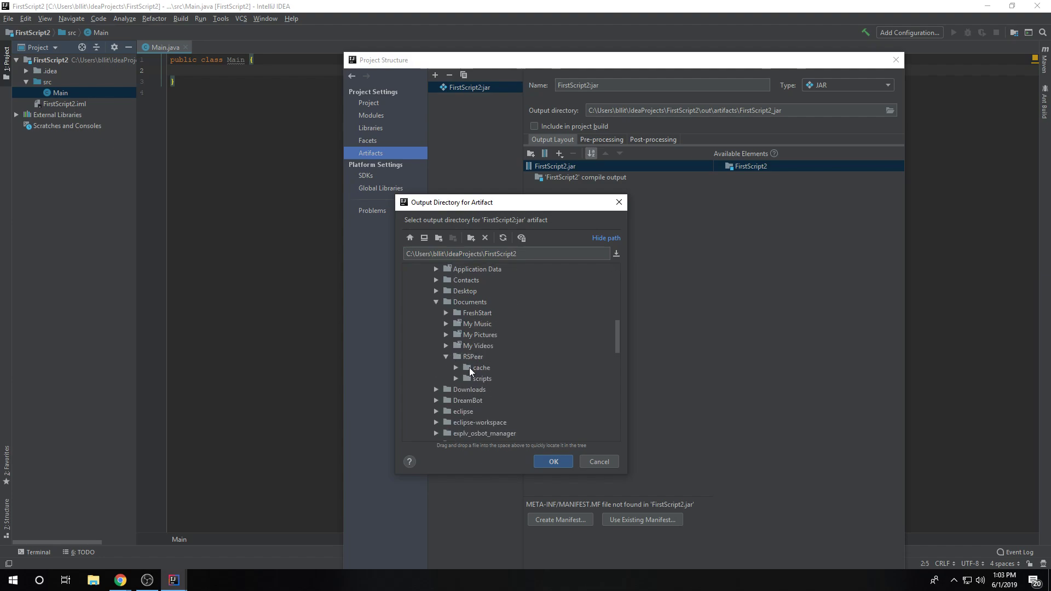
{"action": "left_click", "coordinate": [481, 378]}
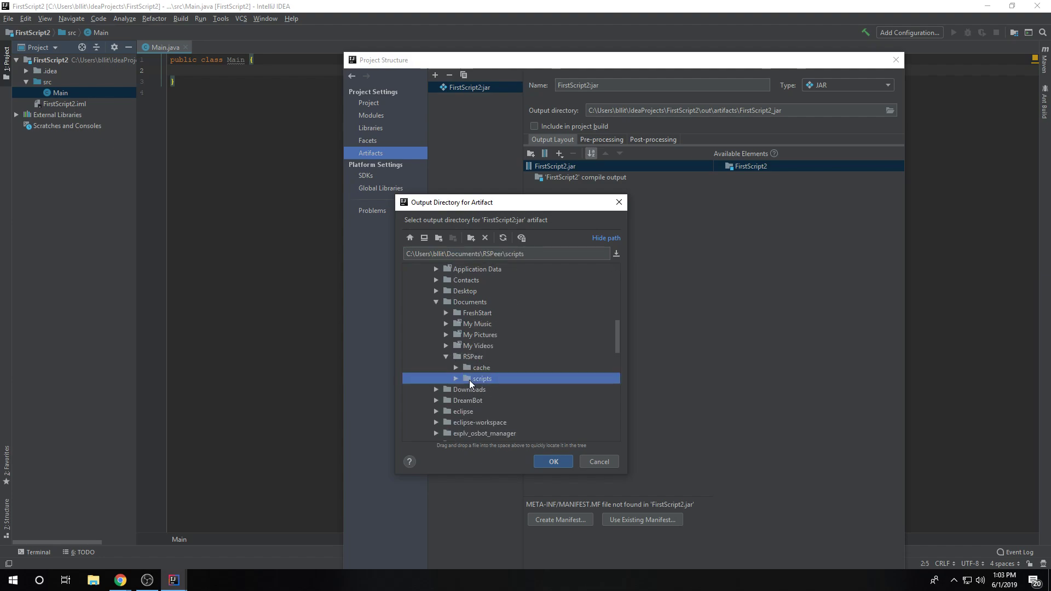
{"action": "mouse_move", "coordinate": [485, 386]}
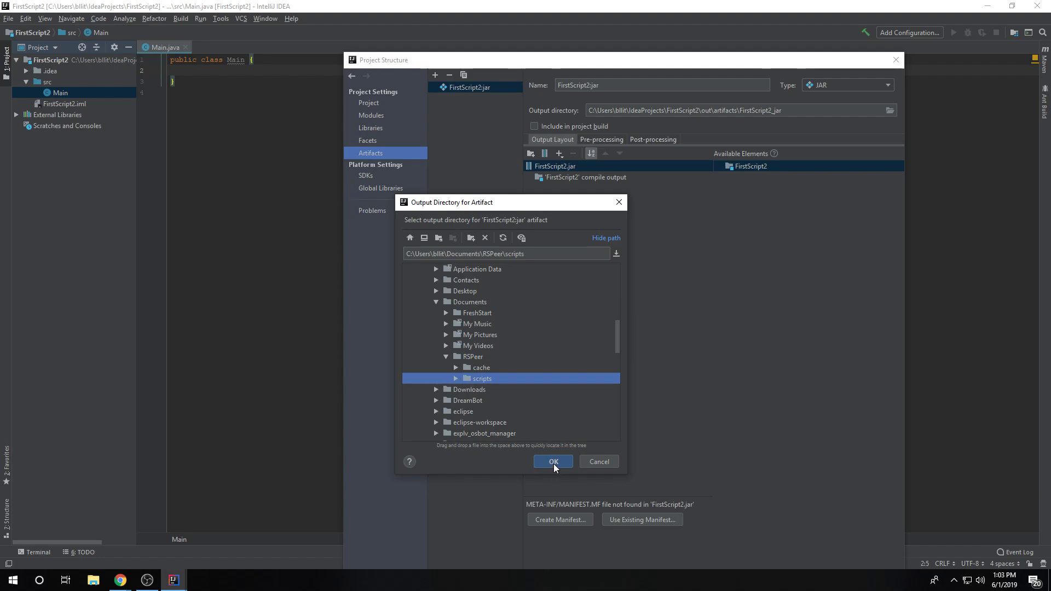
{"action": "left_click", "coordinate": [553, 461]}
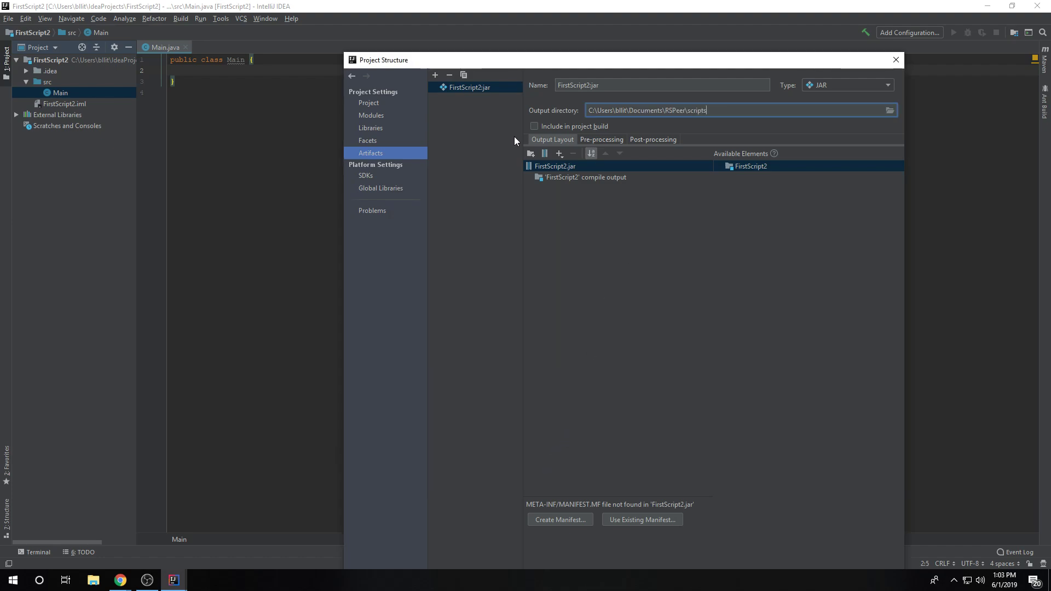
{"action": "left_click", "coordinate": [534, 125]}
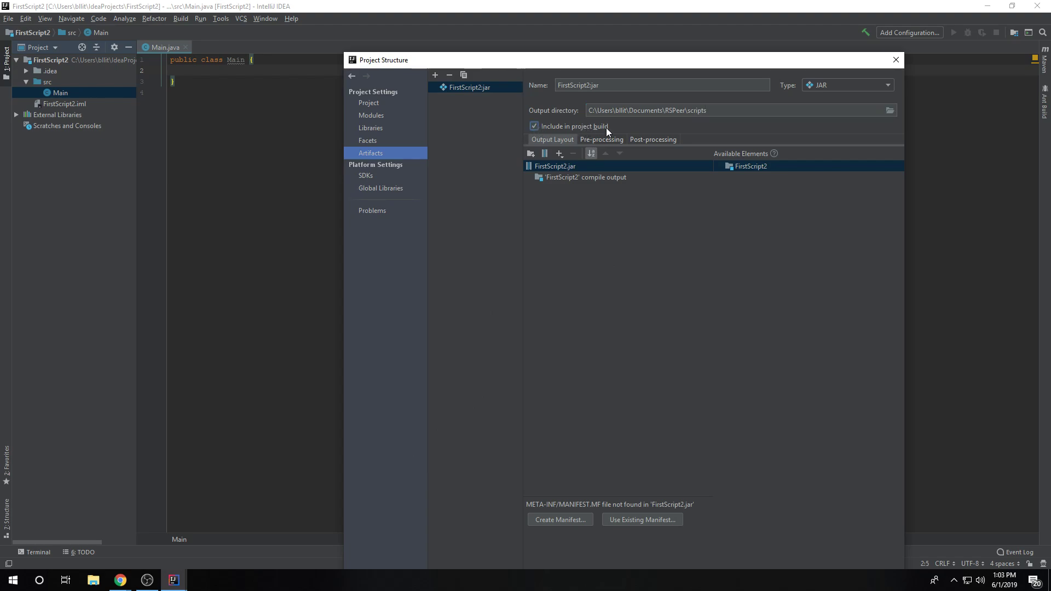
{"action": "mouse_move", "coordinate": [489, 168]}
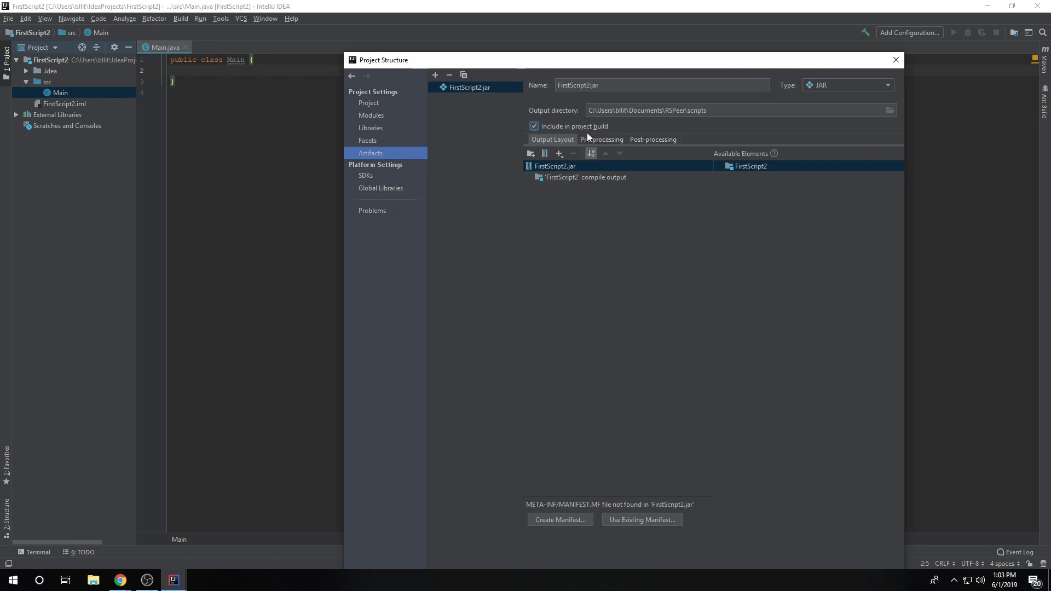
{"action": "mouse_move", "coordinate": [556, 130]}
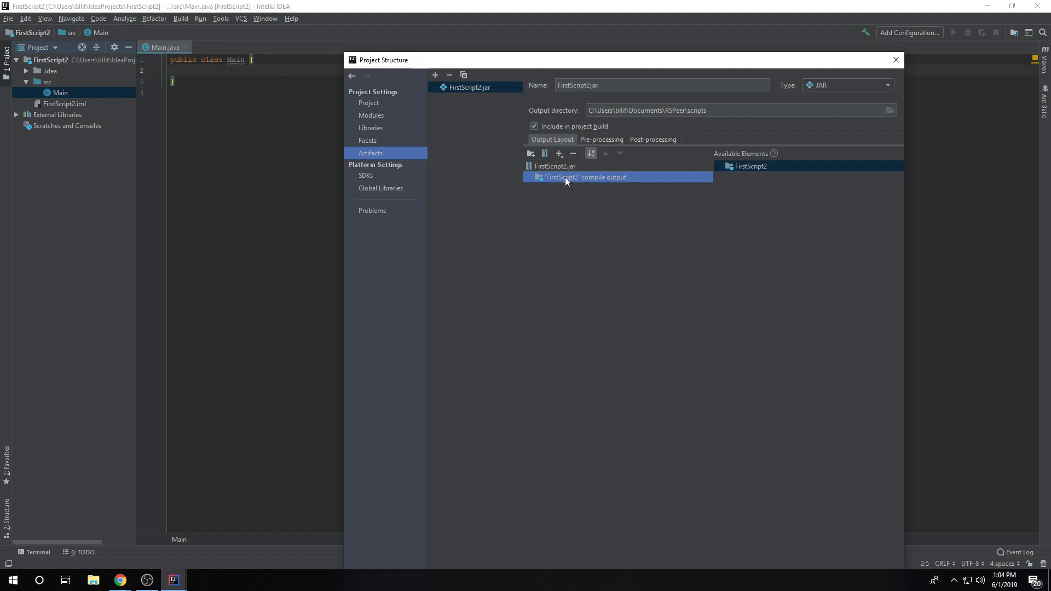
{"action": "mouse_move", "coordinate": [816, 187]}
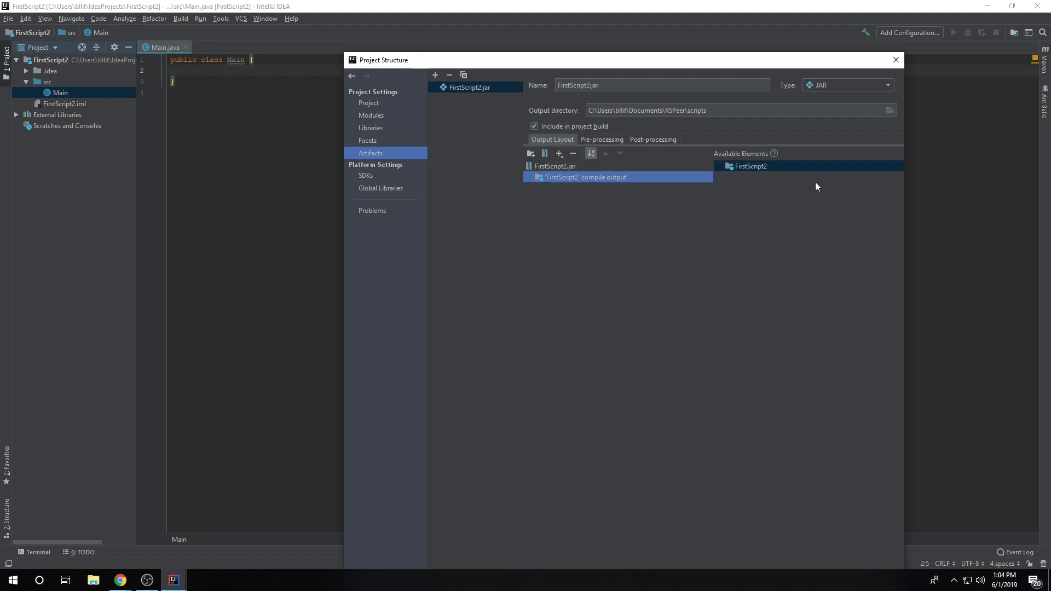
{"action": "left_click", "coordinate": [750, 167]}
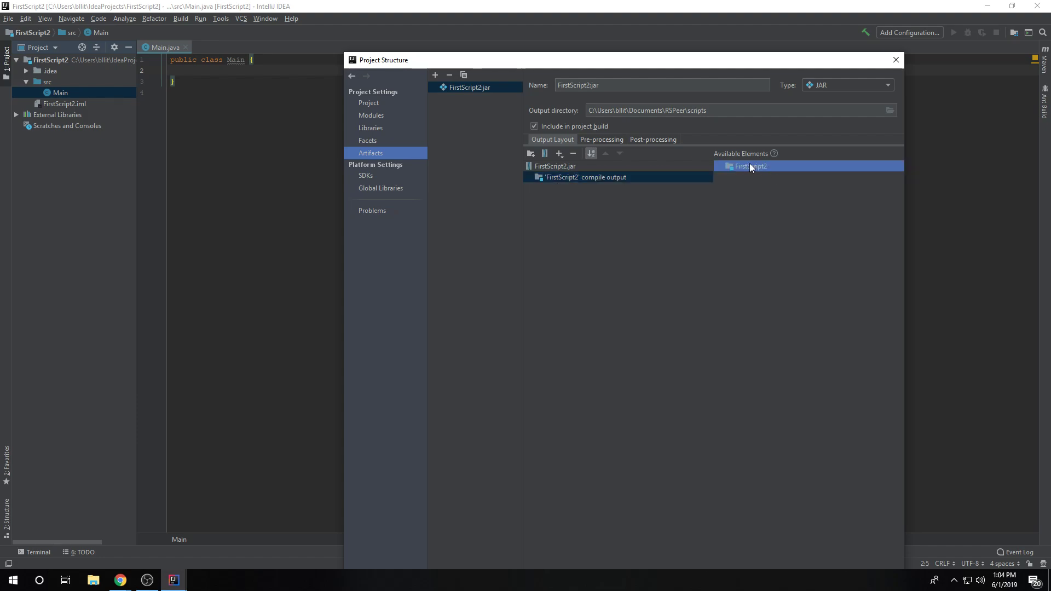
{"action": "right_click", "coordinate": [584, 177]}
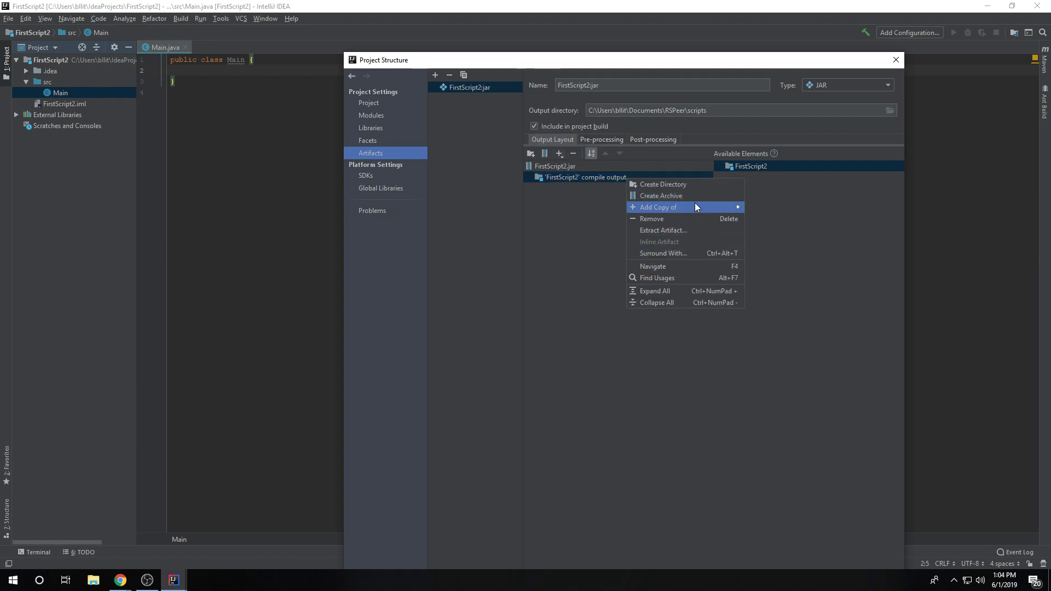
{"action": "mouse_move", "coordinate": [604, 262]}
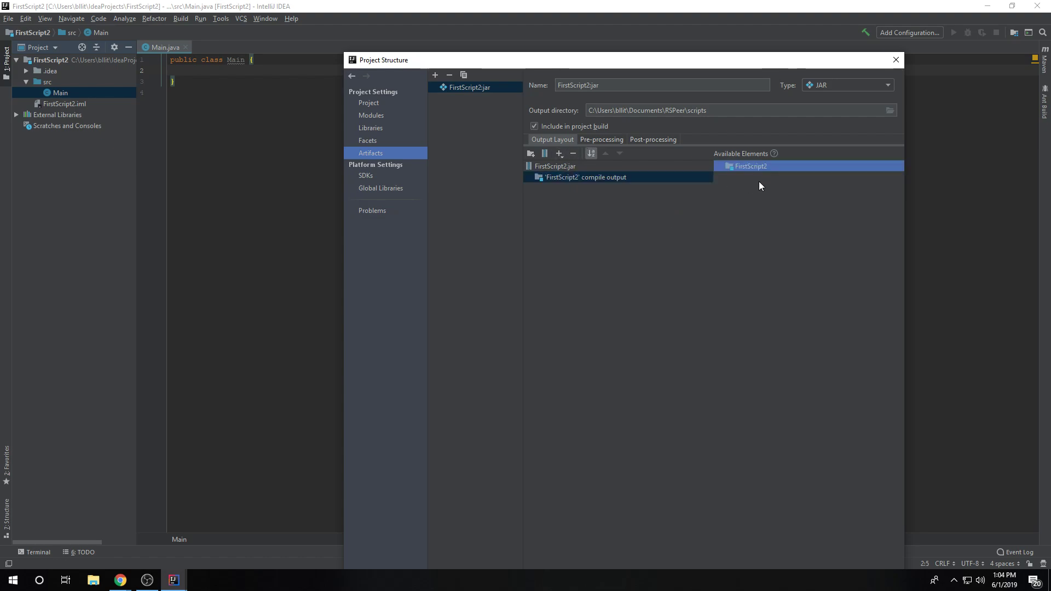
{"action": "right_click", "coordinate": [750, 165]}
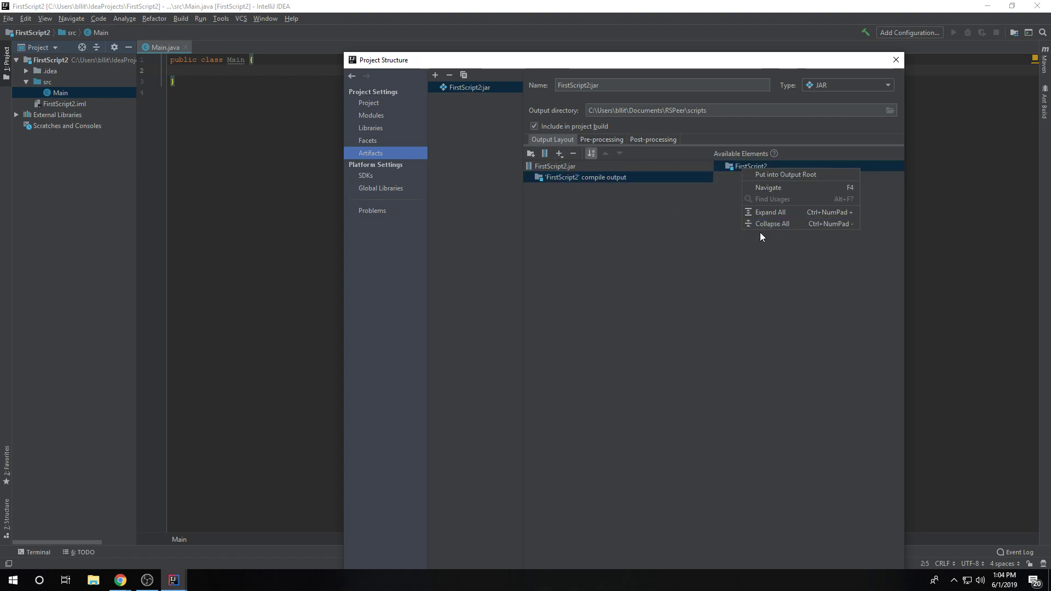
{"action": "mouse_move", "coordinate": [793, 182]}
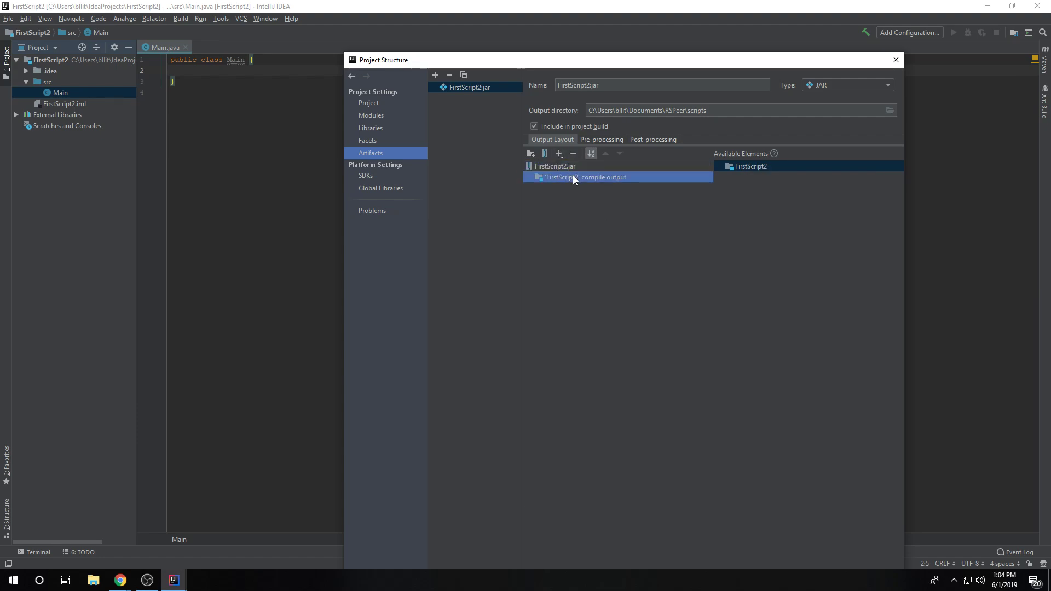
{"action": "left_click", "coordinate": [555, 165]}
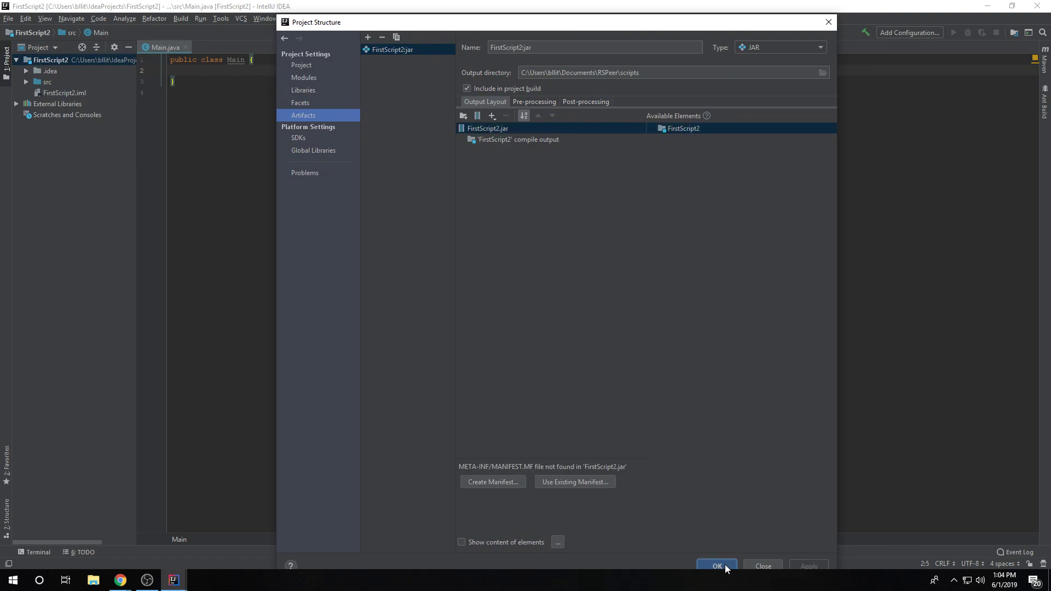
Step: Apply the Project Structure changes and return to the Main.java editor
{"action": "left_click", "coordinate": [716, 565]}
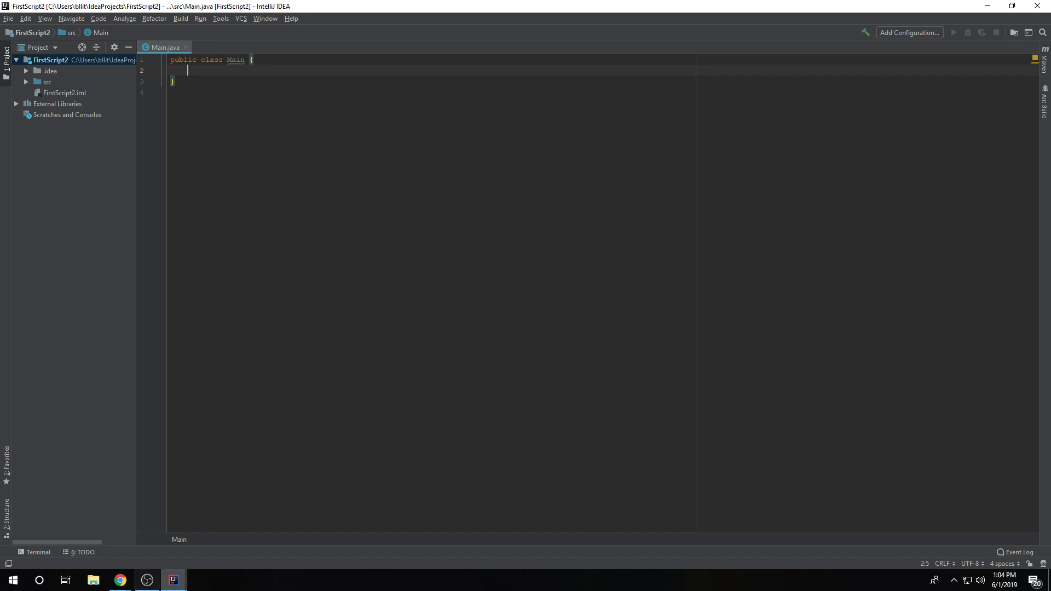
{"action": "left_click", "coordinate": [173, 579]}
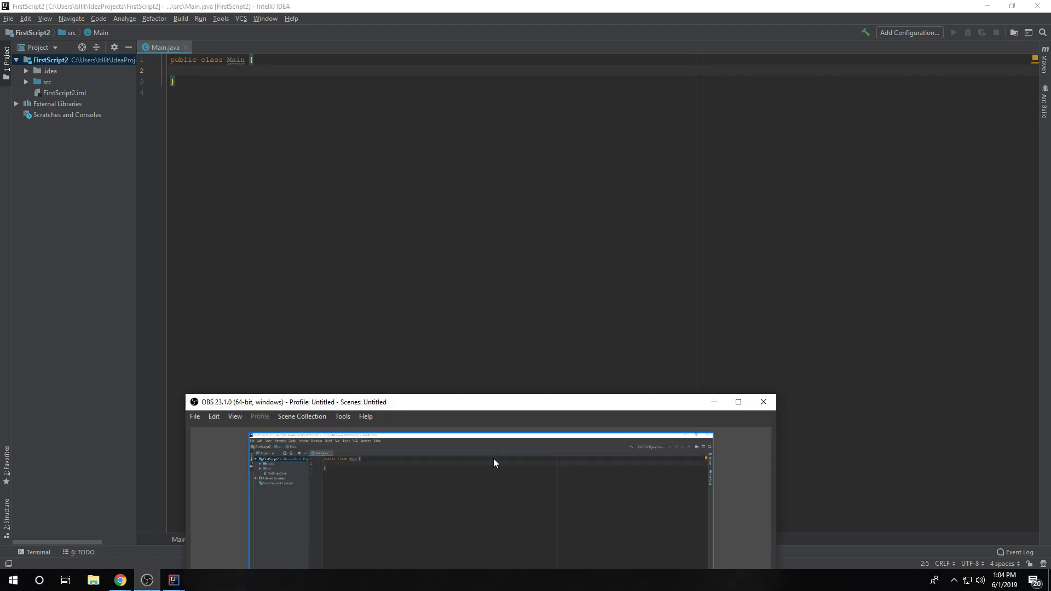